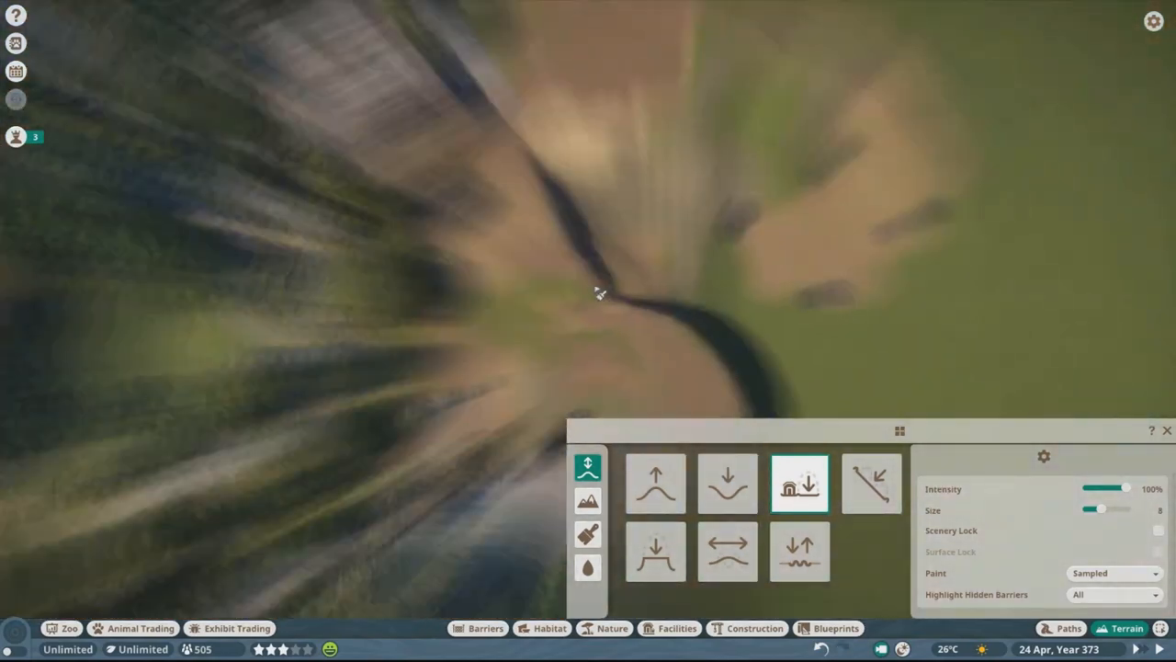
# Flatten the dirt ground around the row of food stalls
pyautogui.click(1070, 629)
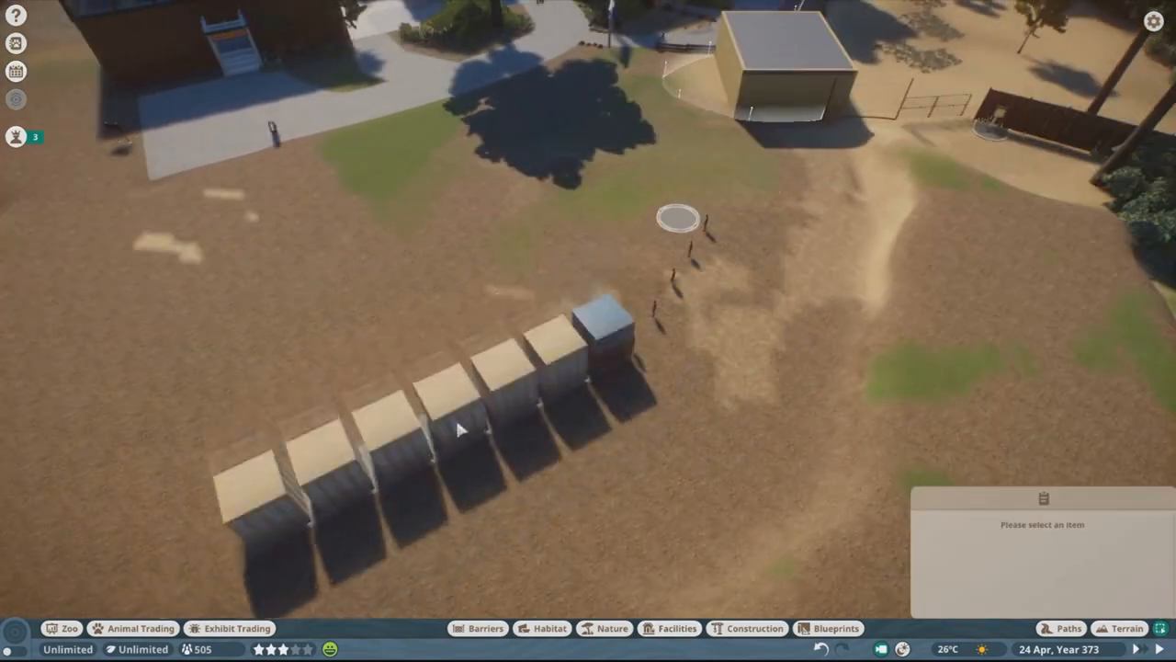
# Space out the stall buildings and lay grey paving along their fronts
pyautogui.click(753, 629)
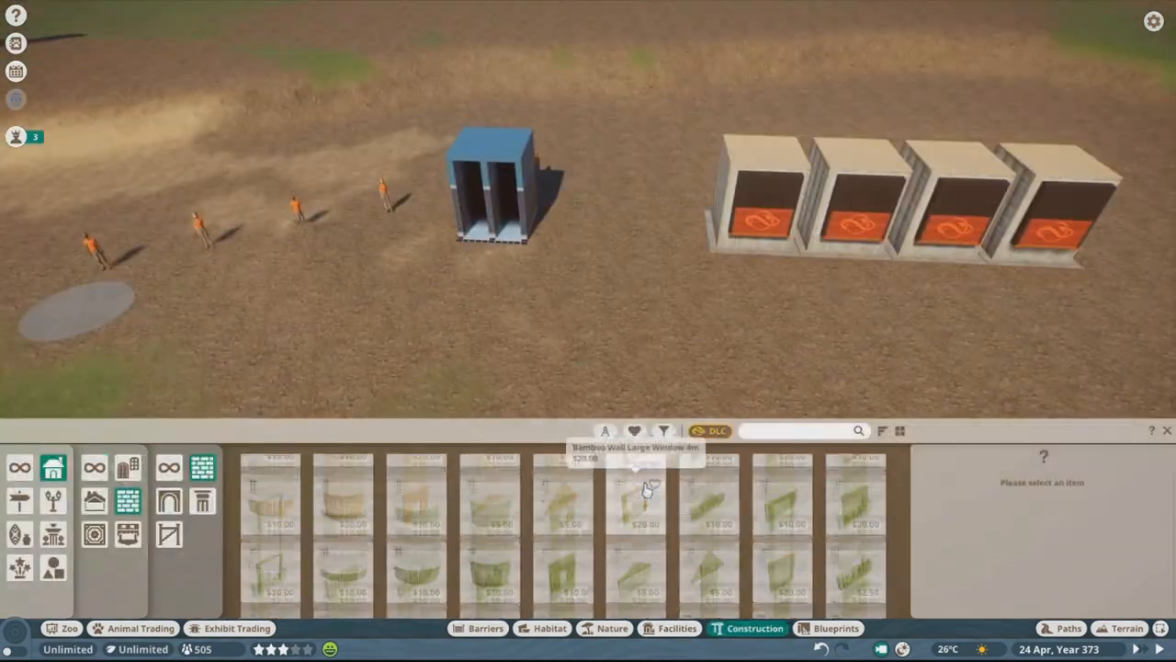
pyautogui.click(1063, 629)
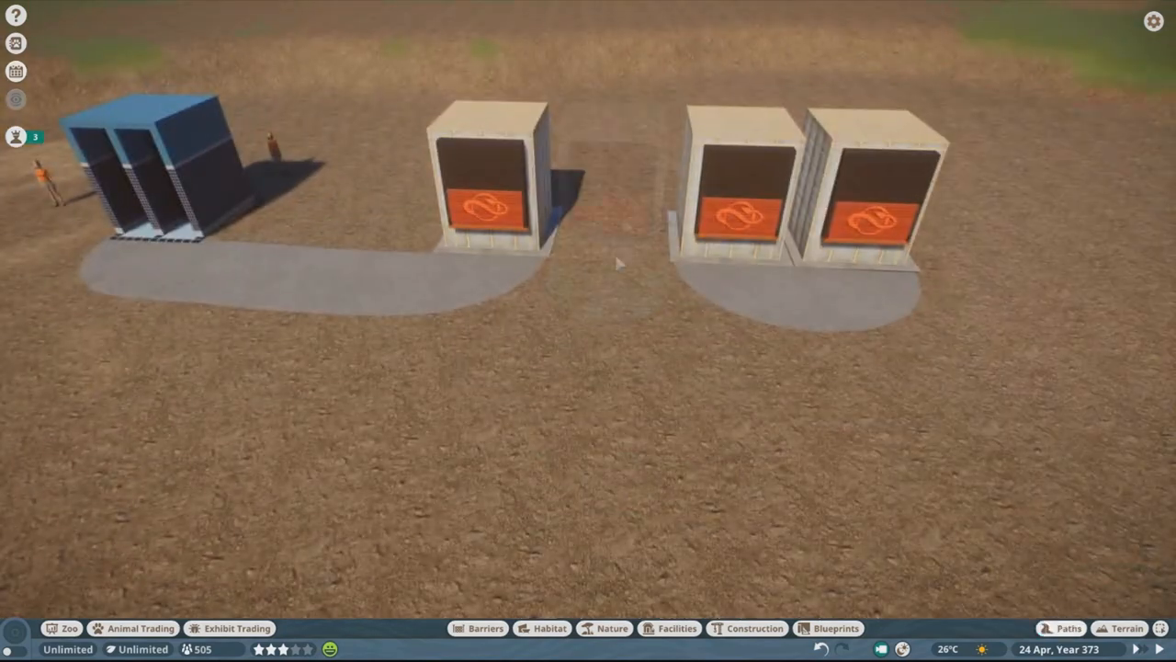
pyautogui.click(754, 628)
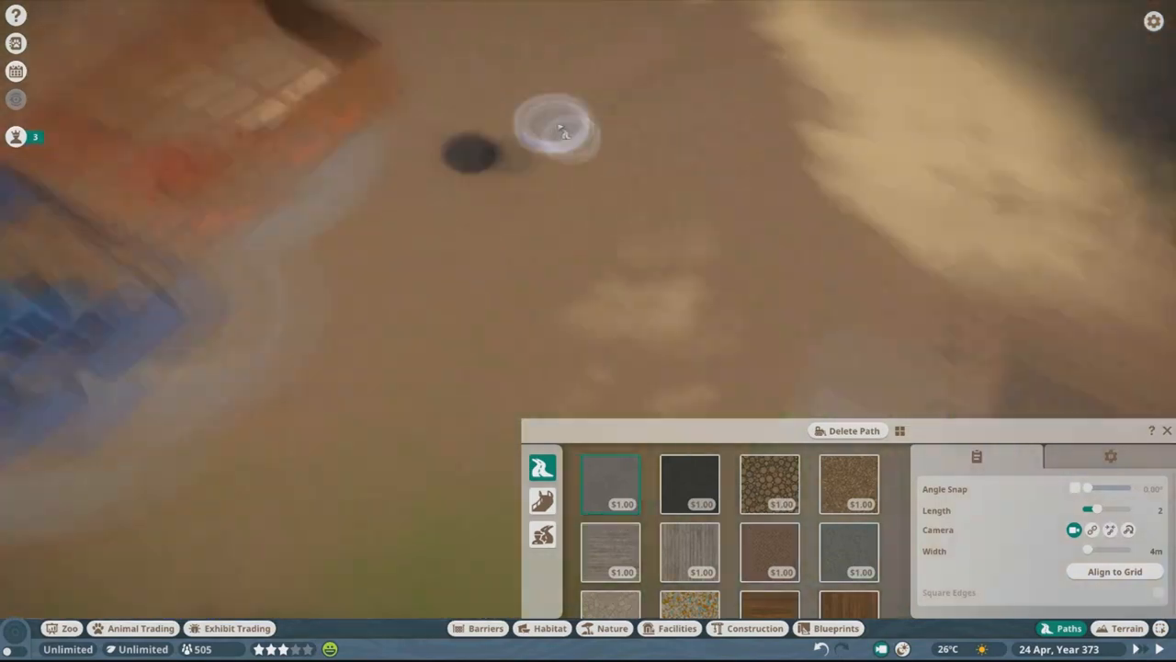
# Edit Group 1767 to add tiled roof pieces over the wooden food court
pyautogui.click(754, 629)
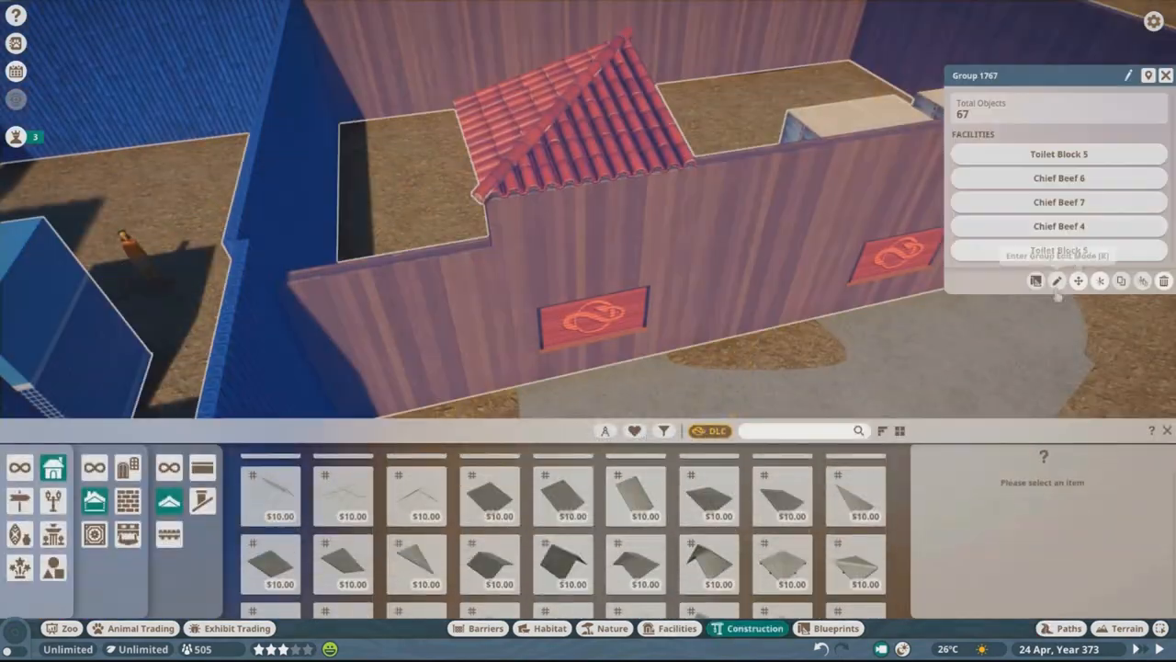
pyautogui.click(1037, 279)
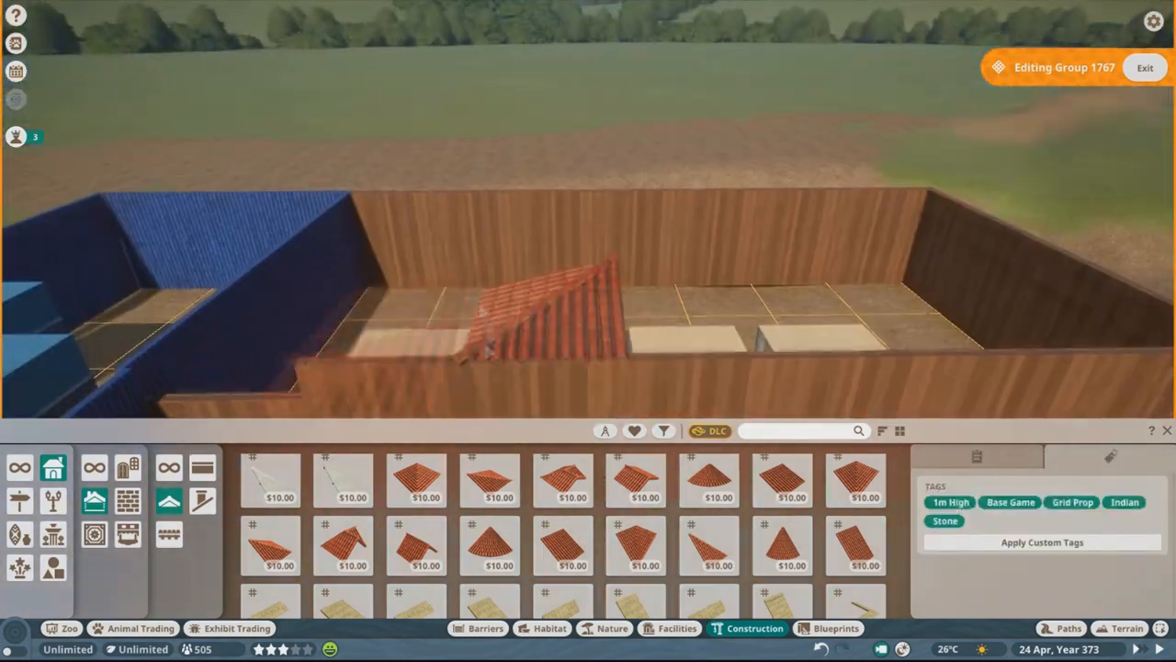
pyautogui.click(563, 544)
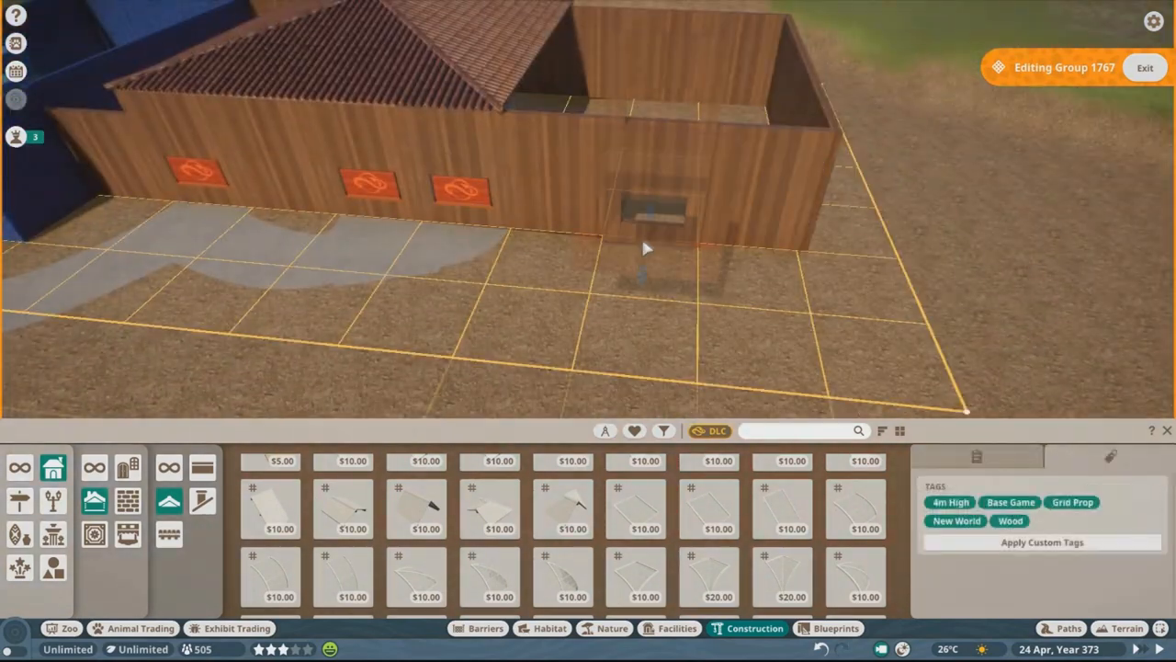
# Adjust the Chief Beef shop and place a curved paved apron at its counter
pyautogui.click(1068, 628)
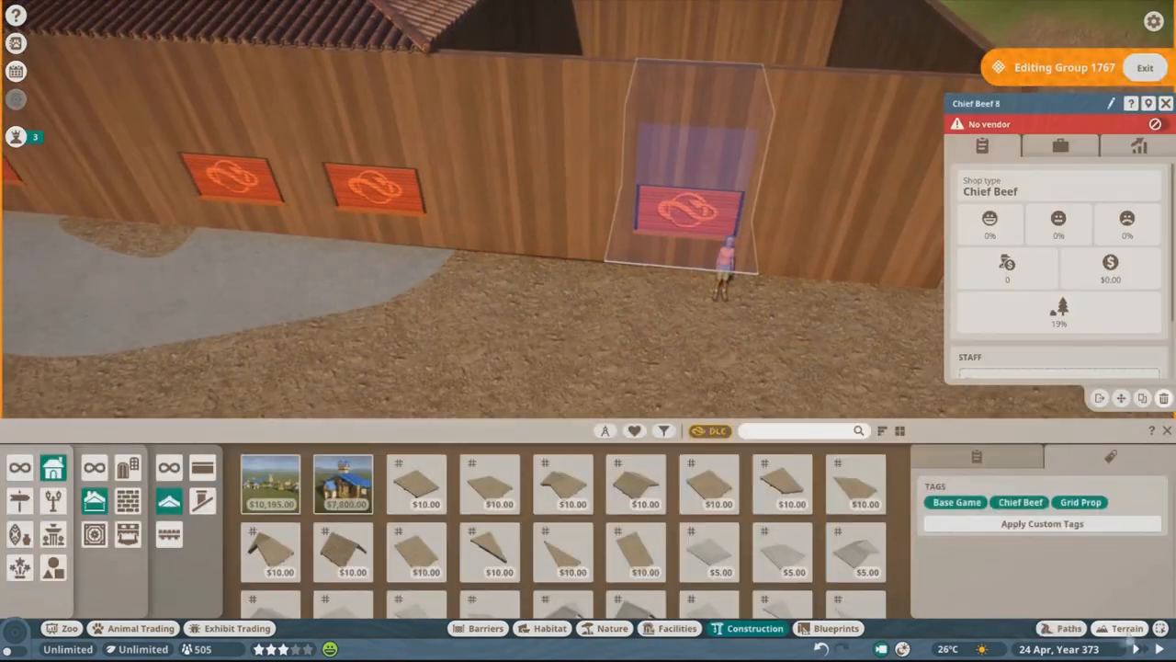
pyautogui.click(1068, 628)
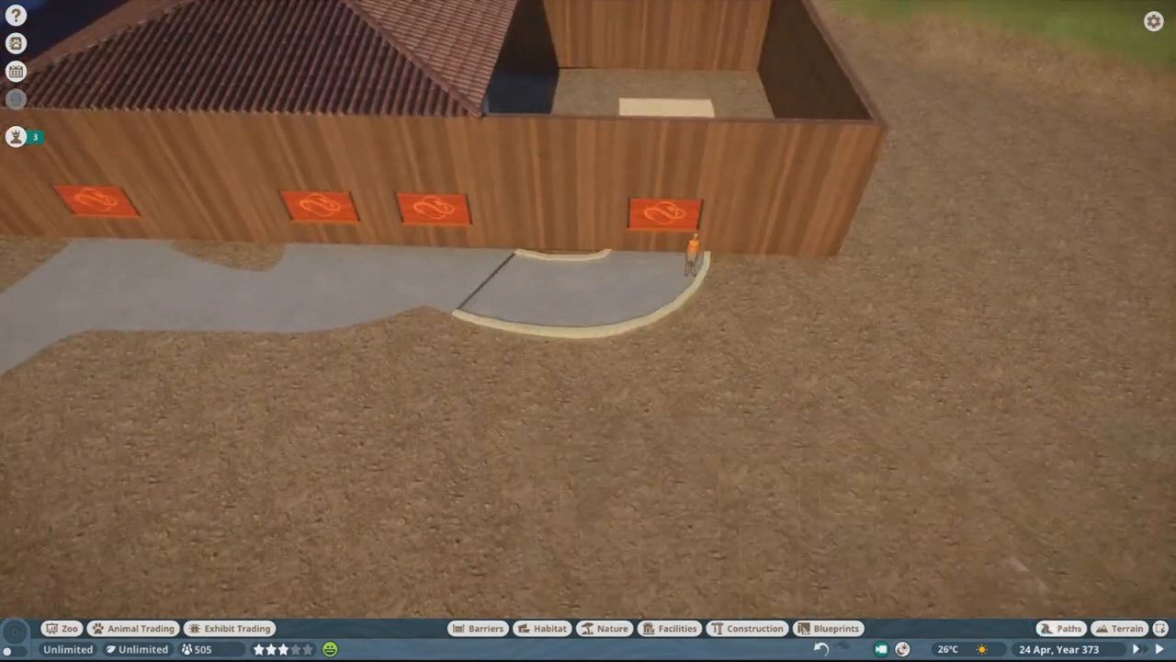
# Flatten the ground beside the food court and put up blue corrugated walls
pyautogui.click(1127, 628)
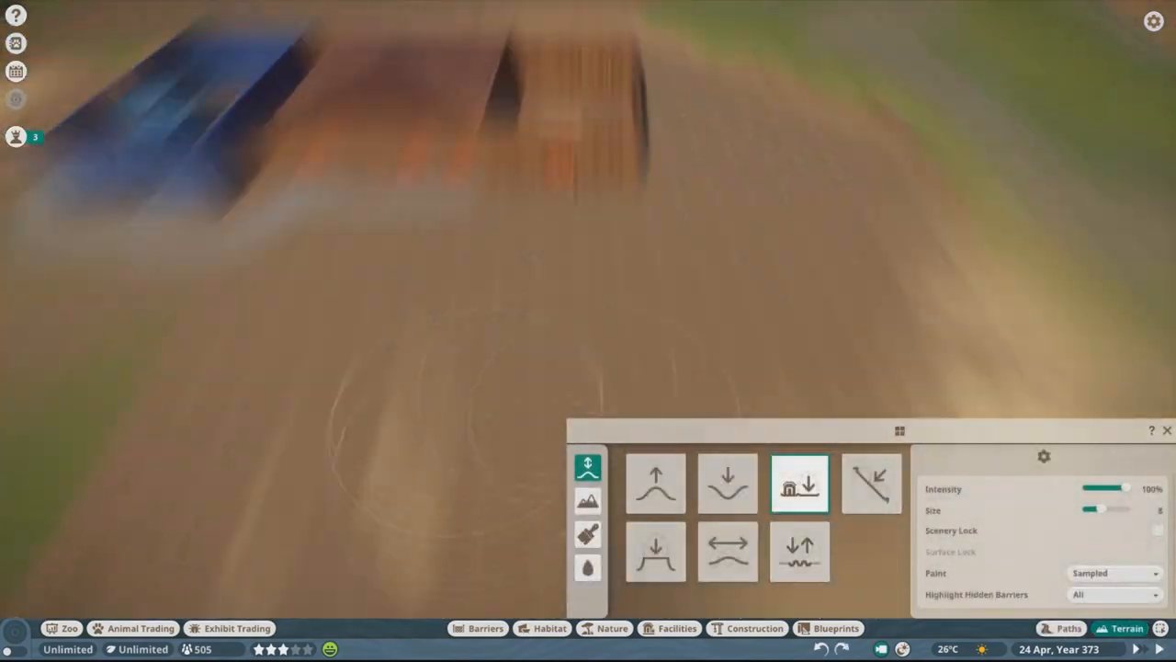
pyautogui.click(1068, 629)
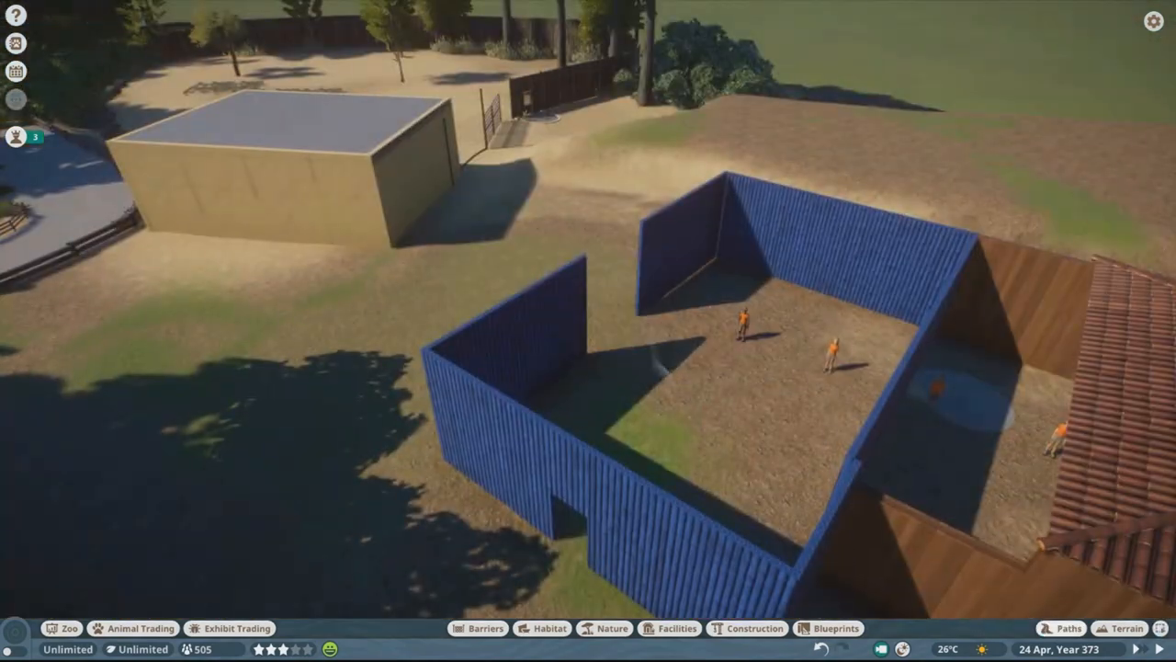
# Roof the blue building with tiles and wooden trim using 'east' catalog pieces
pyautogui.click(677, 629)
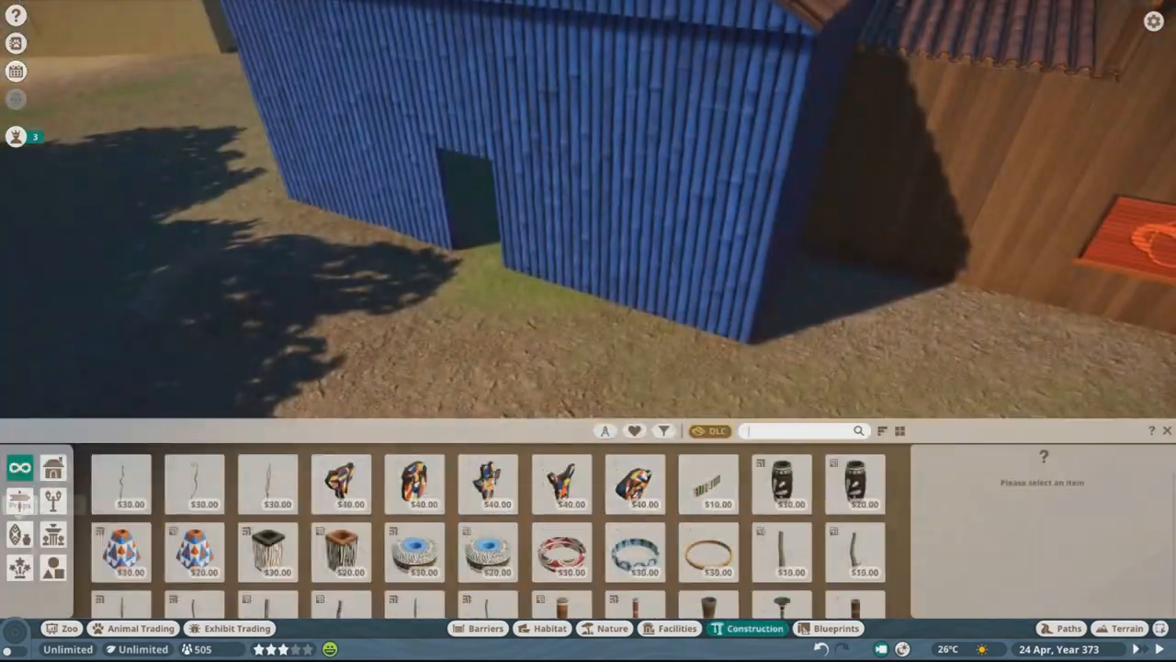
pyautogui.write('east')
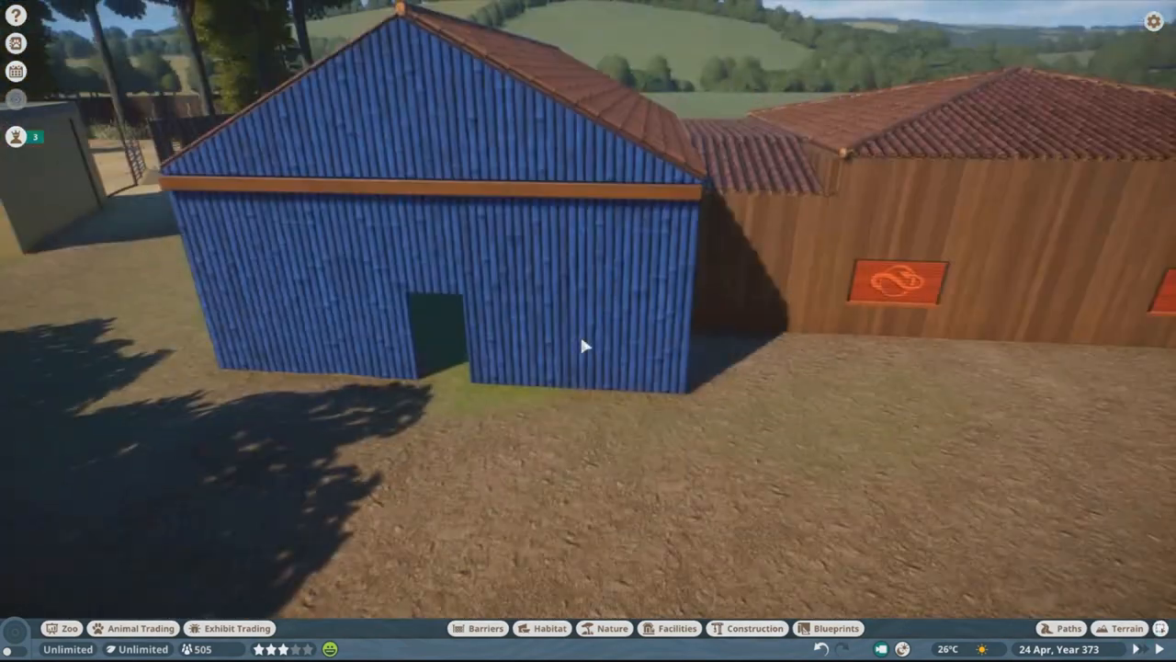
# Add a doorway wall piece and set an alphabet lettering block on the dirt
pyautogui.click(754, 629)
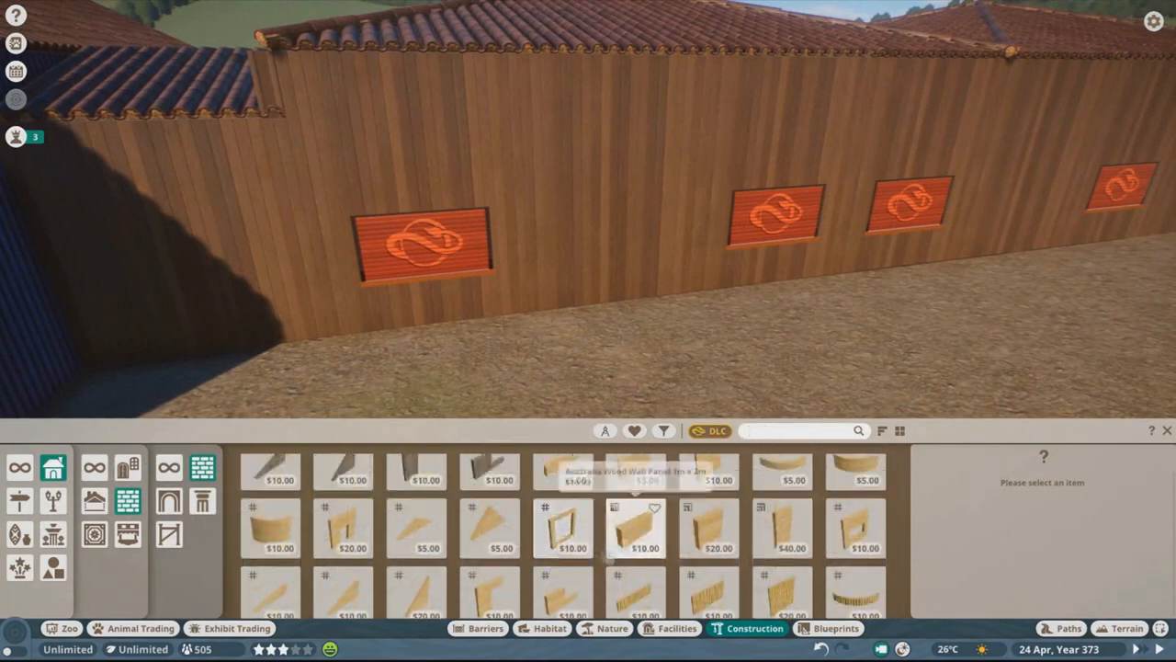
pyautogui.click(636, 530)
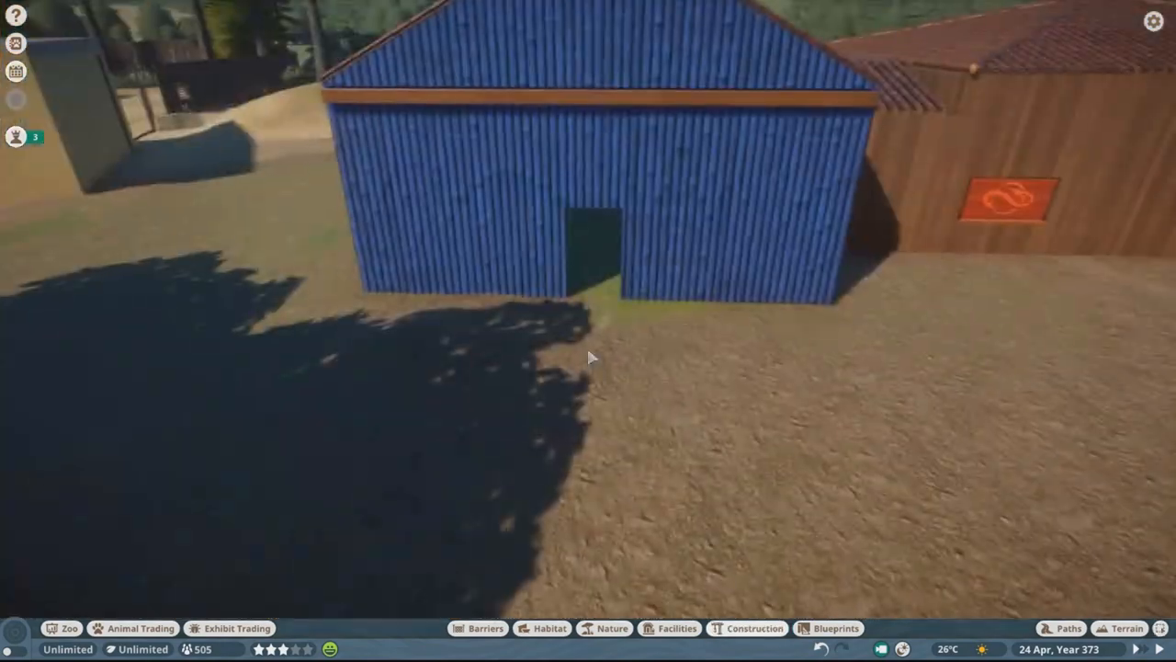
pyautogui.click(828, 628)
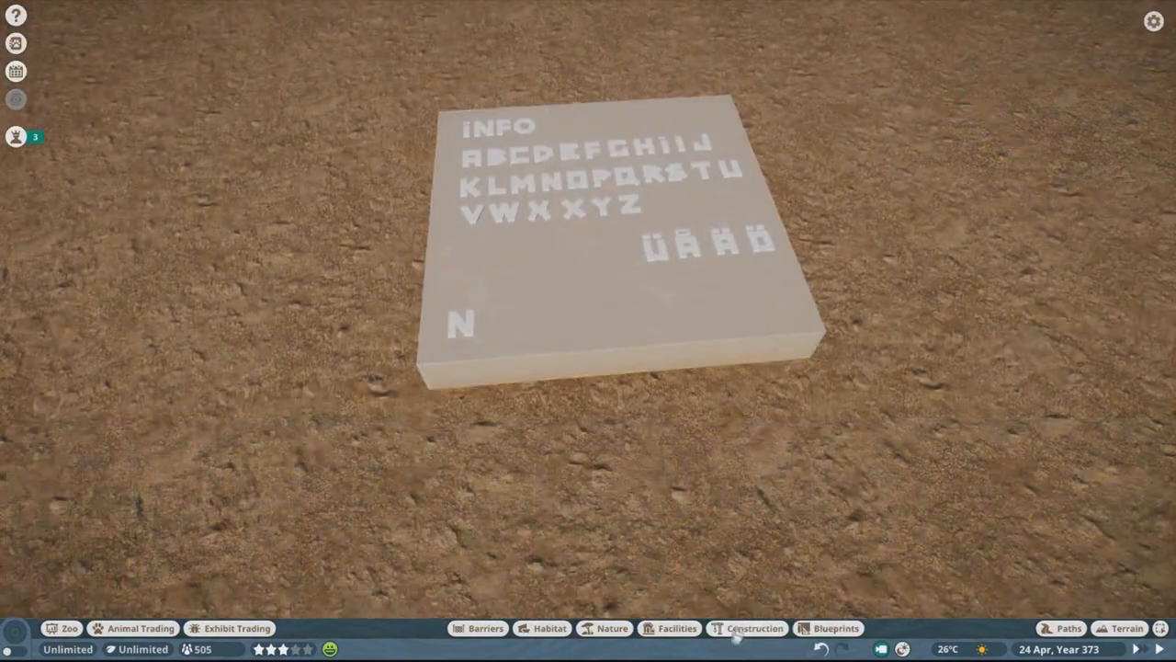
# Mount a 'wood' plank panel with Nourish 401 lettering on the food court wall
pyautogui.click(753, 628)
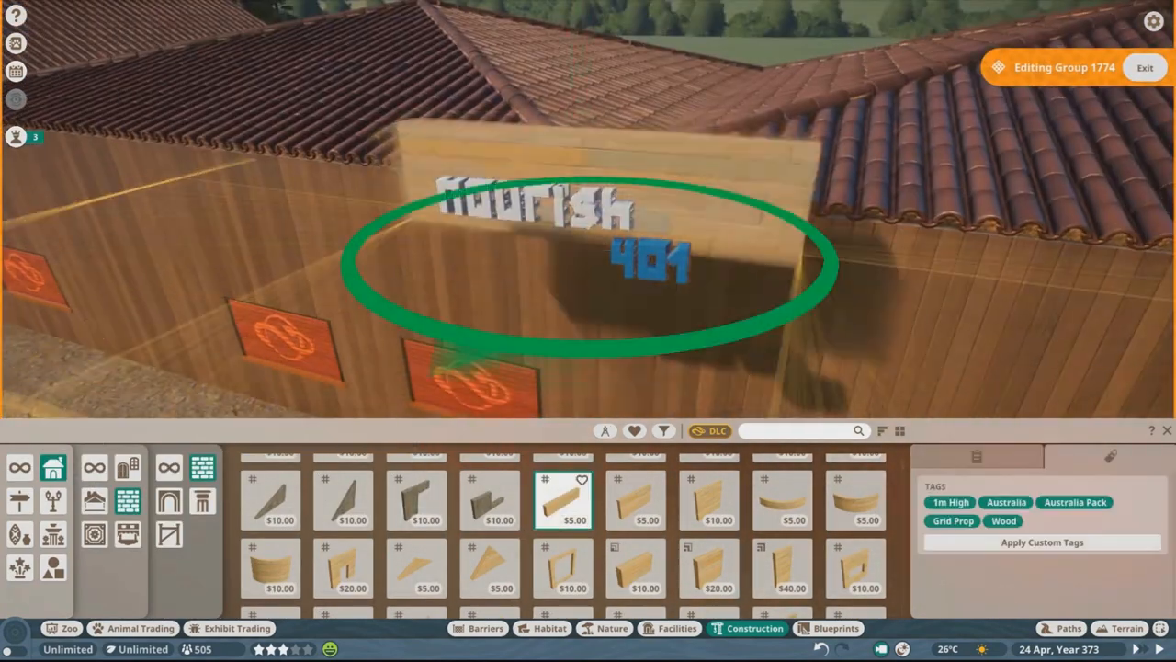
pyautogui.write('wood')
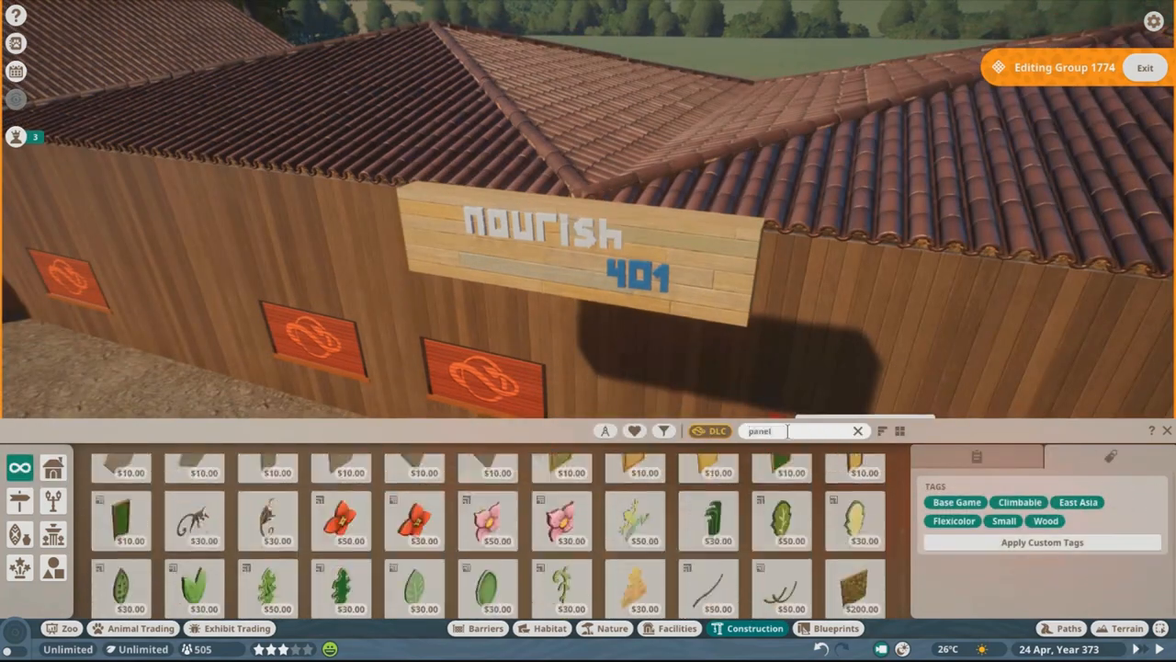
# Plant an 'east asia' blossoming tree beside the path near the new buildings
pyautogui.write('east asia')
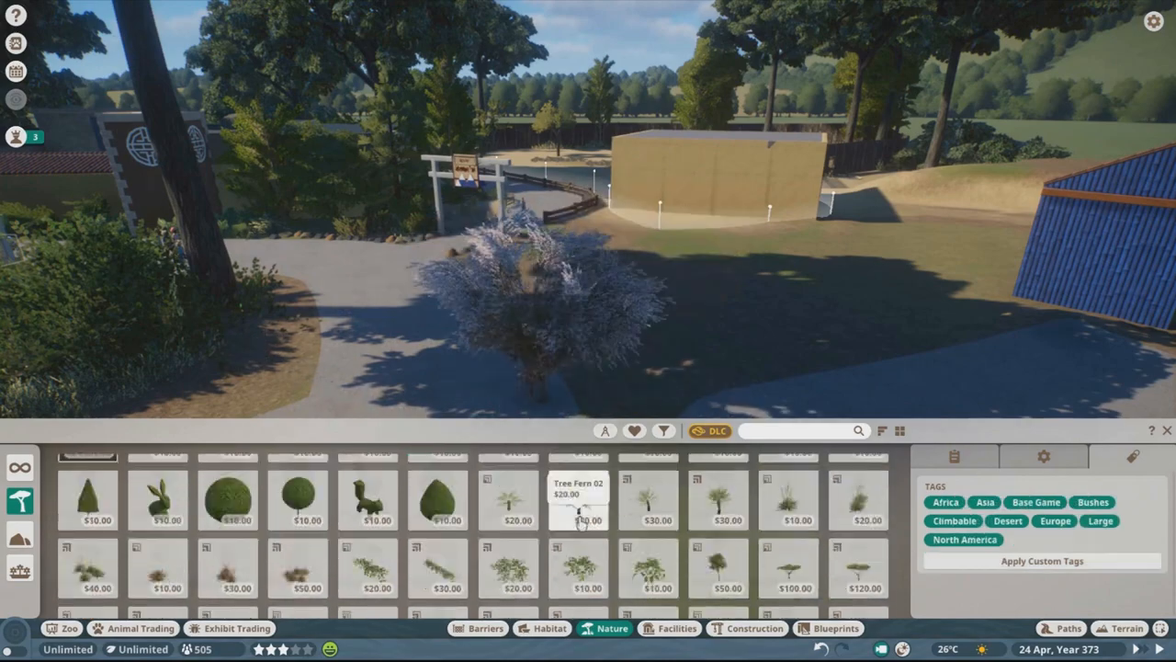
# Plant an oak tree from the 'oa' search behind the food court
pyautogui.write('oak')
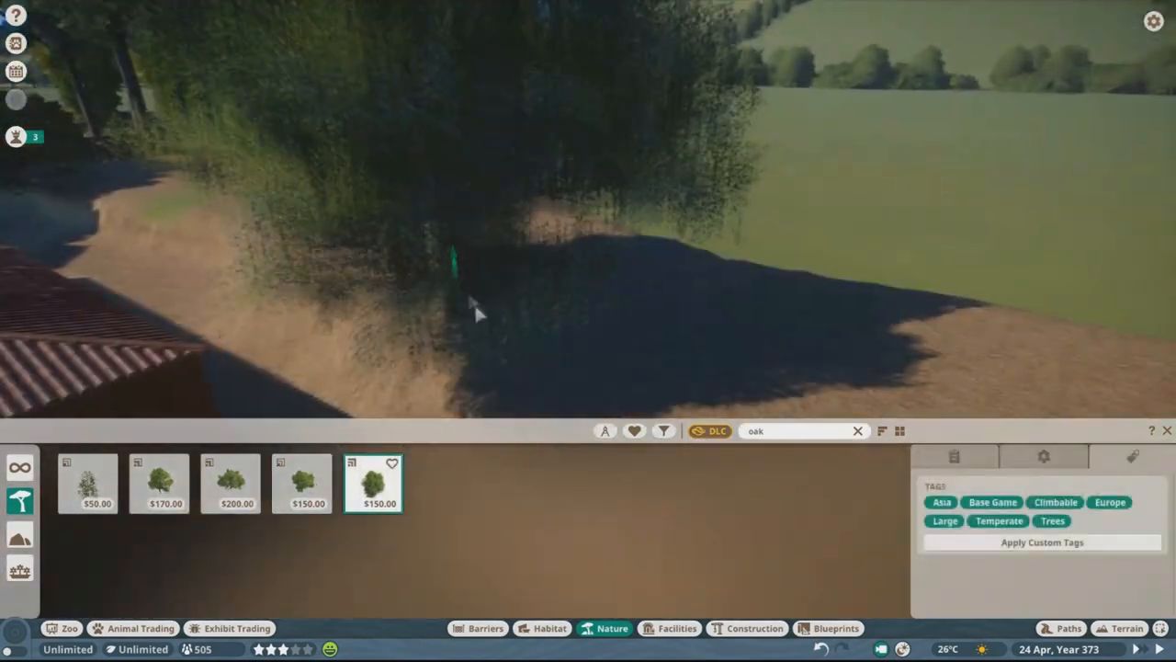
pyautogui.click(159, 483)
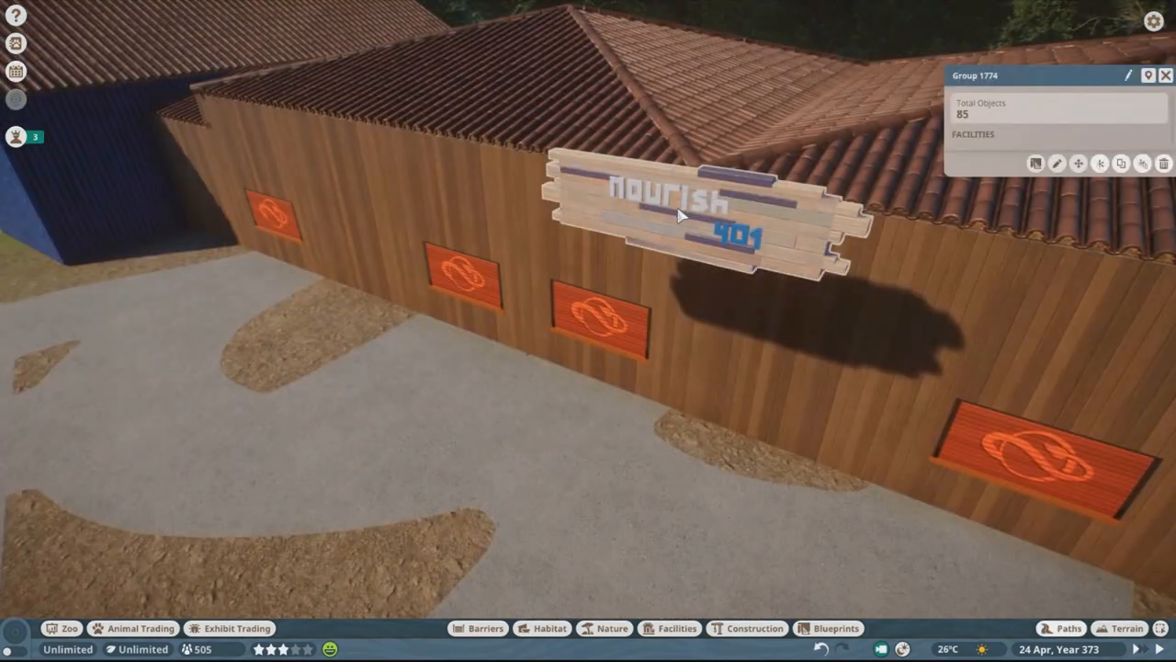
# Rotate the Nourish 401 letters upright and back them with a wooden board on the front wall
pyautogui.click(754, 628)
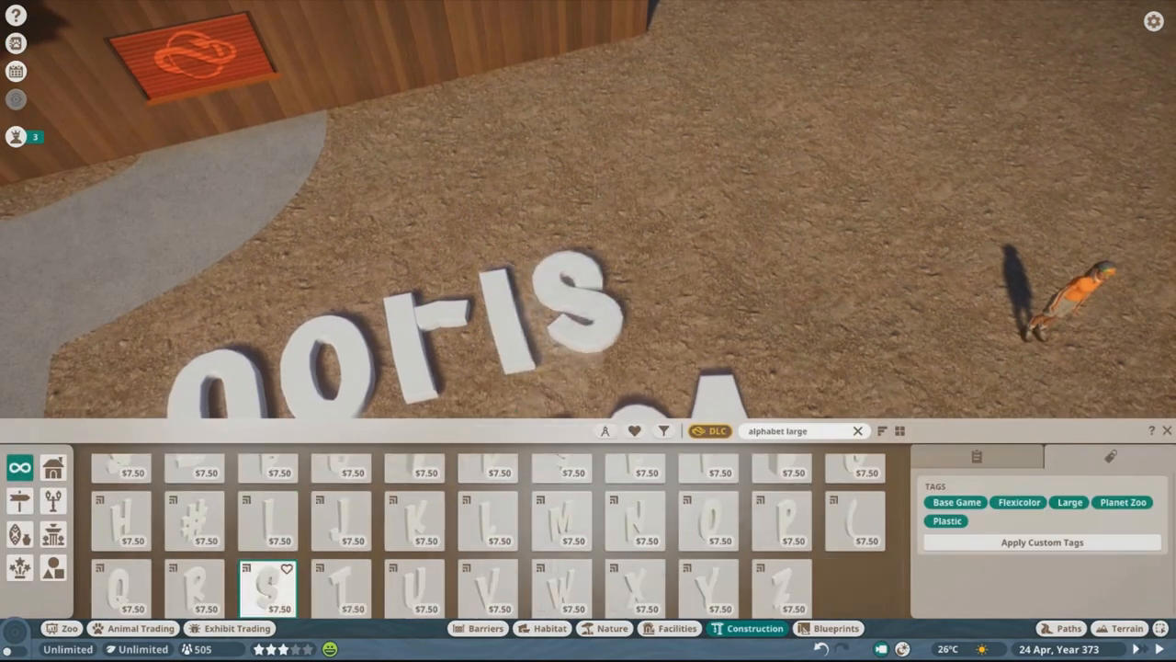
pyautogui.click(855, 521)
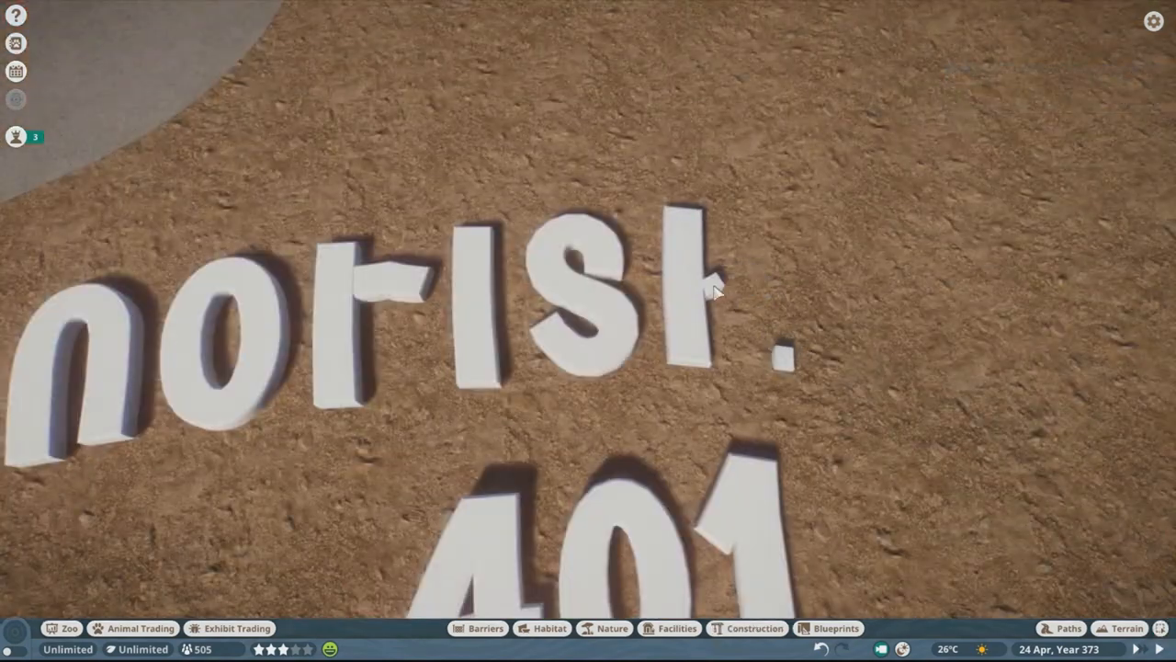
pyautogui.click(708, 275)
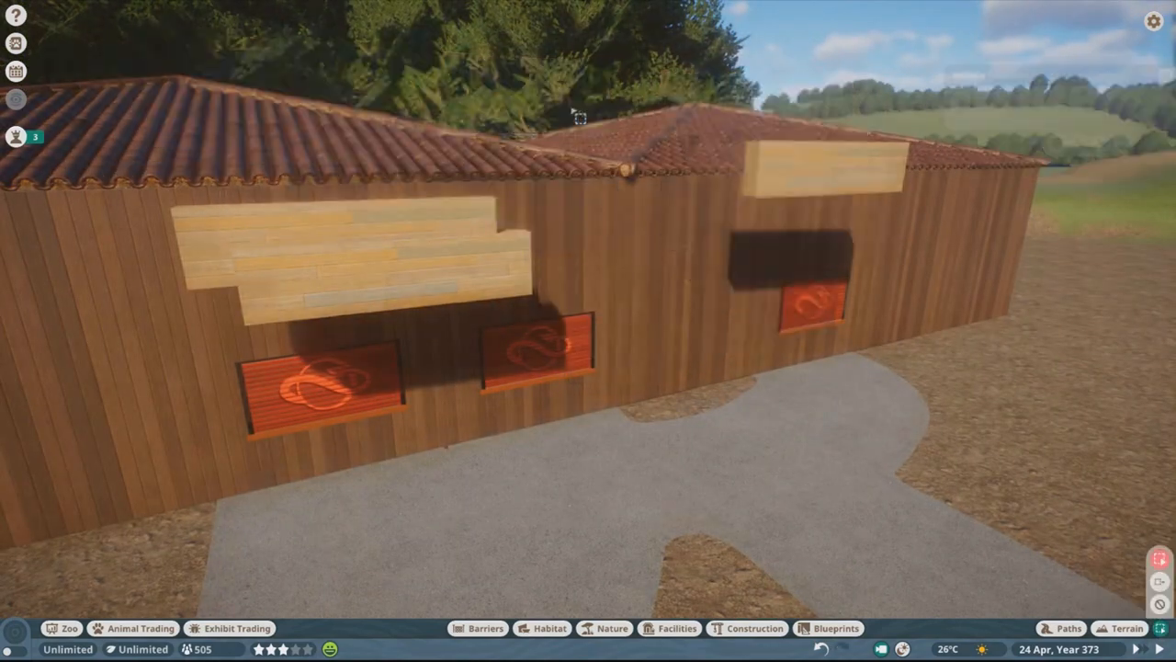
pyautogui.click(754, 629)
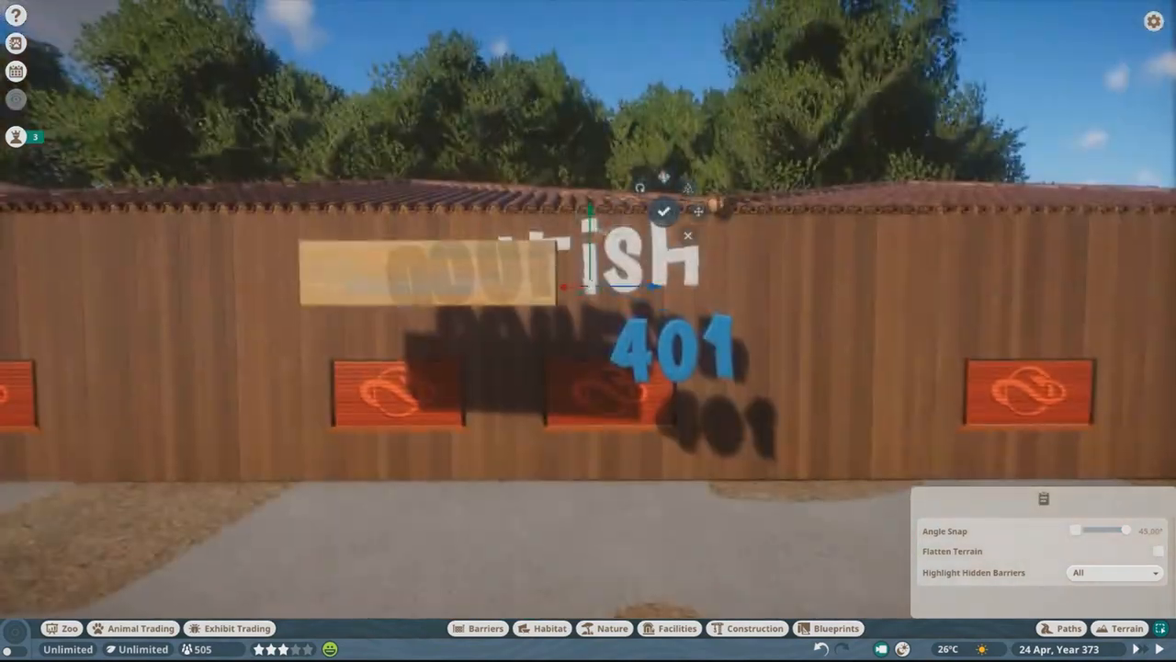
pyautogui.click(754, 629)
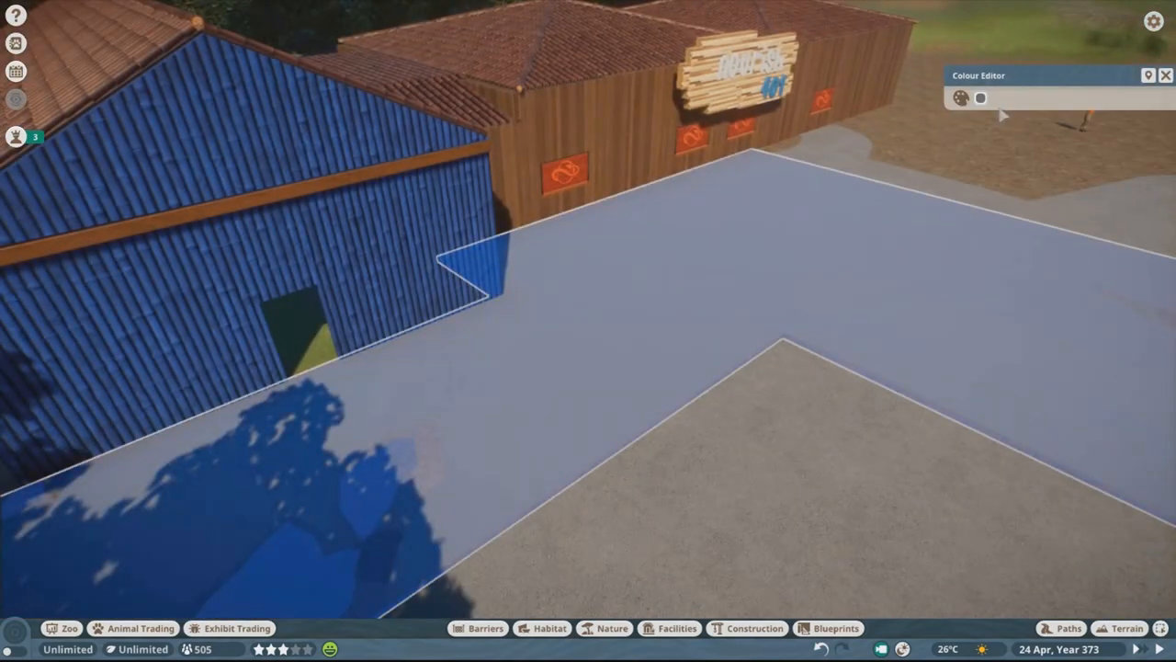
# Select the paved plaza, then enter the food court group's edit mode with its piece catalog
pyautogui.click(960, 99)
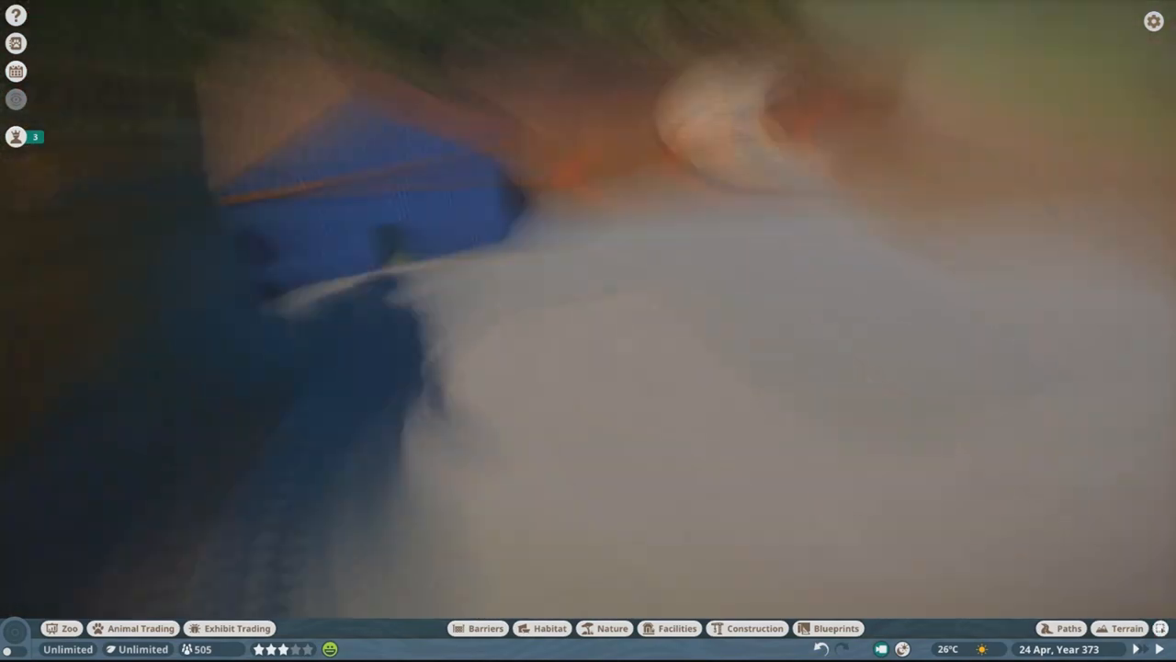
pyautogui.click(754, 629)
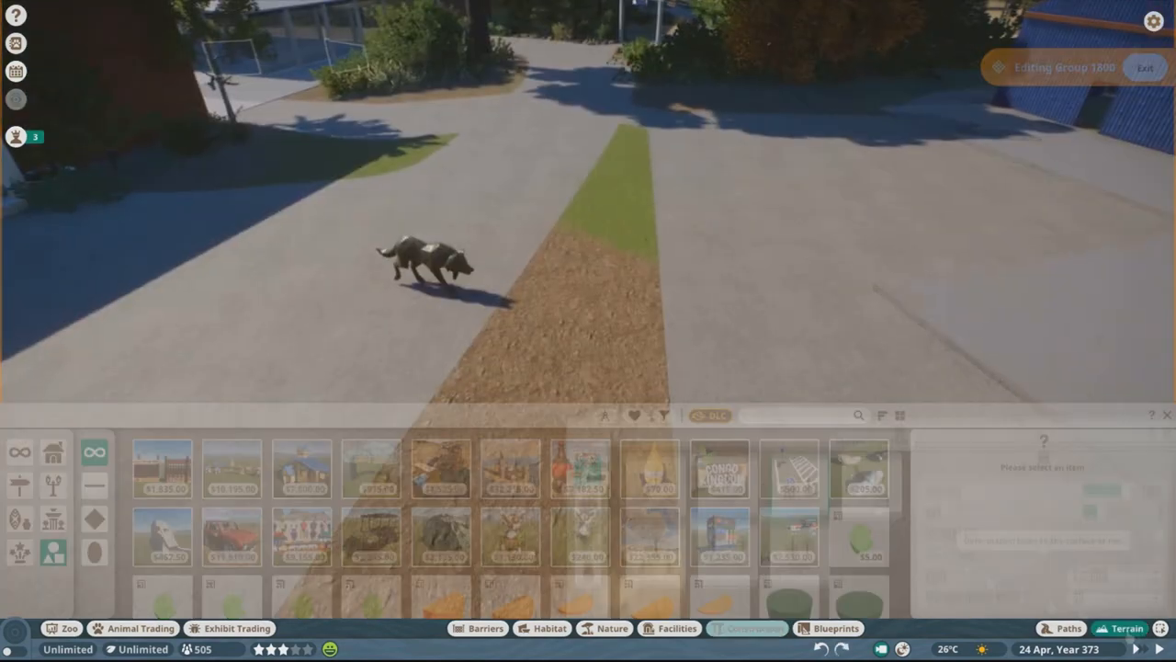
# Edit the food court building and filter the Construction catalogue for "window" pieces
pyautogui.click(1068, 629)
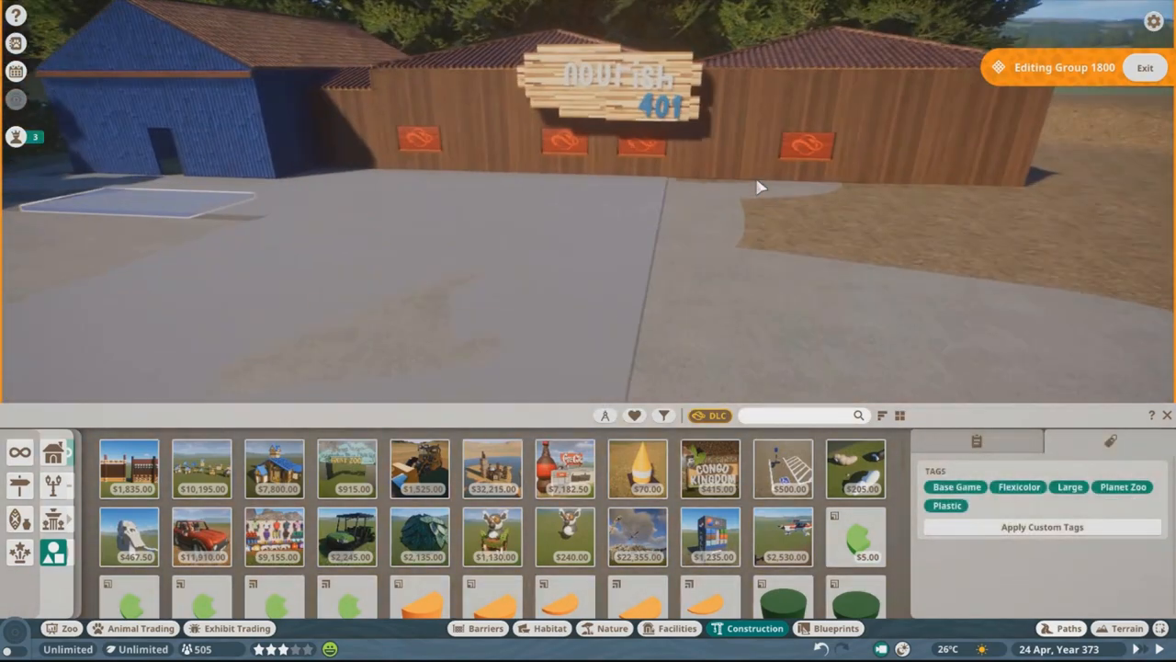
pyautogui.write('window')
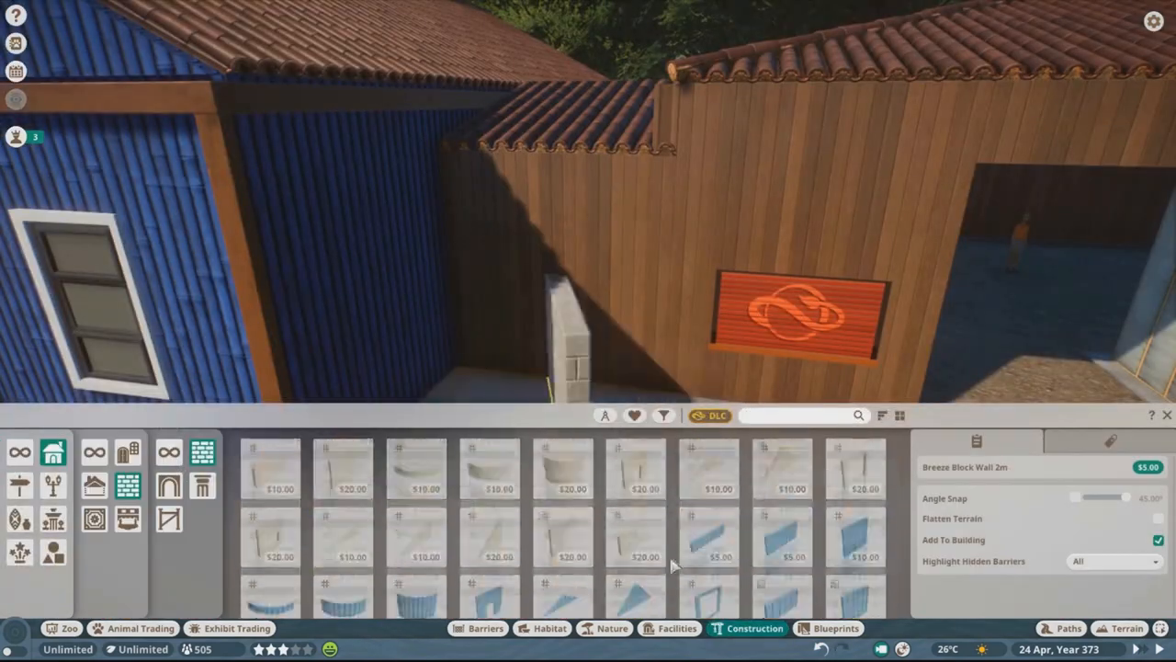
# Filter for "wood", add wooden posts and windows to the food court, then choose the Classic Clock Tower
pyautogui.write('wood')
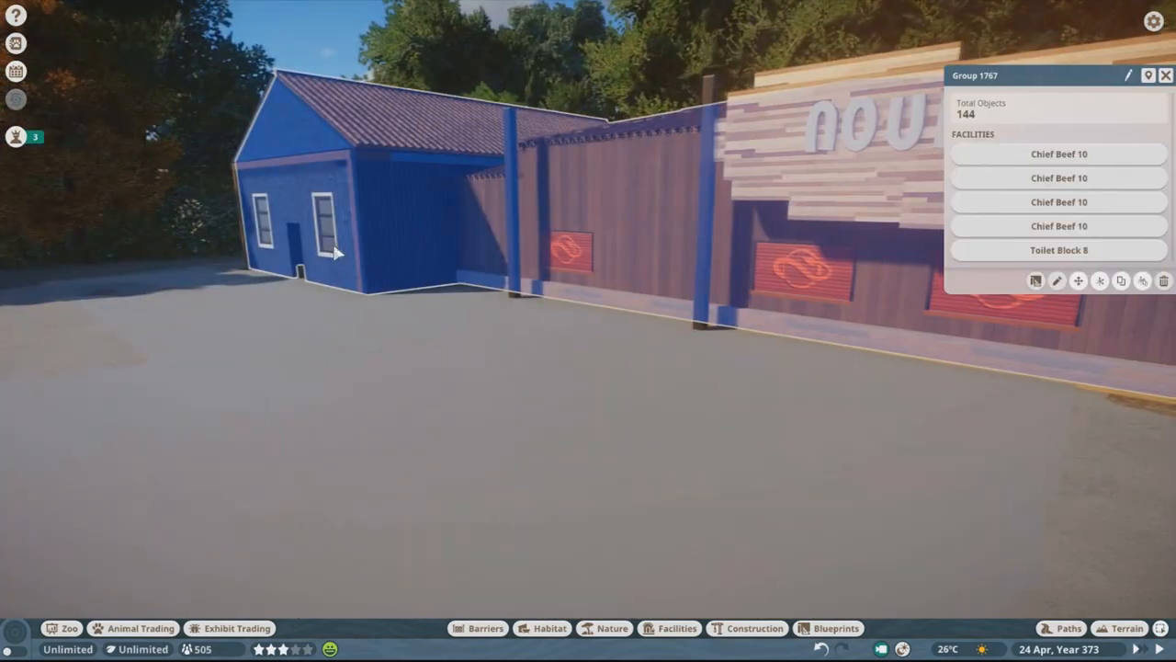
pyautogui.click(754, 628)
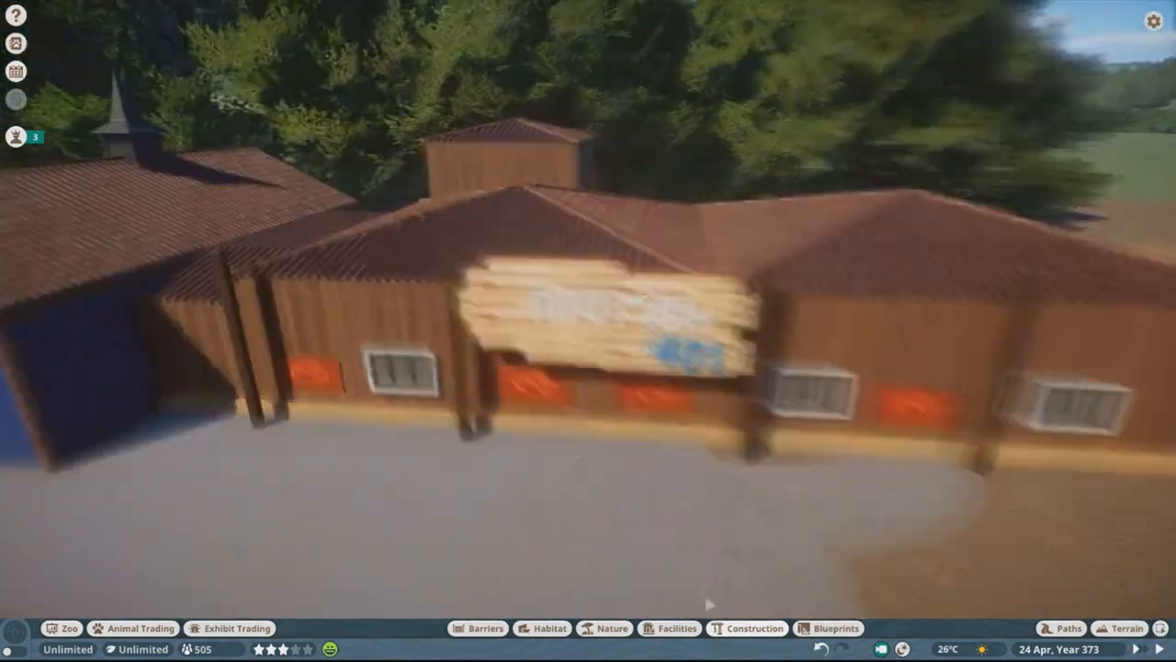
pyautogui.click(753, 629)
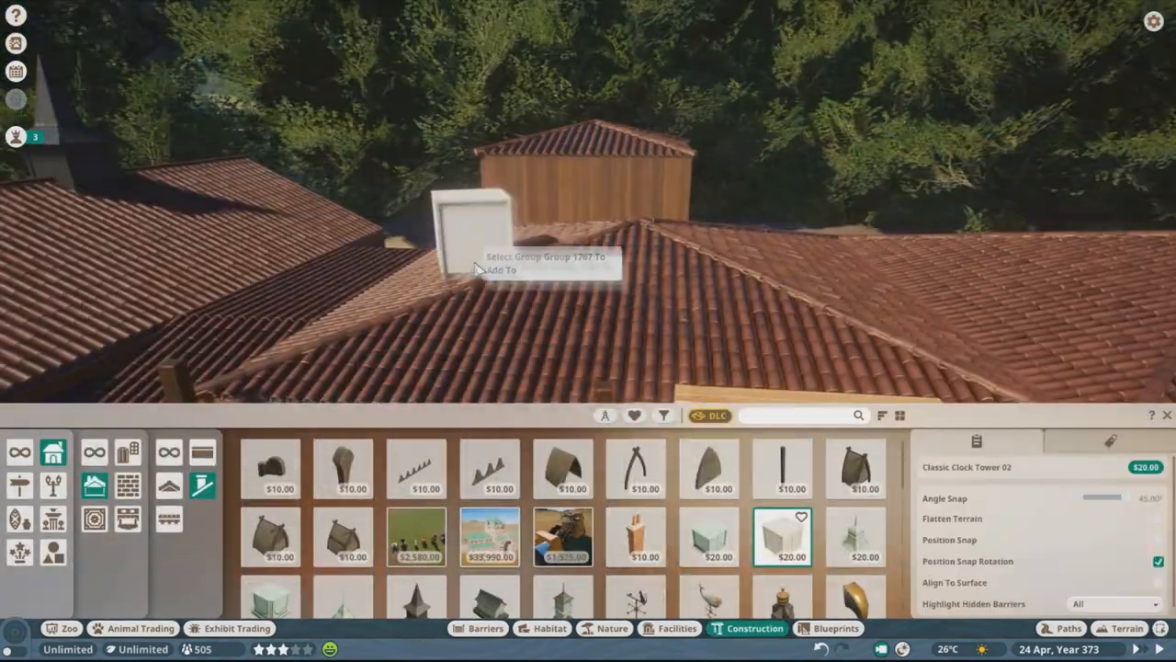
# Place the clock tower on the food court roof
pyautogui.click(664, 415)
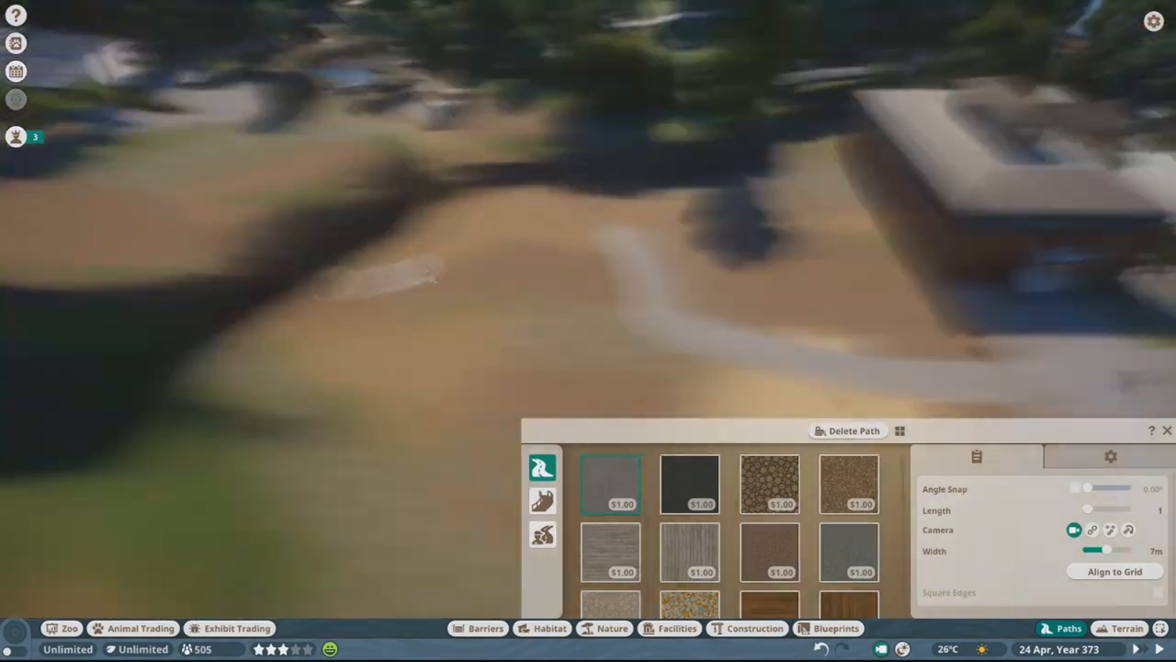
# Draw a curved habitat barrier loop around the empty dirt plot
pyautogui.click(485, 629)
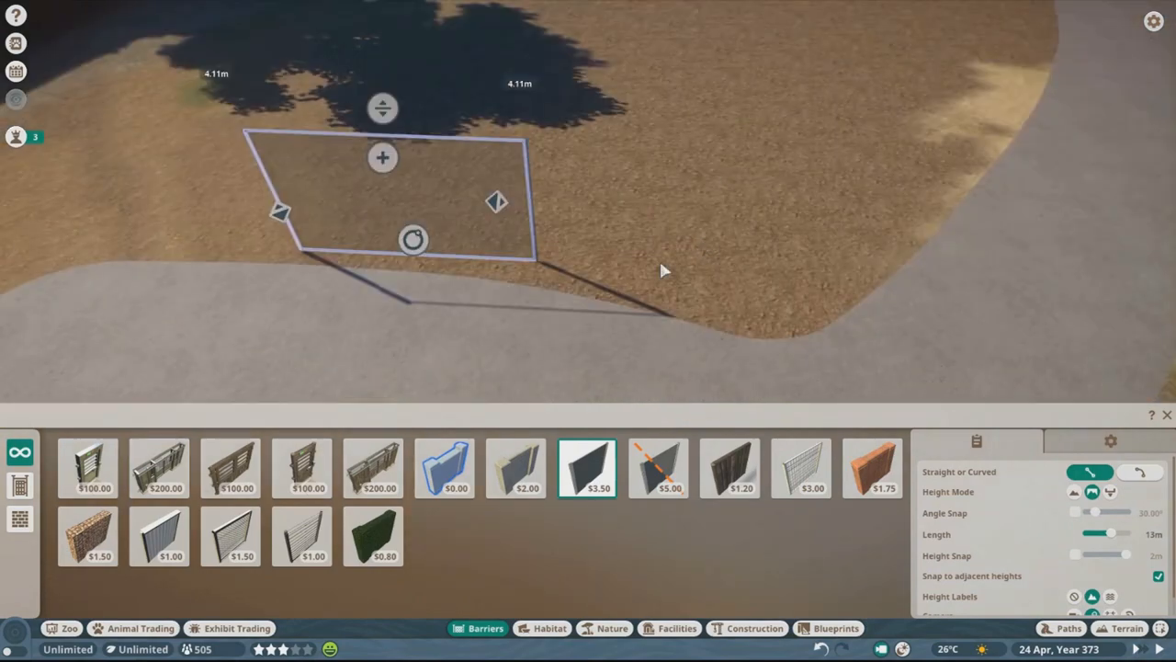
pyautogui.click(445, 467)
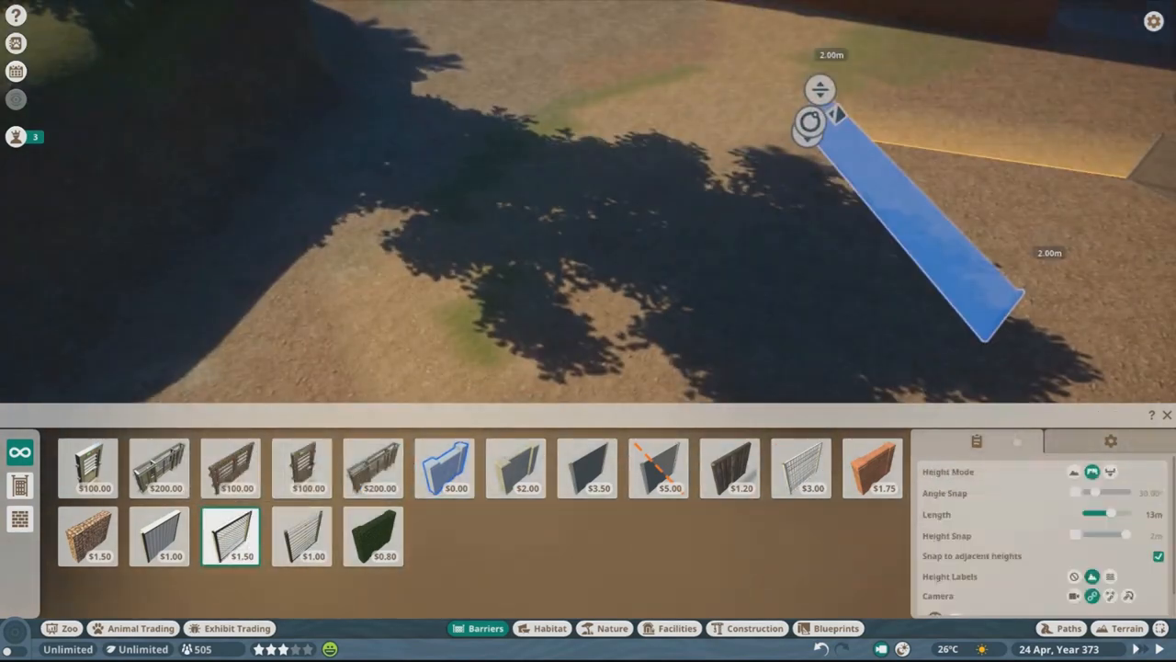
pyautogui.click(587, 468)
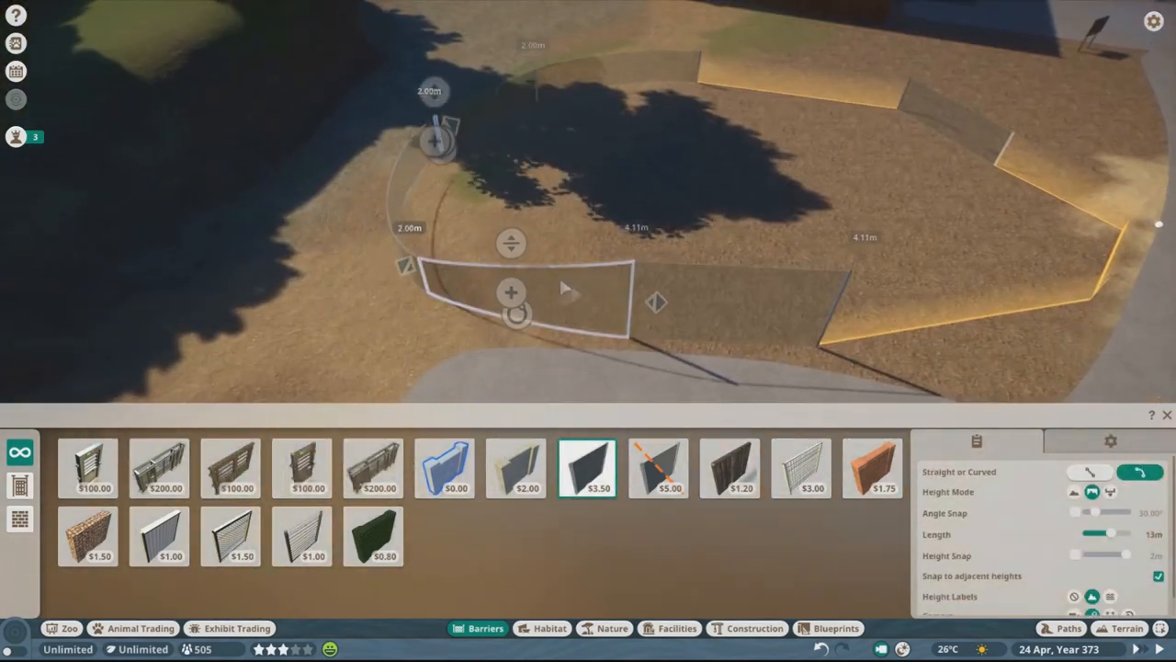
pyautogui.click(232, 536)
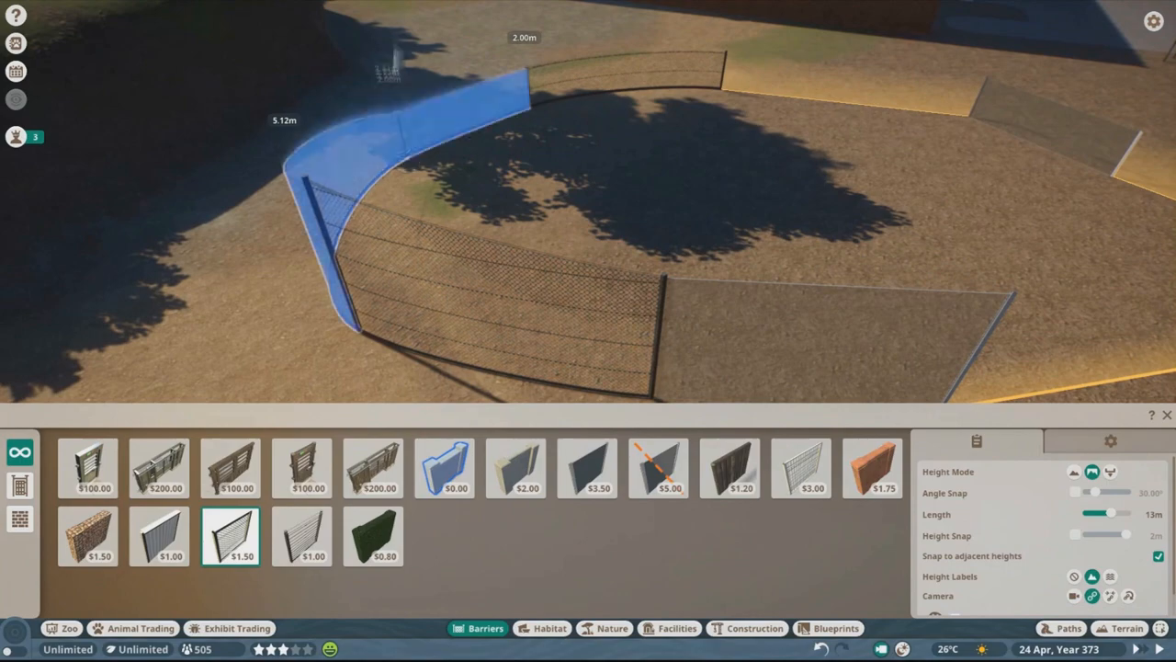
pyautogui.click(753, 629)
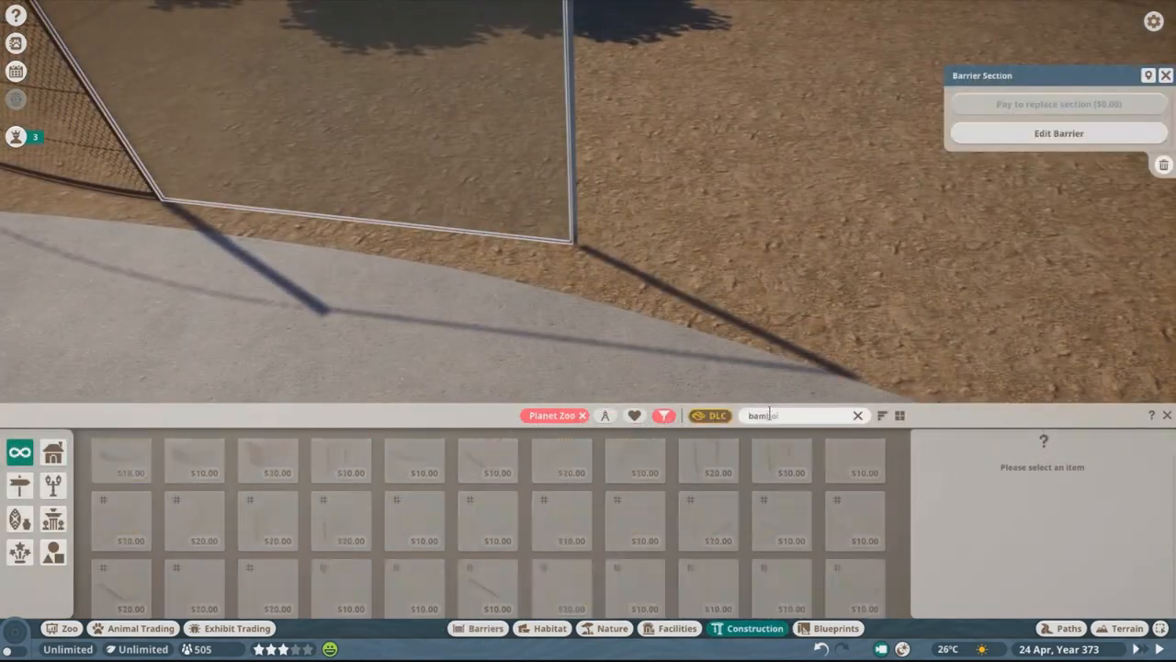
# Restyle one barrier section and outline a corner area beside it for the stone house
pyautogui.click(855, 460)
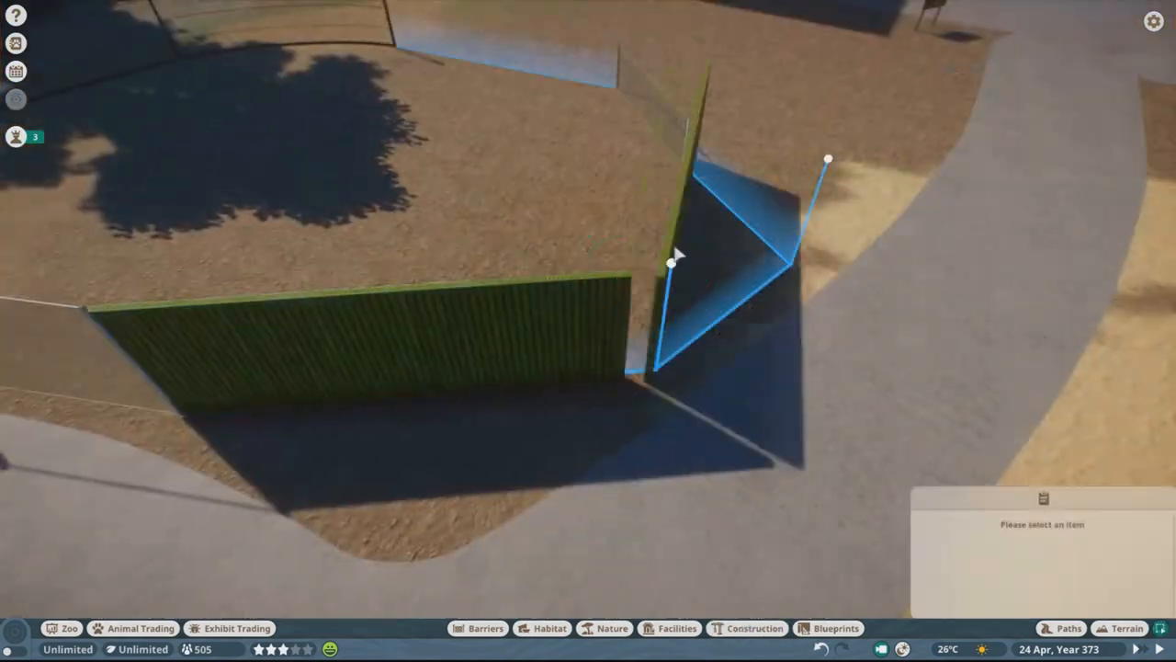
pyautogui.click(754, 629)
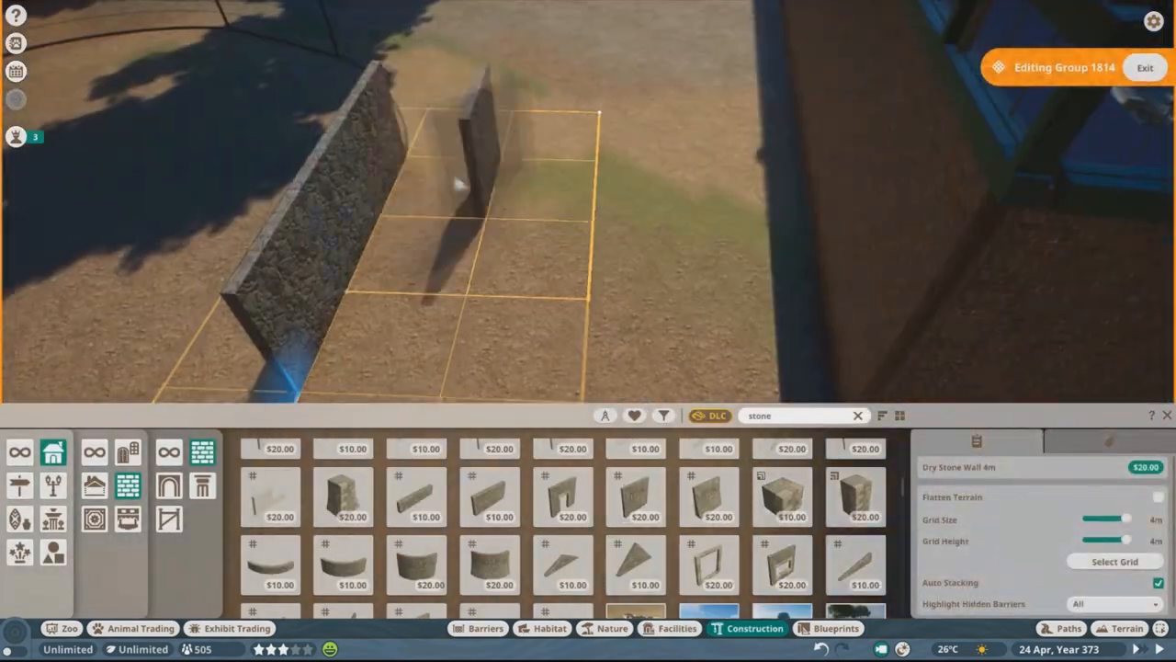
# Stack Dry Stone Wall sections with window cut-outs, add a wooden floor and trim, and lower the ground beside the house
pyautogui.click(415, 496)
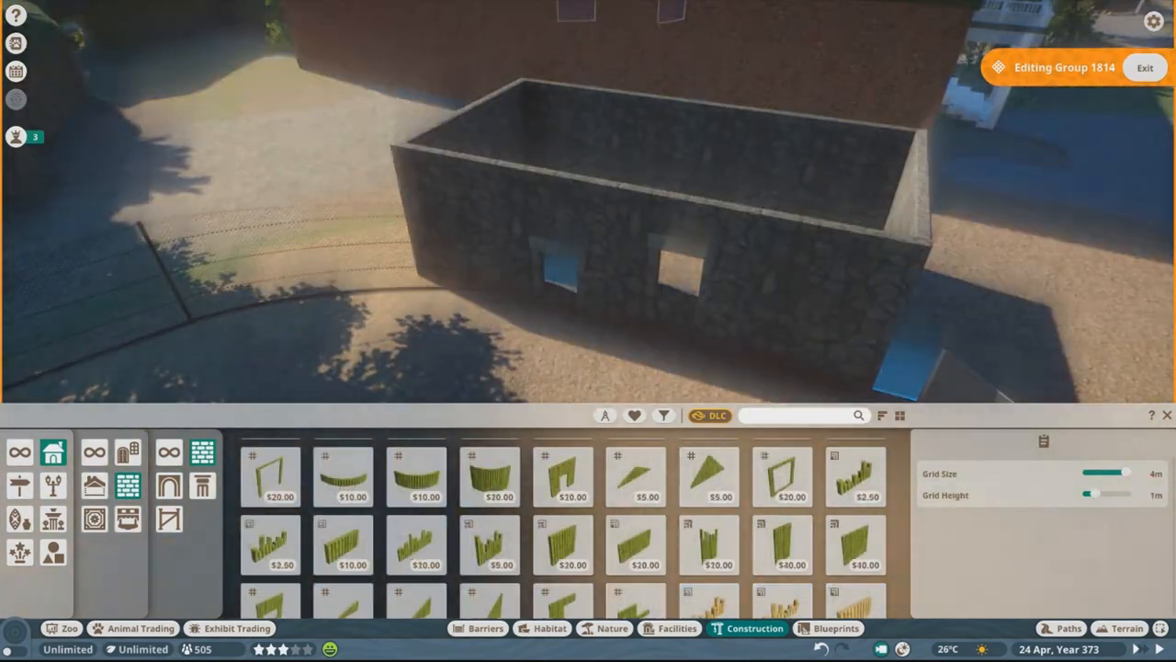
pyautogui.click(1125, 629)
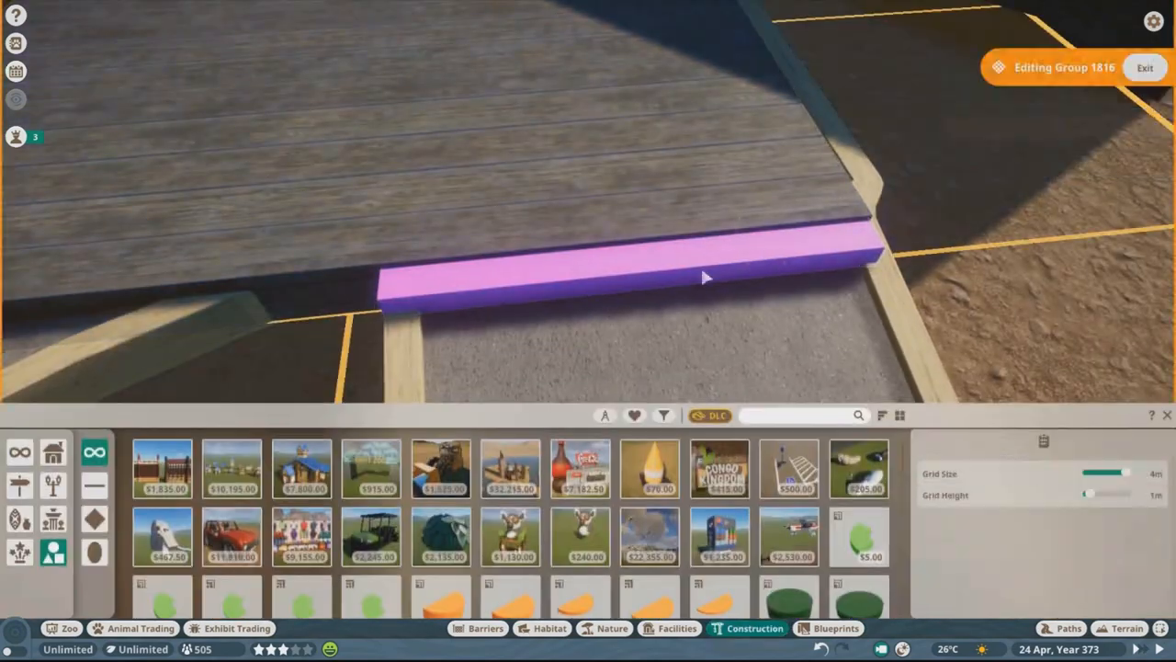
pyautogui.click(1127, 629)
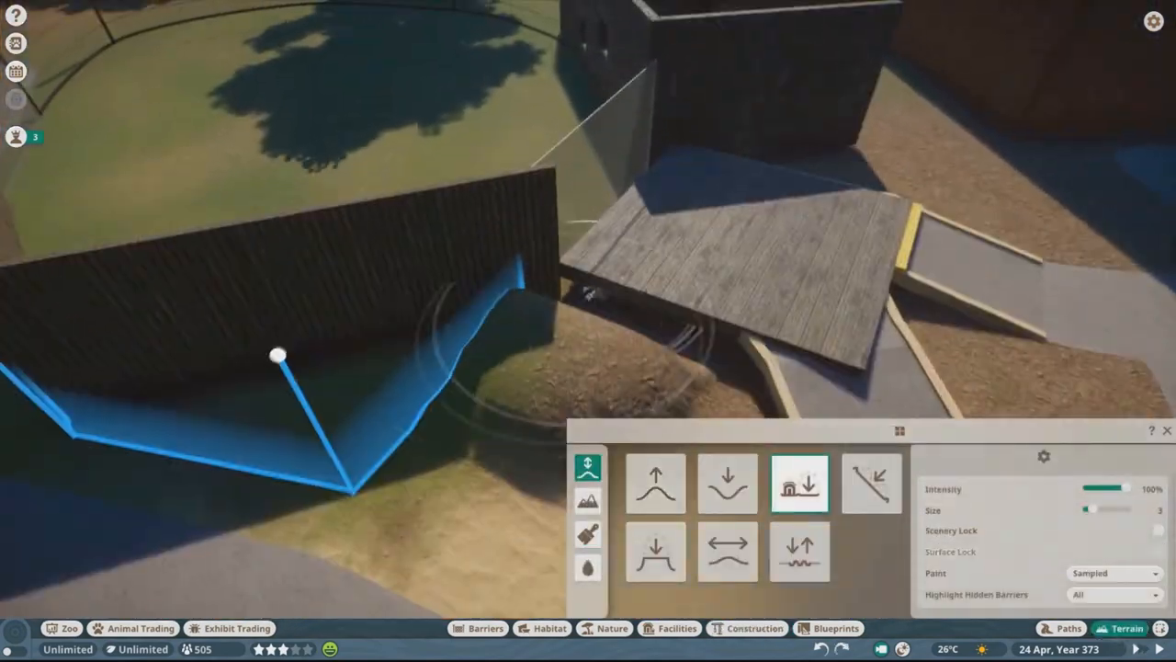
pyautogui.click(485, 629)
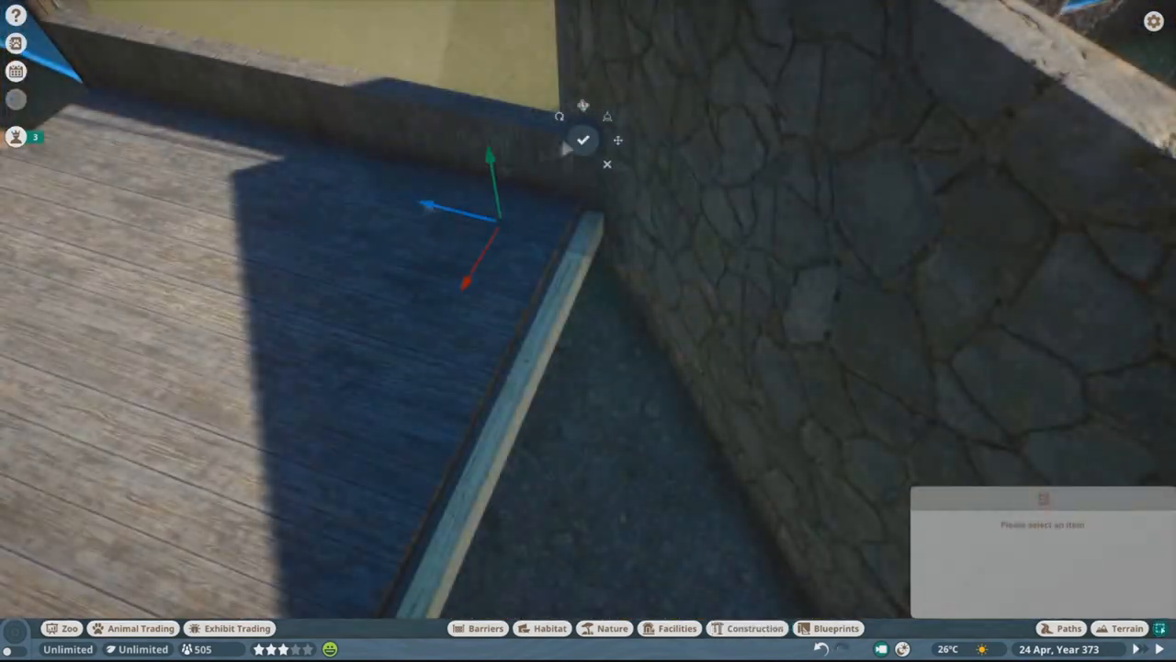
# Search the building catalogue for "arctic" and place a see-through glass barrier section along the enclosure edge
pyautogui.click(612, 628)
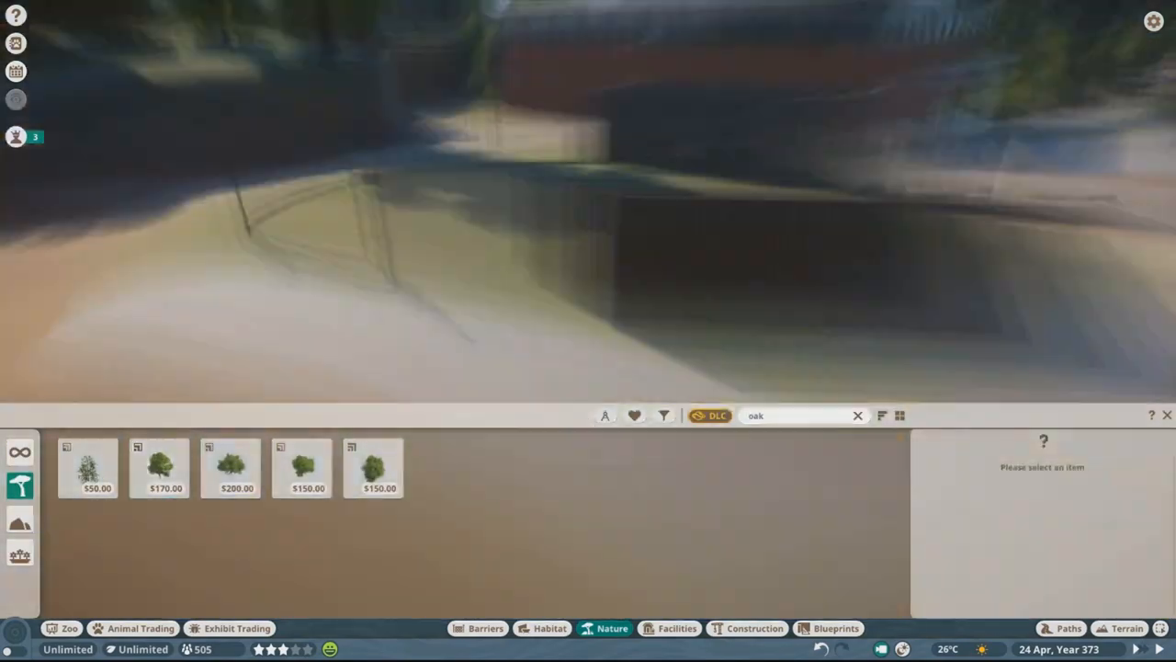
pyautogui.click(857, 415)
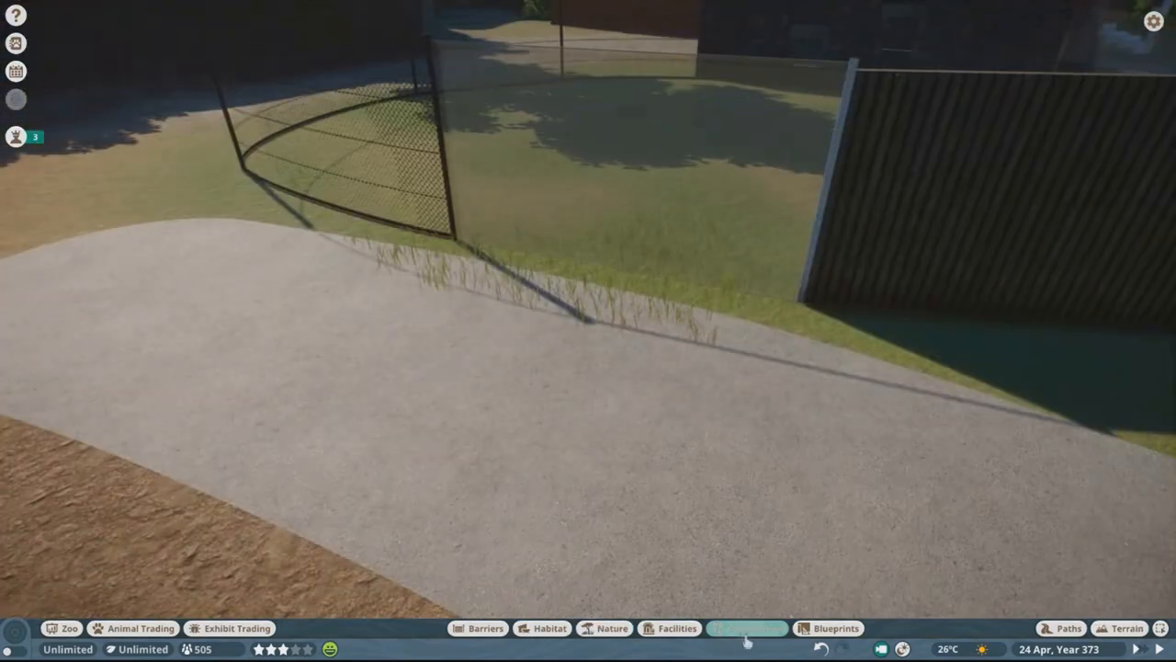
pyautogui.click(746, 628)
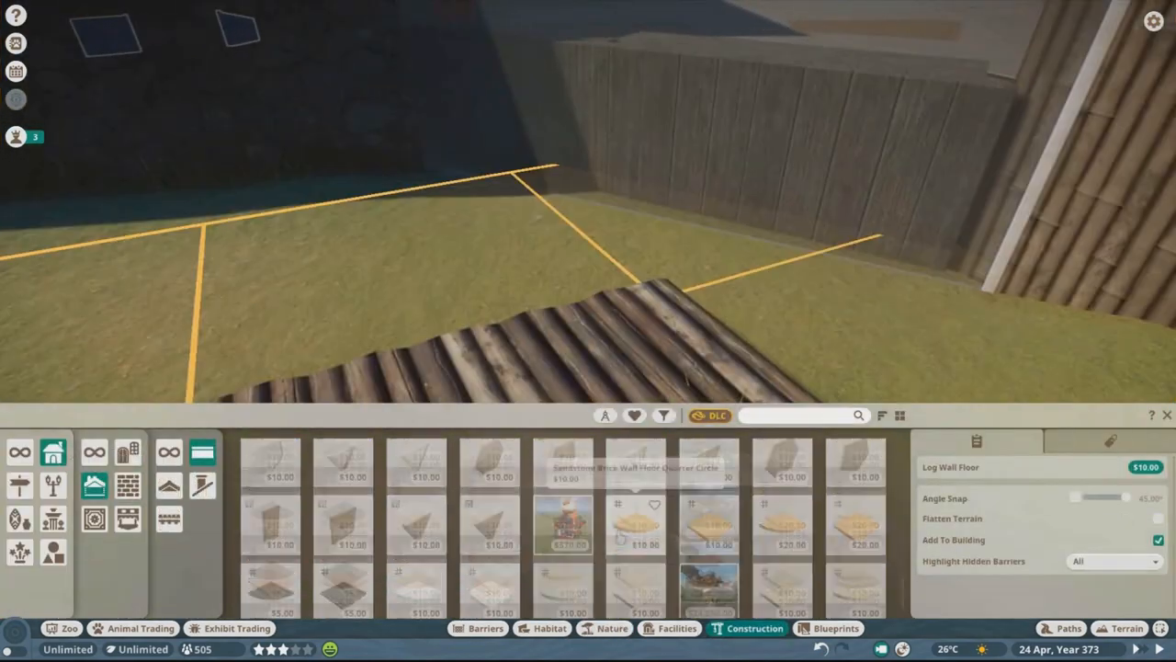
pyautogui.write('arctic')
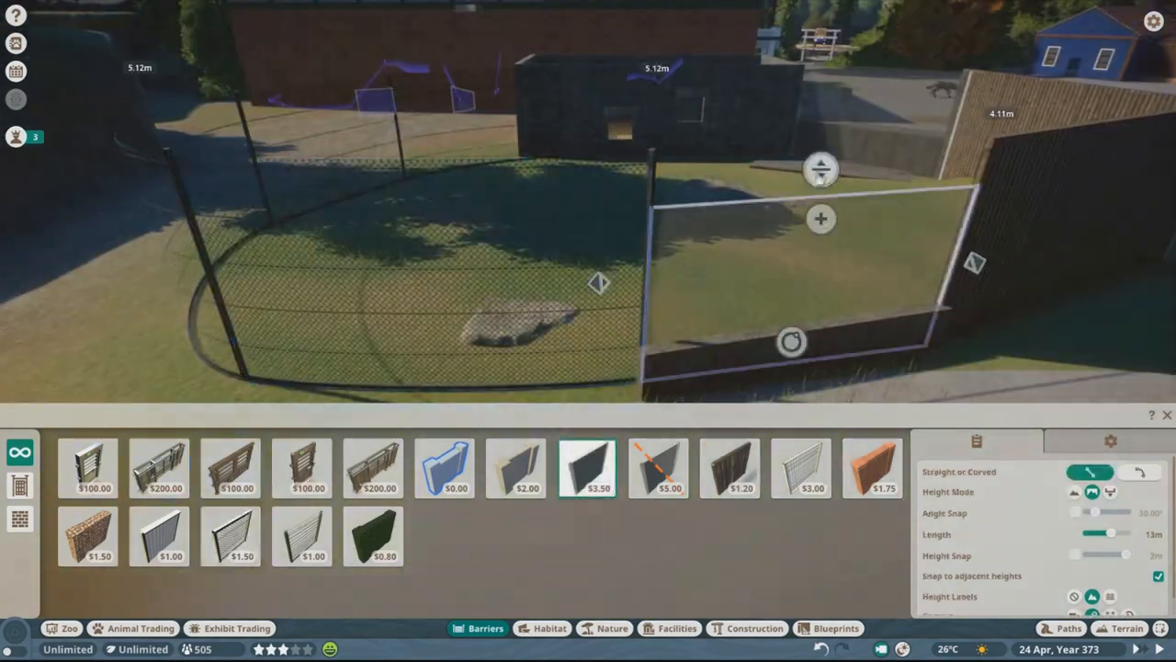
pyautogui.click(827, 628)
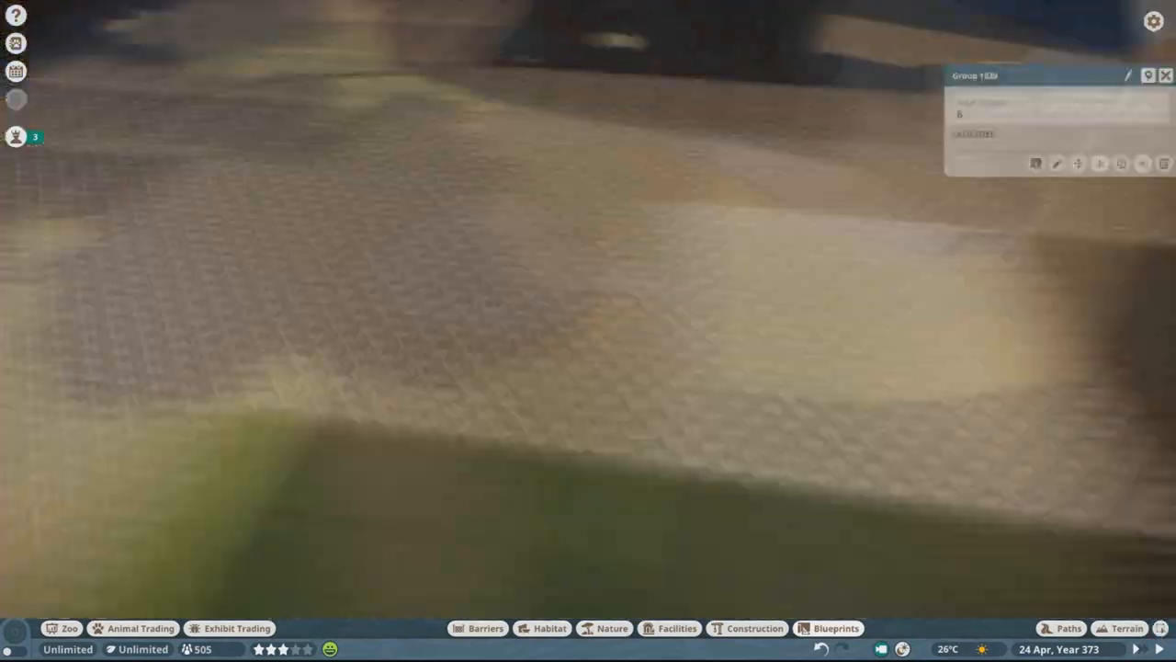
# Place New World Lattice Panels across the top of the gibbon enclosure as a mesh roof
pyautogui.click(754, 629)
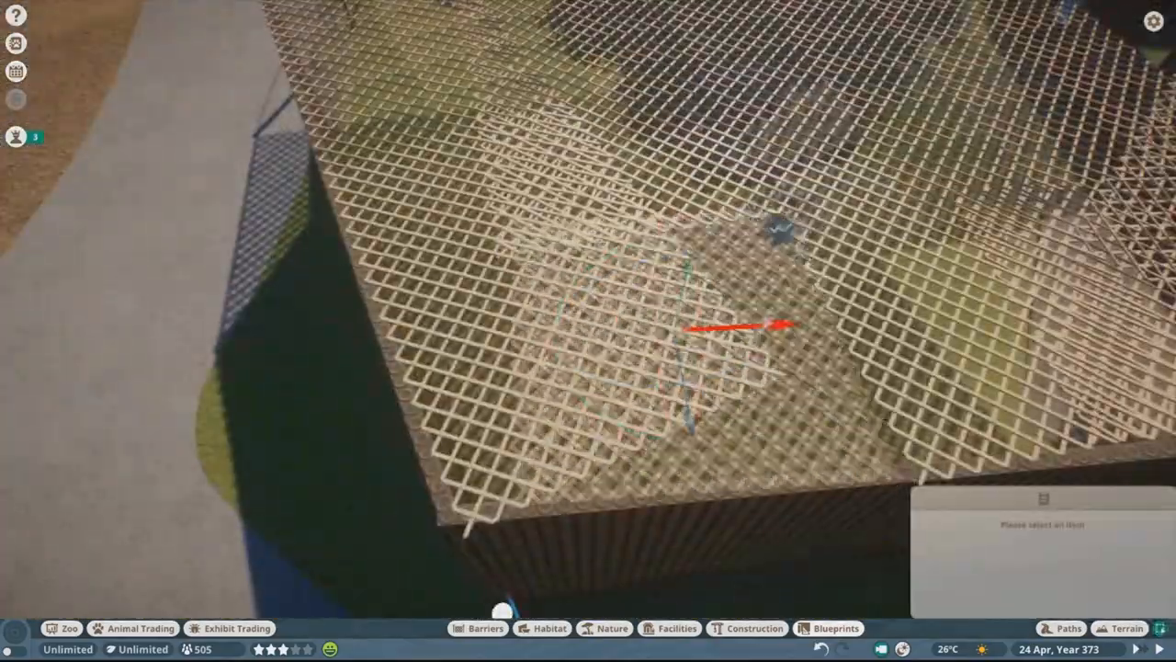
pyautogui.click(717, 322)
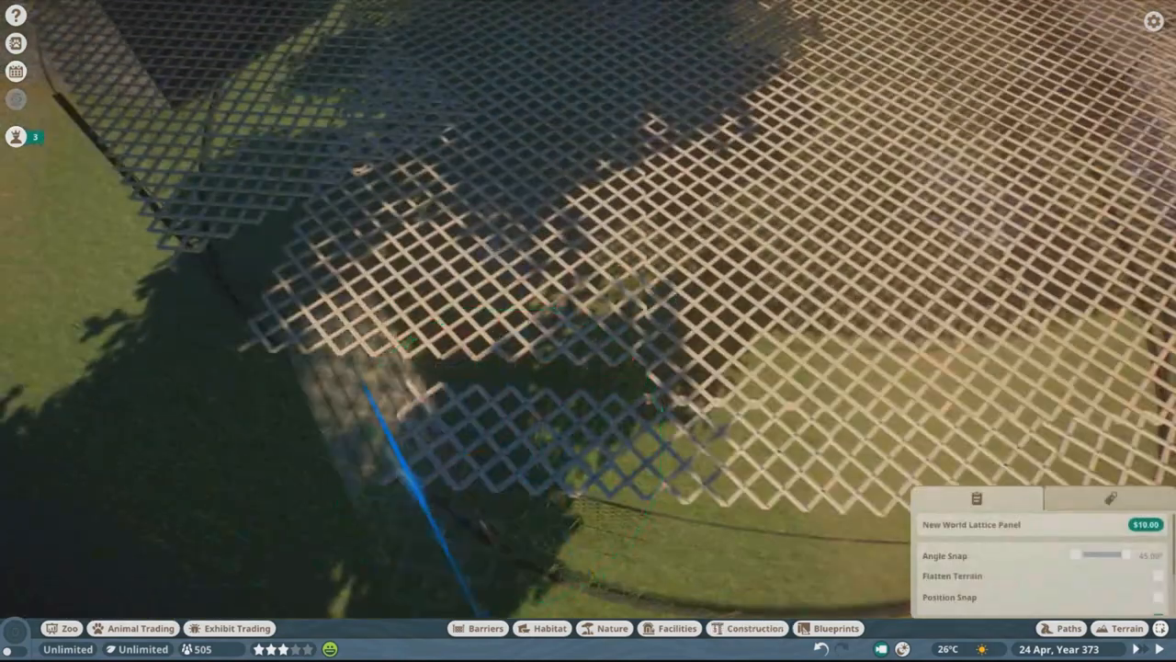
pyautogui.click(754, 628)
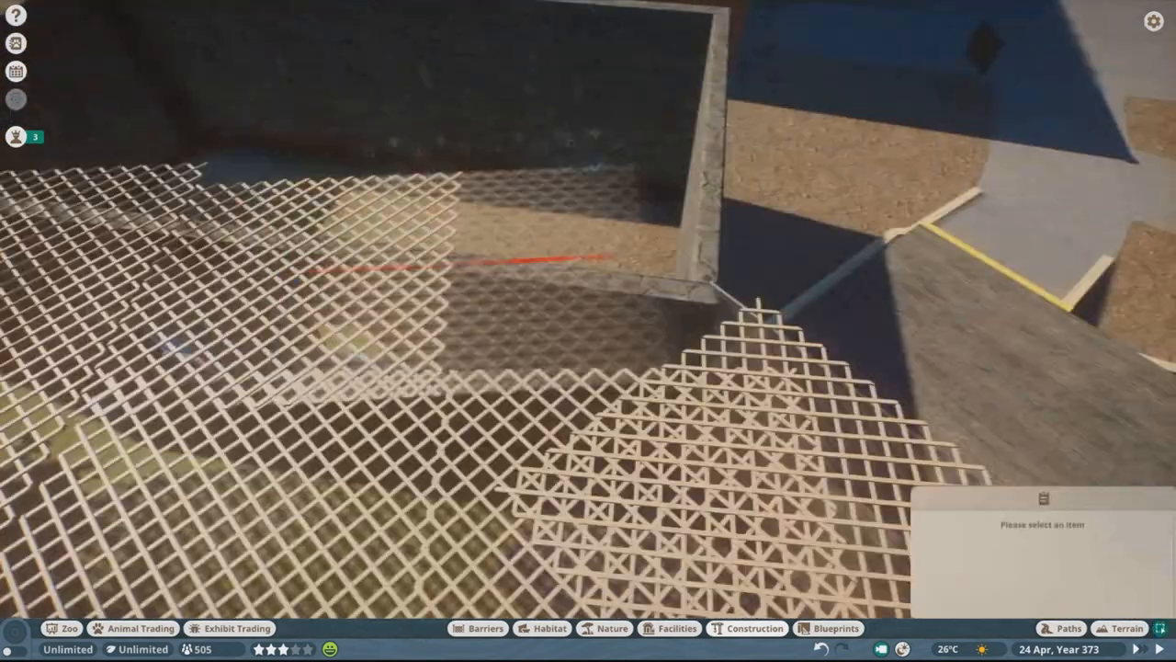
pyautogui.click(754, 629)
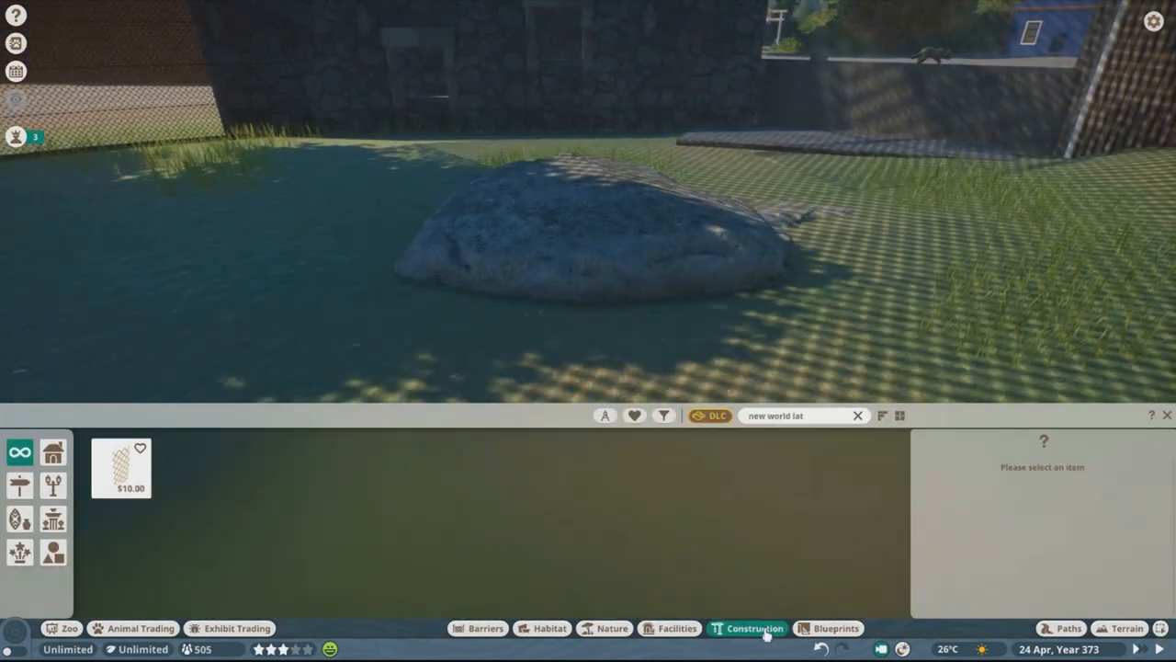
# Place rocks and browse shrubs to add inside the enclosure from the Nature catalogue
pyautogui.click(612, 628)
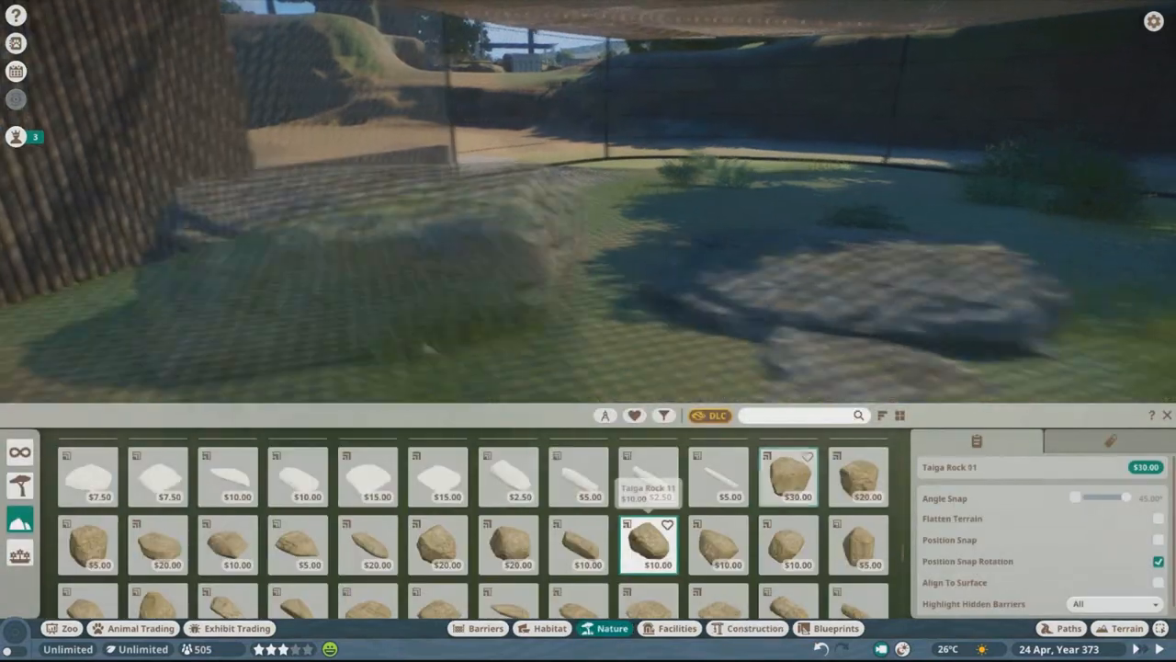
pyautogui.click(478, 629)
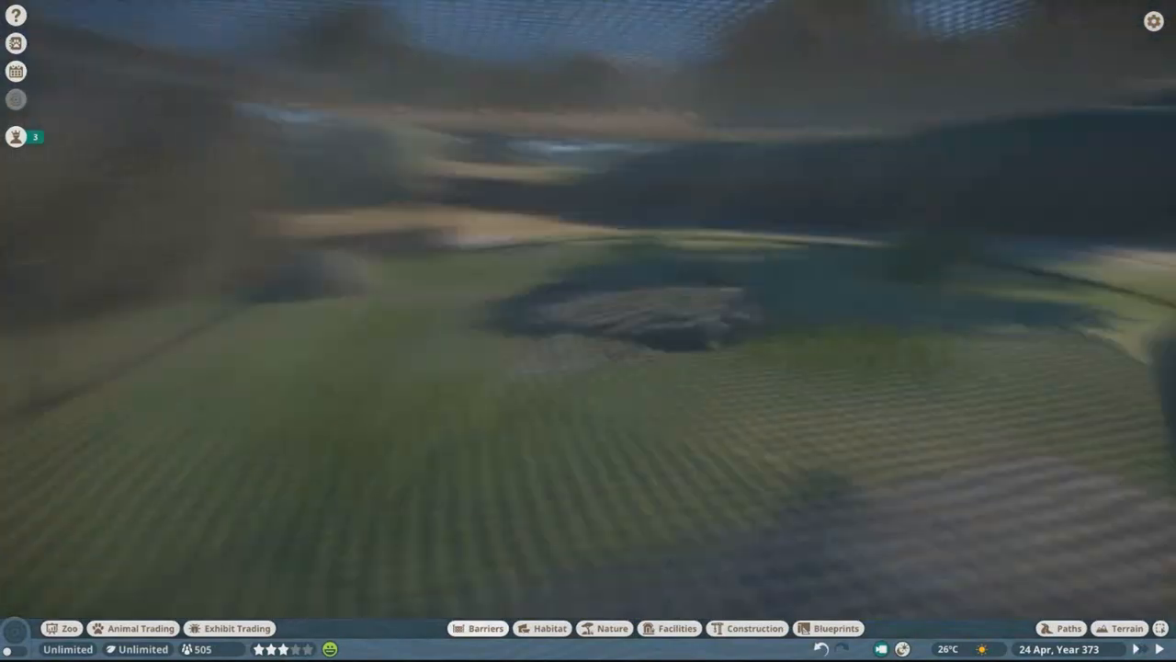
pyautogui.click(610, 628)
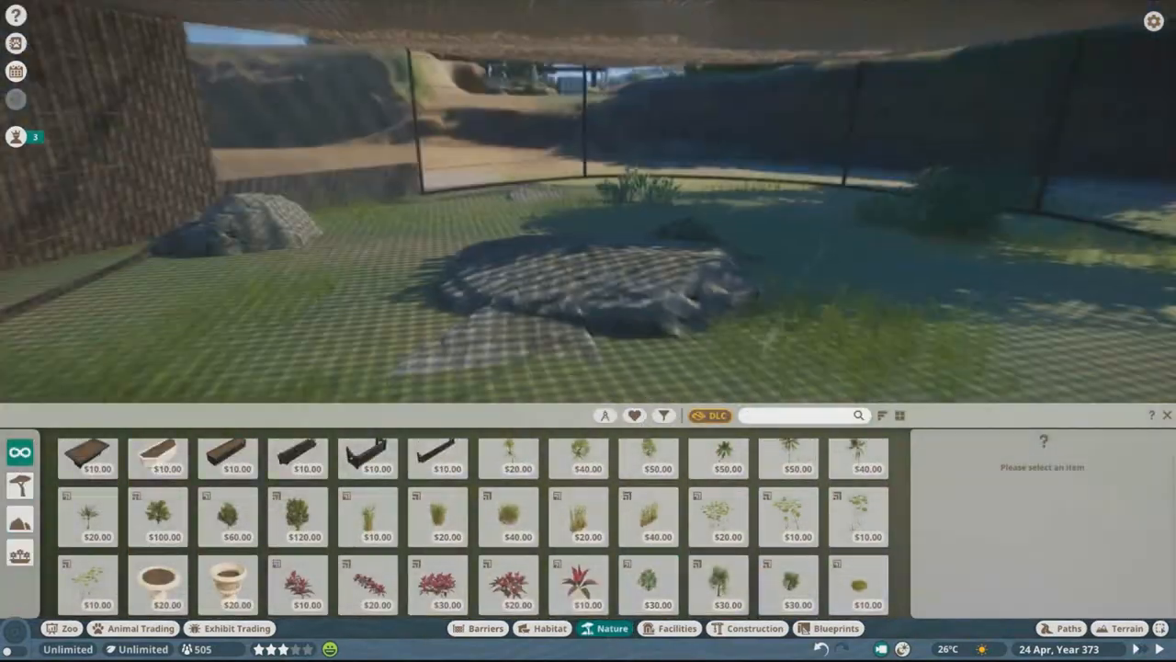
pyautogui.click(753, 628)
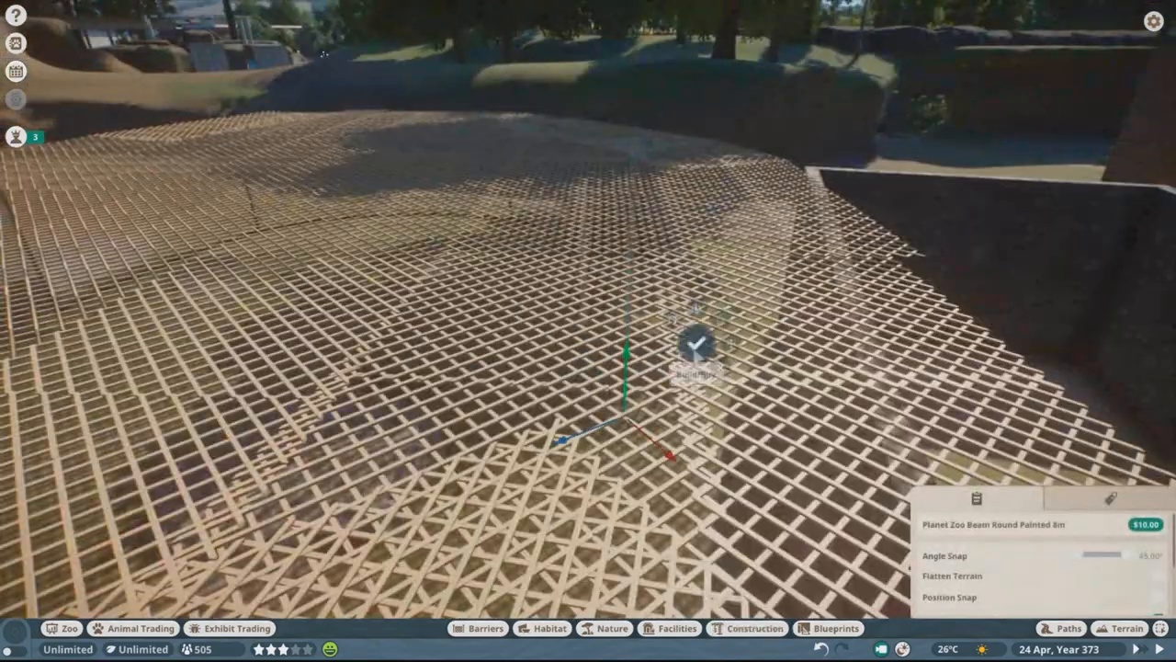
# Search "oak" and "elm" and stand Round Painted 4m poles under the lattice roof as supports
pyautogui.click(611, 629)
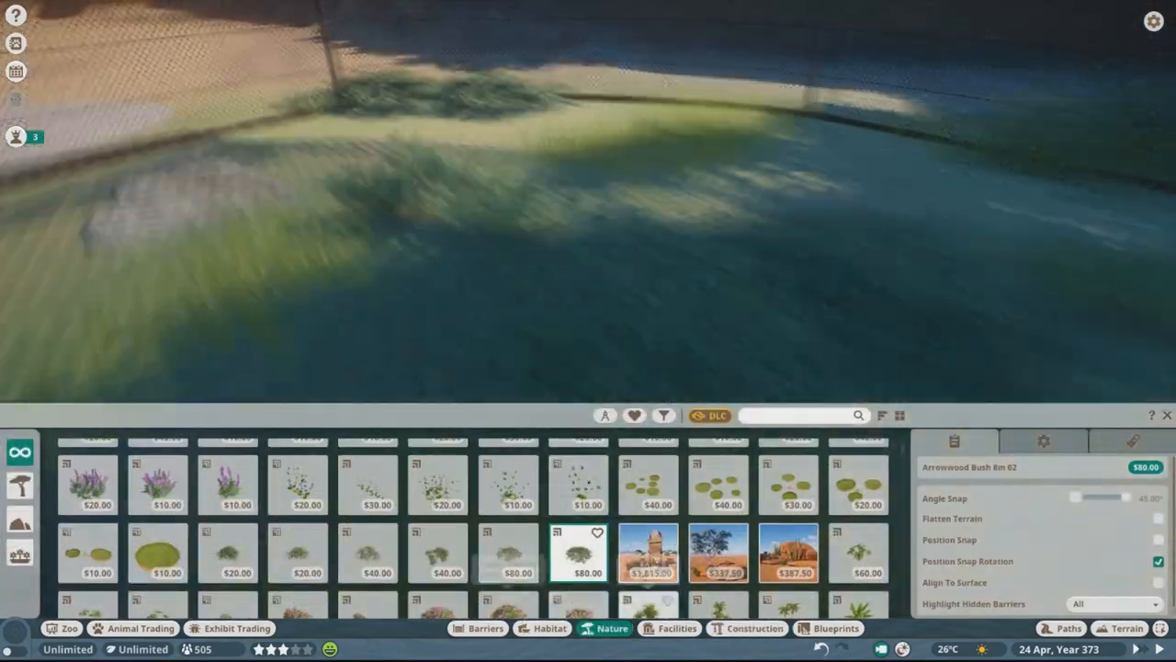
pyautogui.write('oak')
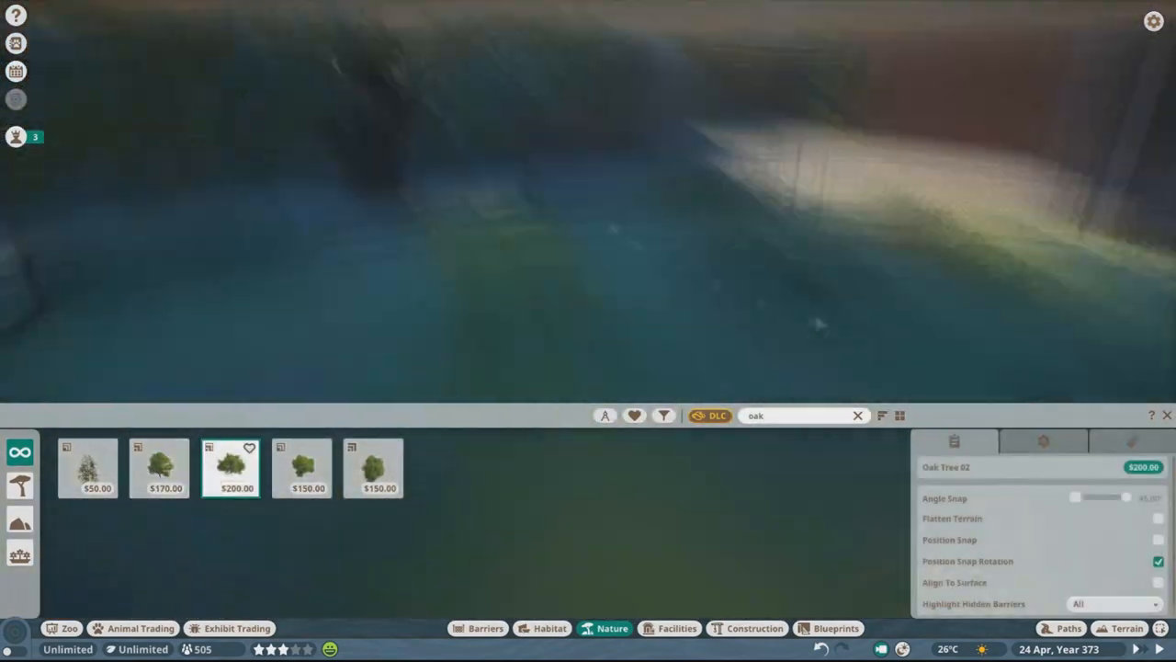
pyautogui.write('elm')
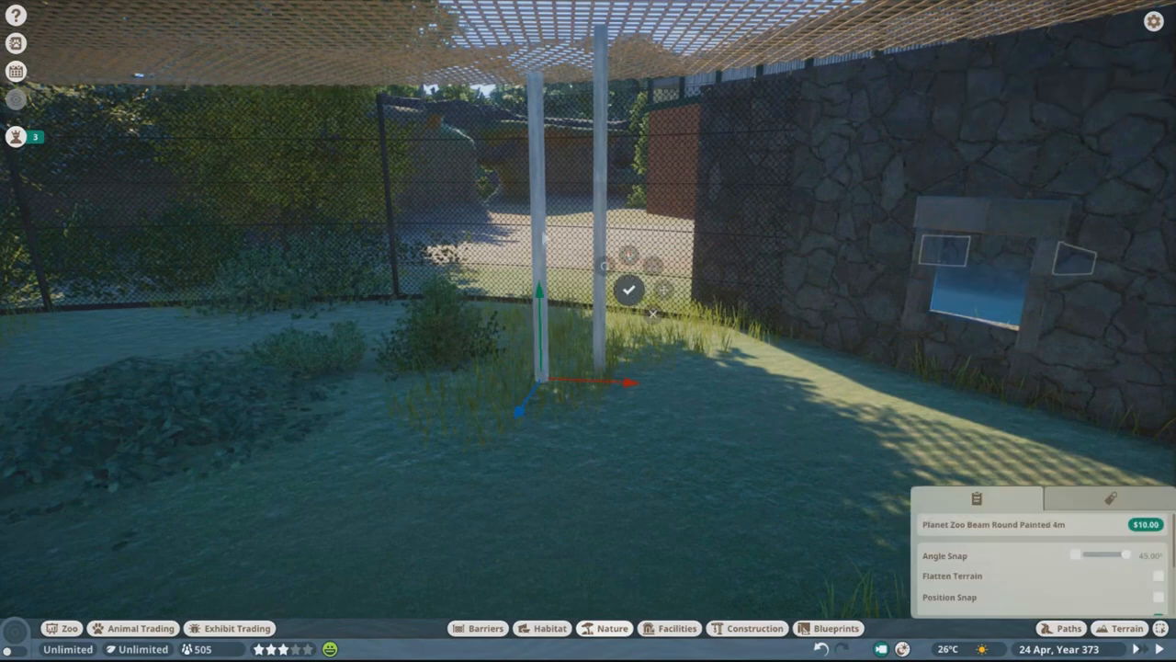
pyautogui.click(754, 629)
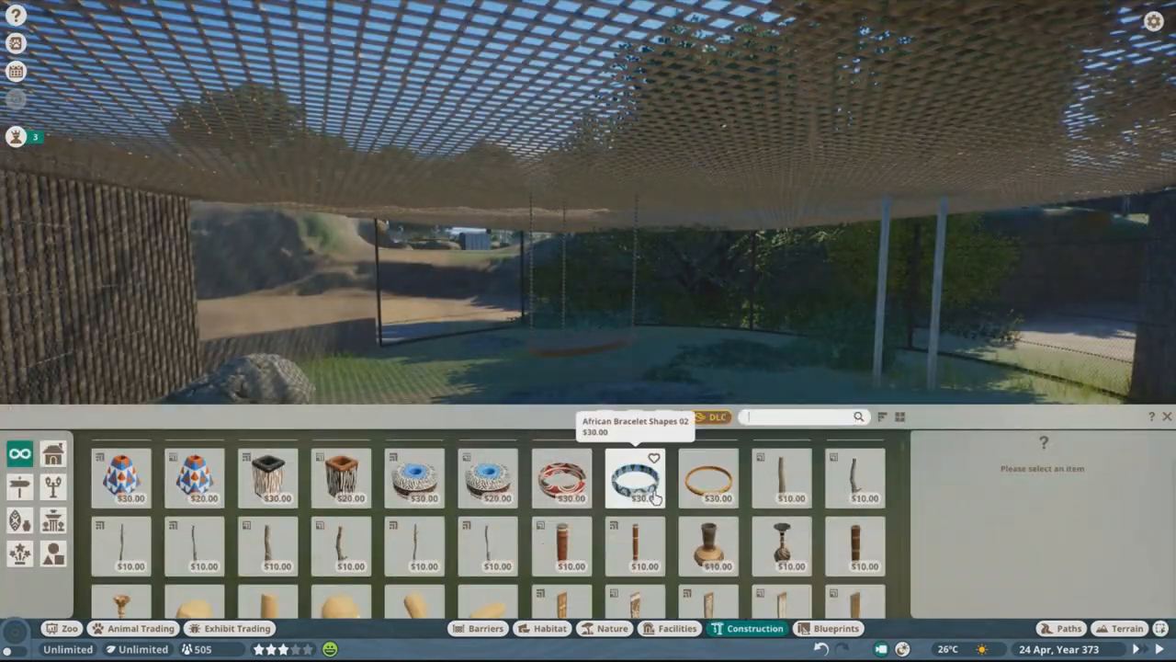
# Search "wood" and "pole" pieces and hang rope hoops and swing platforms inside the enclosure
pyautogui.write('wood')
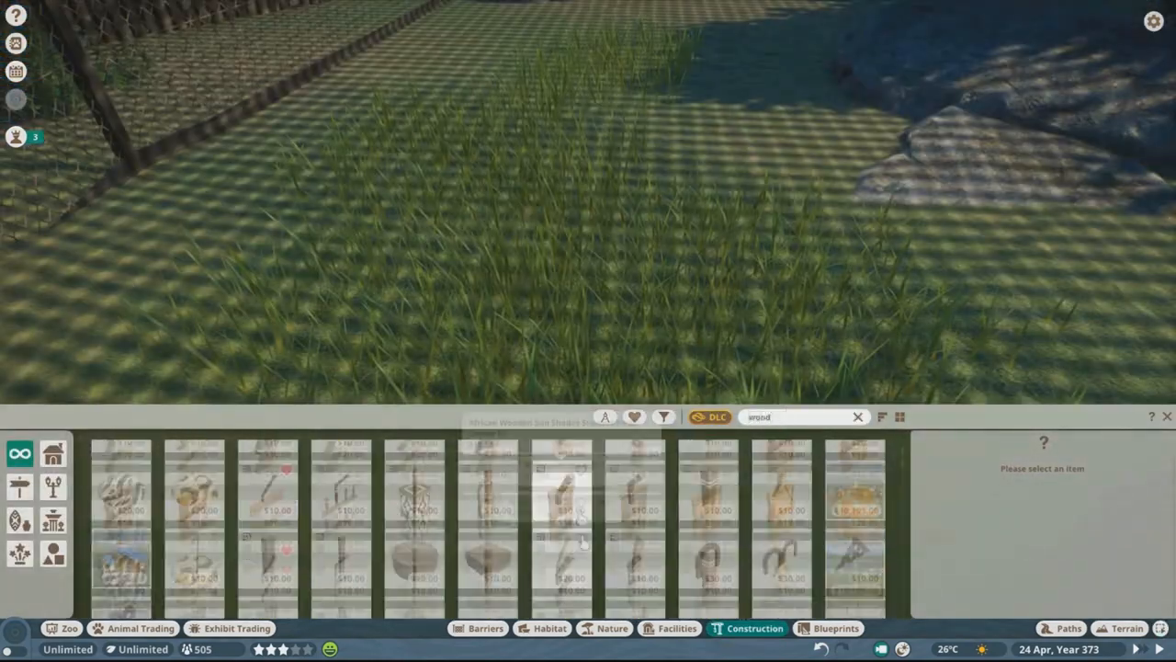
pyautogui.write('pole')
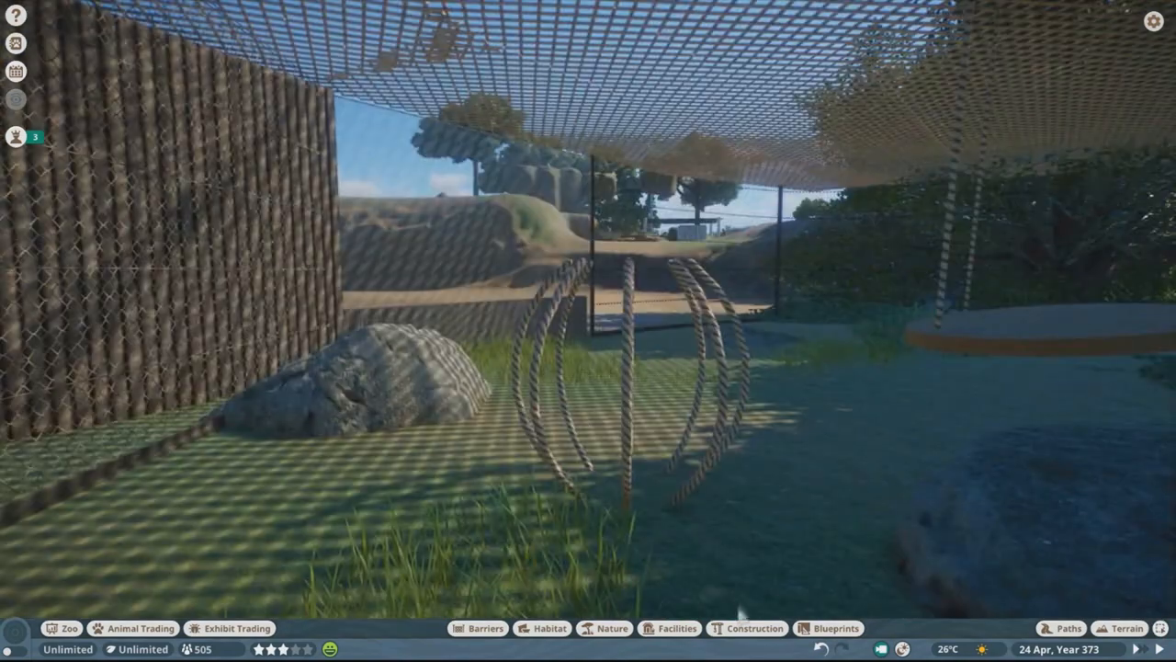
pyautogui.click(746, 629)
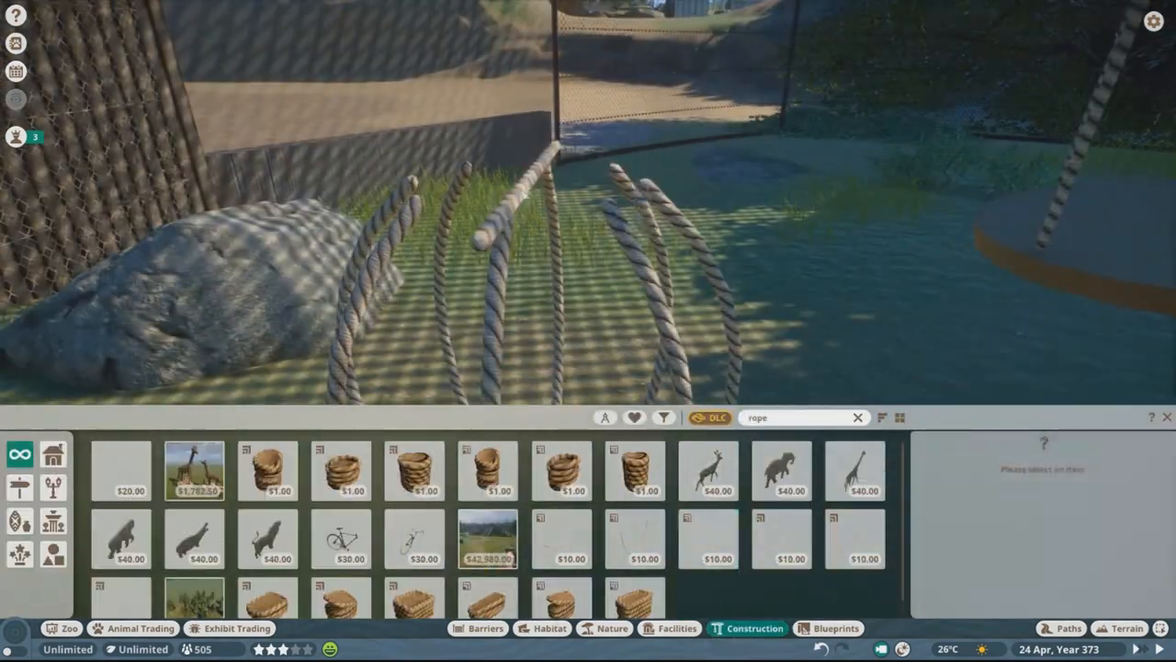
pyautogui.click(562, 471)
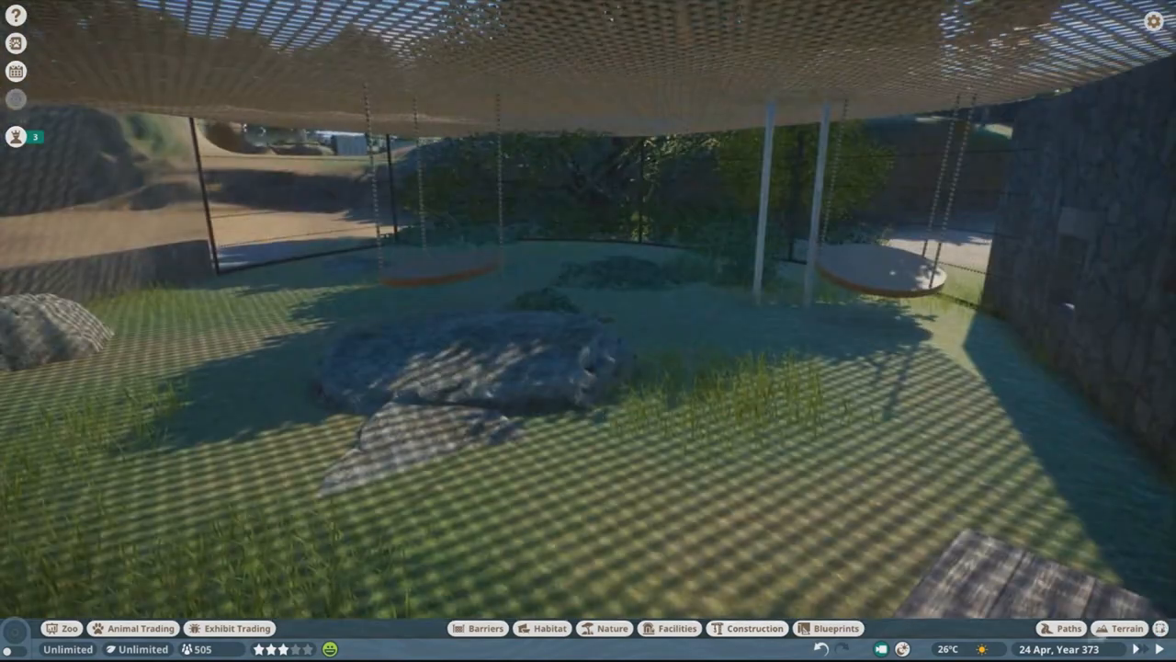
# Scatter small plants on the enclosure floor and attach a Rope 2m Straight piece to the swing platform
pyautogui.click(603, 629)
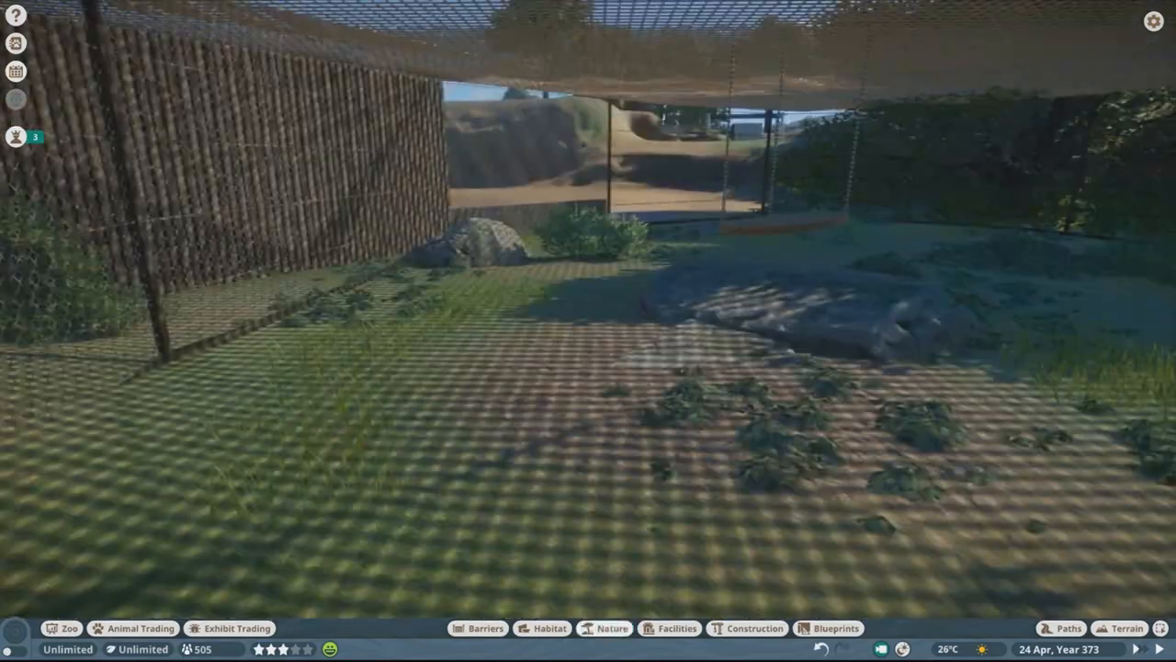
pyautogui.click(754, 628)
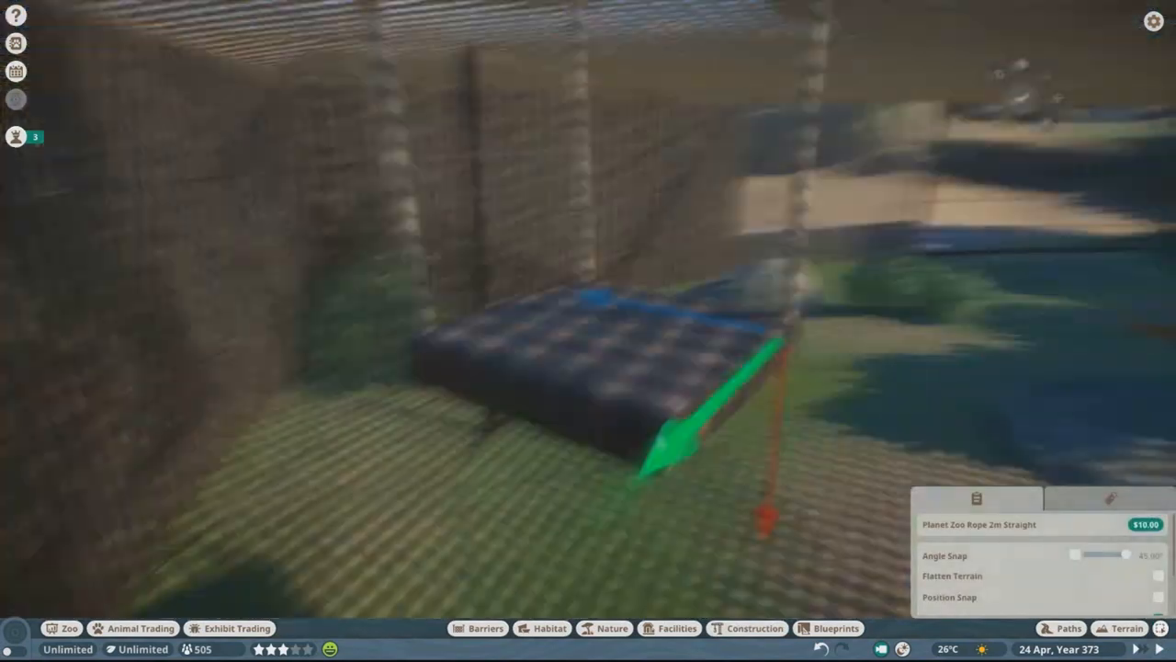
pyautogui.click(550, 629)
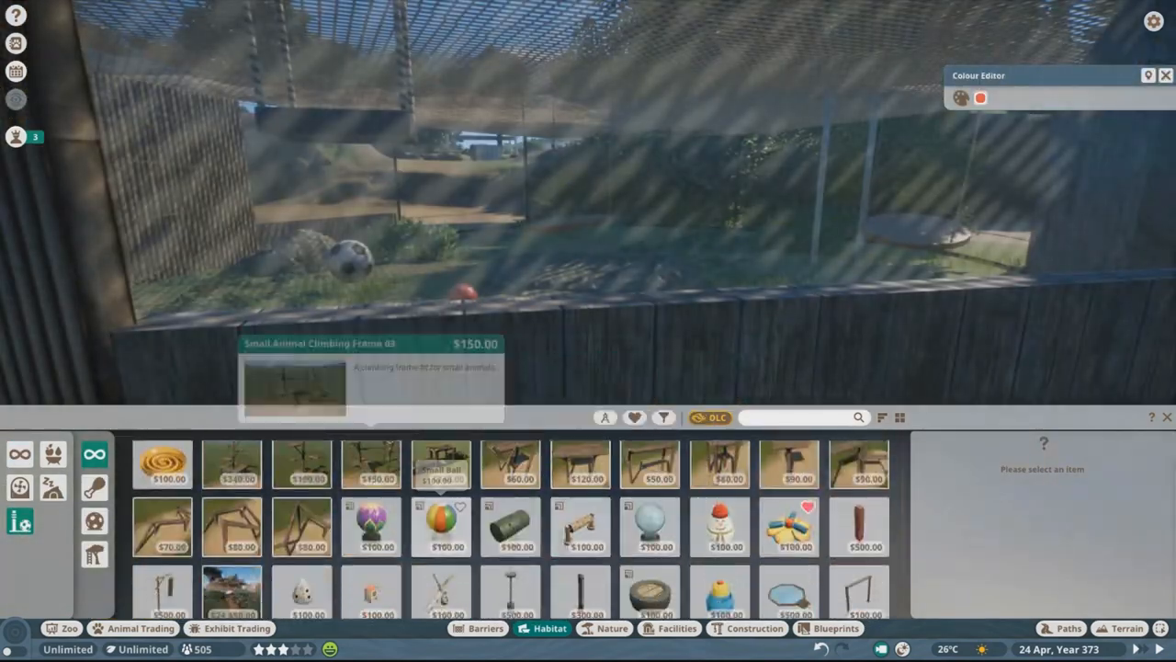
# Place a toy in the gibbon enclosure, then pick a gutter piece from Construction (search 'gutt')
pyautogui.click(962, 97)
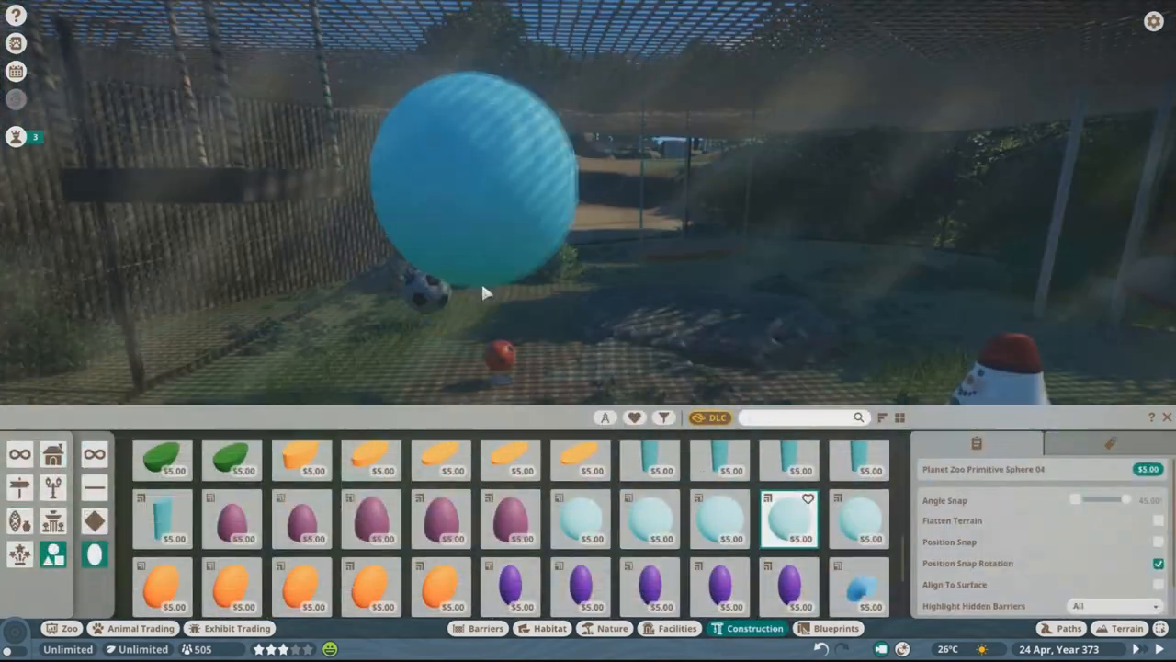
pyautogui.write('gutt')
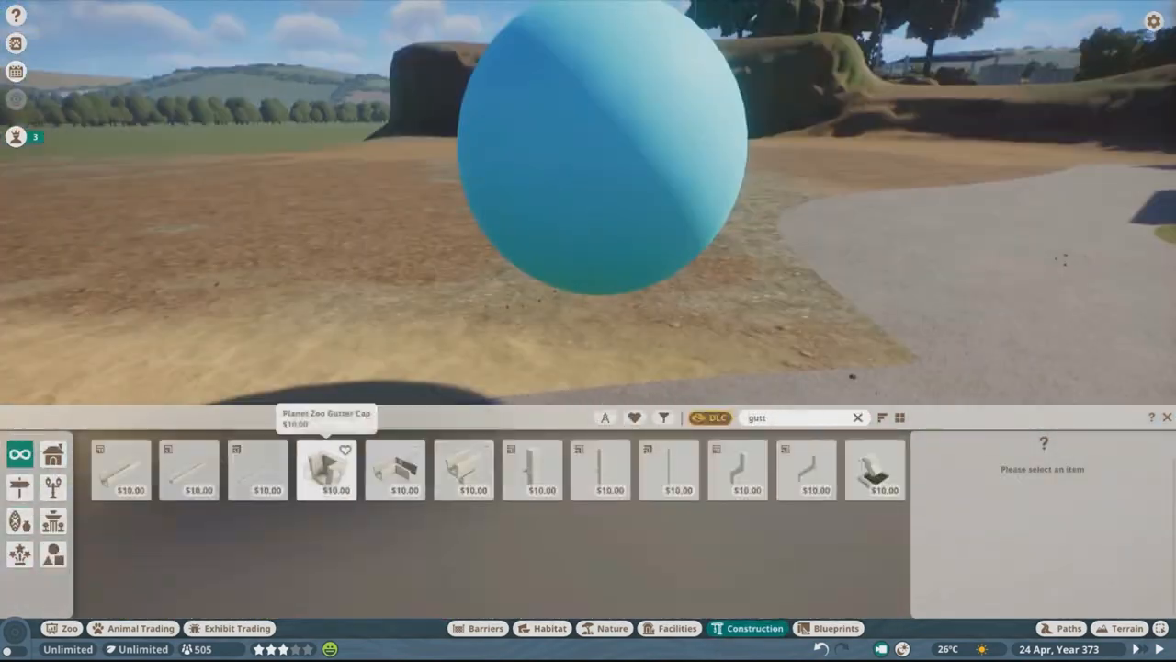
pyautogui.click(669, 471)
pyautogui.write('rope')
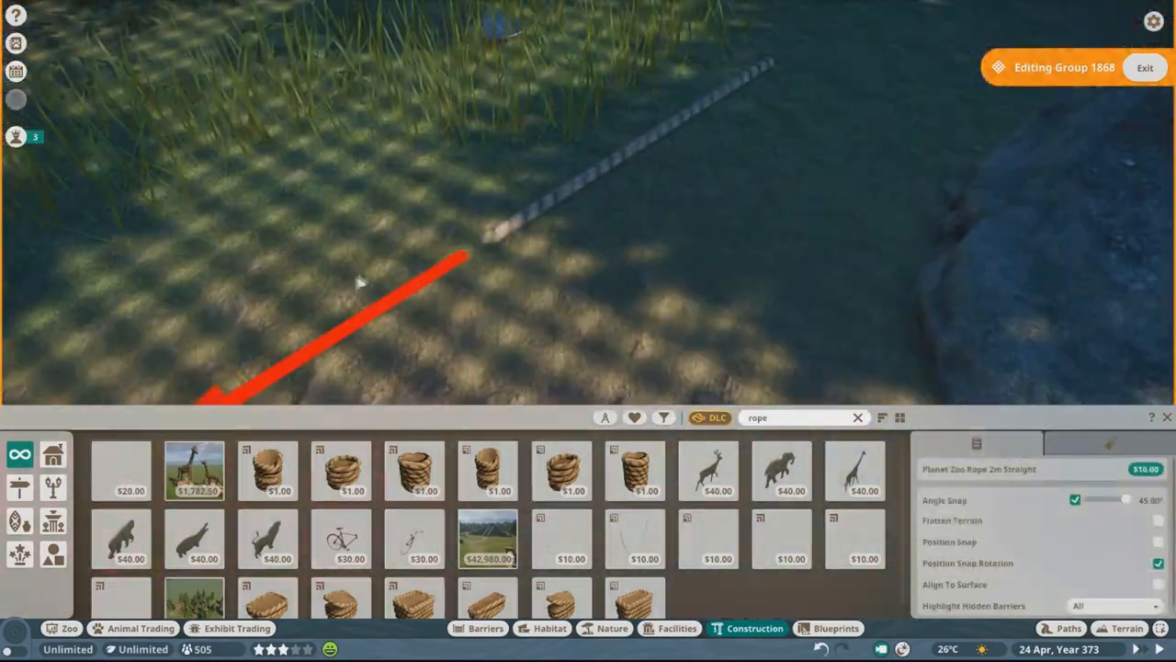
# Hang a straight rope piece and set a round swing platform on it inside the enclosure
pyautogui.click(1145, 66)
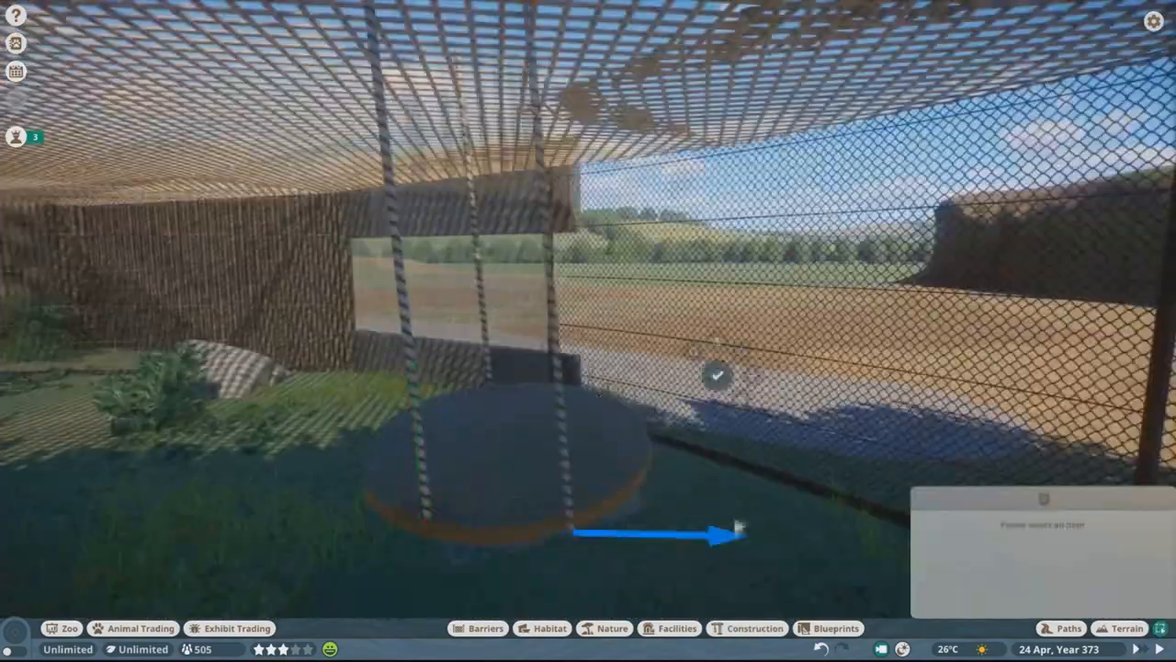
pyautogui.click(753, 628)
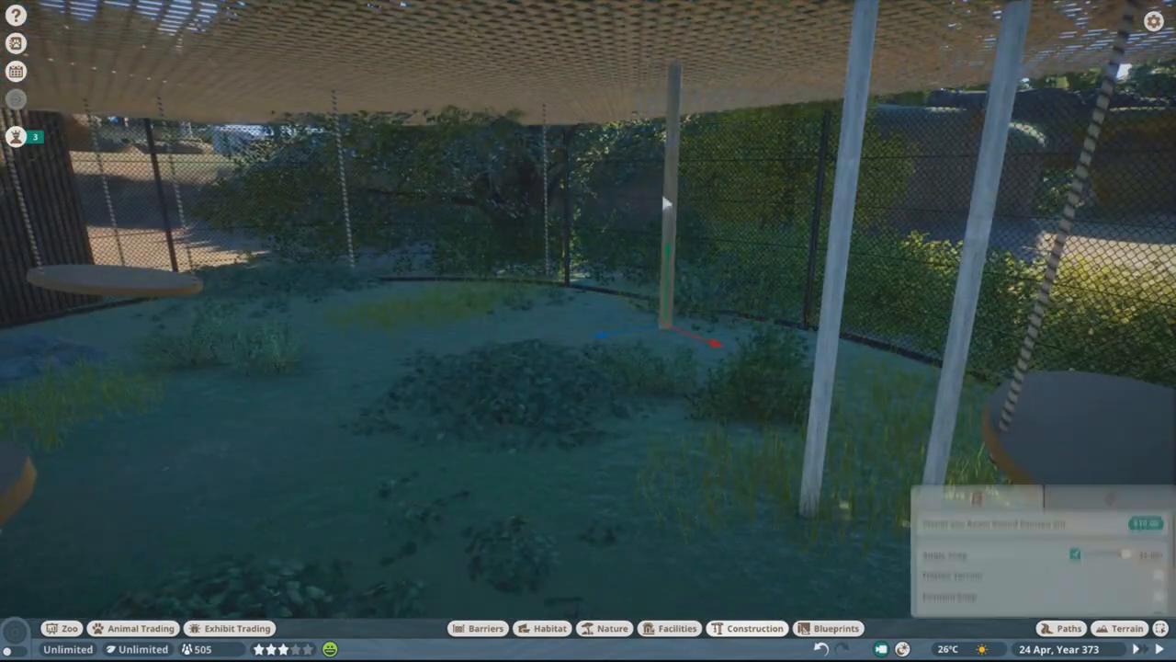
# Plant a Hawthorn Bush beside the enclosure's big rock from the Nature list
pyautogui.click(612, 629)
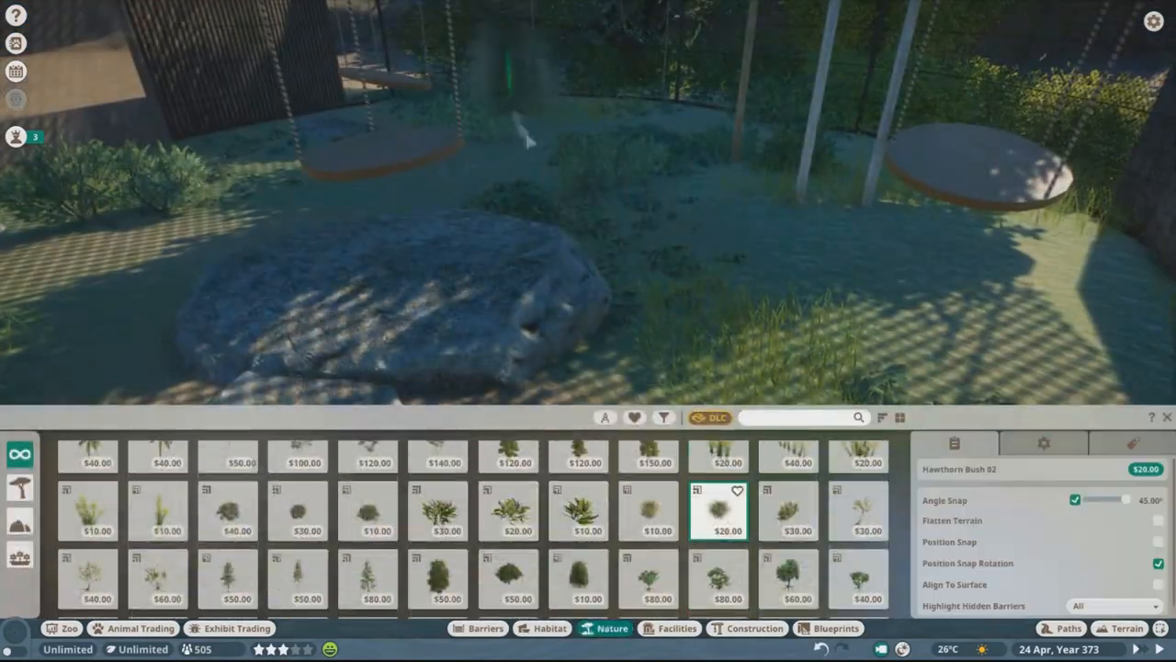
pyautogui.click(1125, 629)
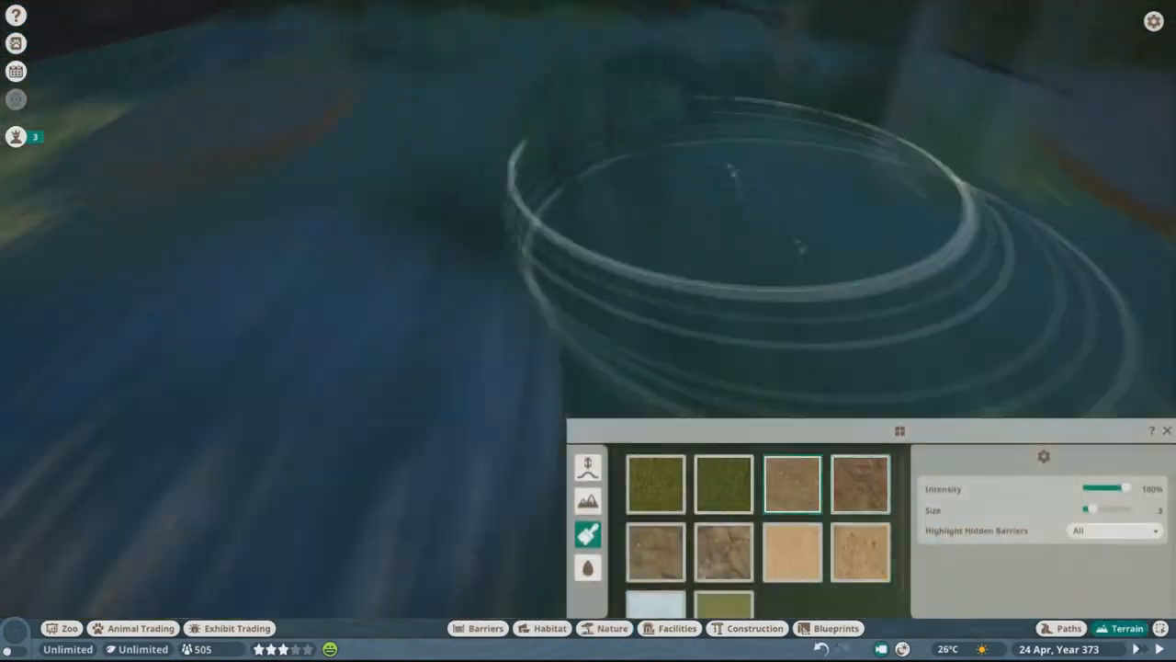
# Paint grassy and earthy ground textures around the rock, blending at lower intensity
pyautogui.click(724, 485)
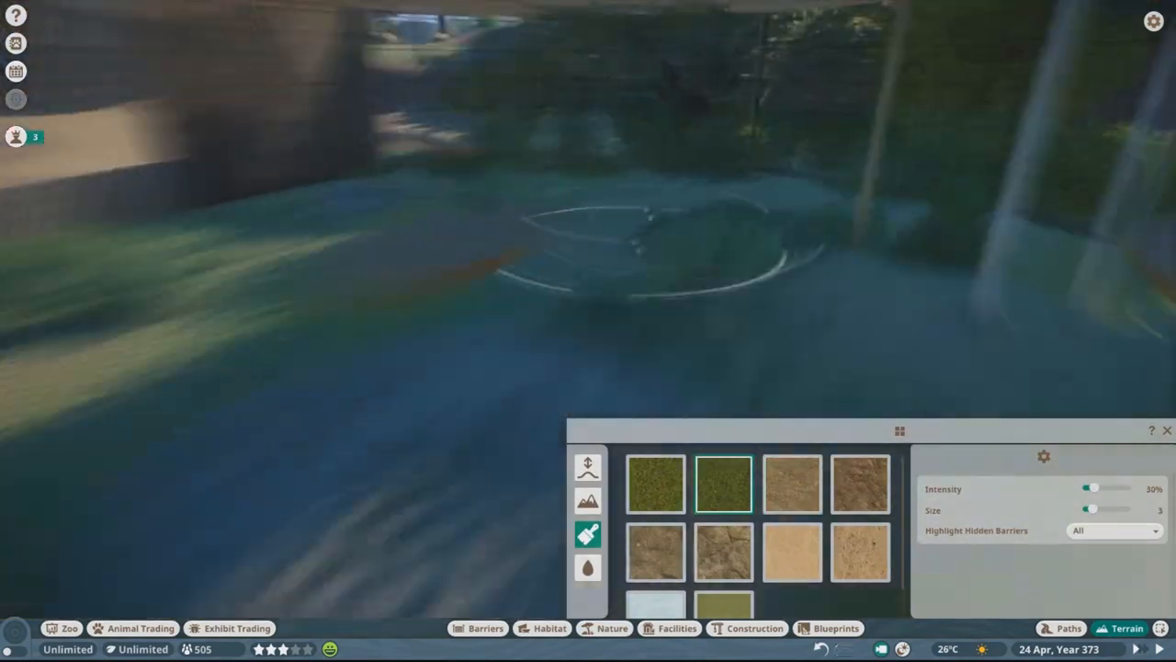
pyautogui.click(860, 485)
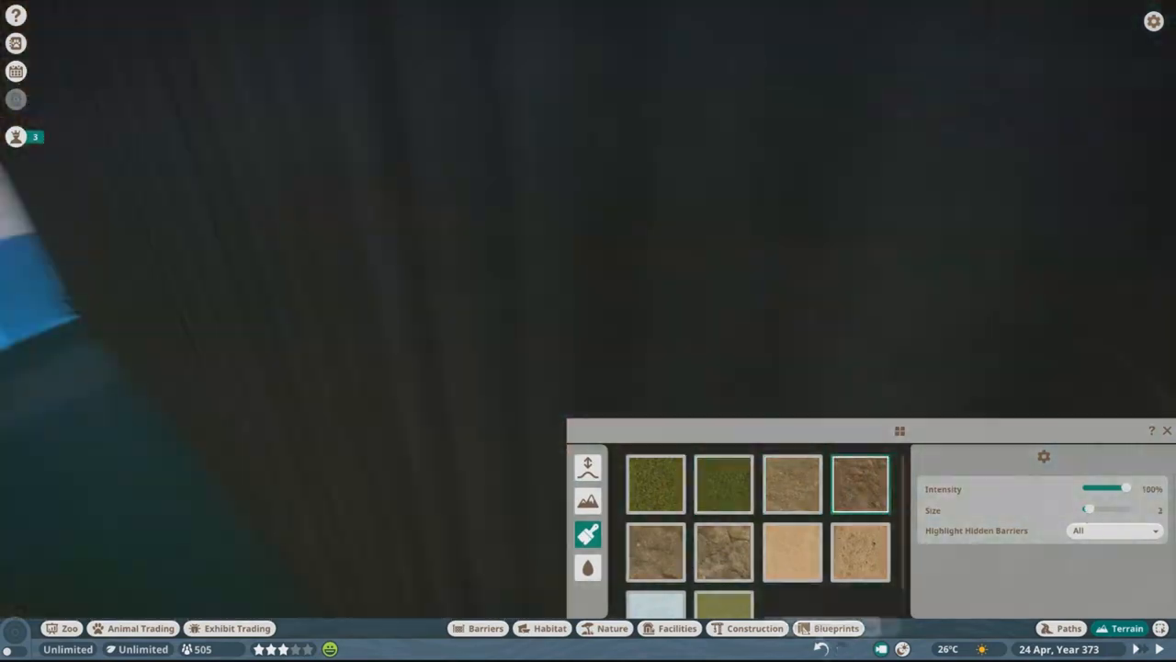
pyautogui.click(610, 628)
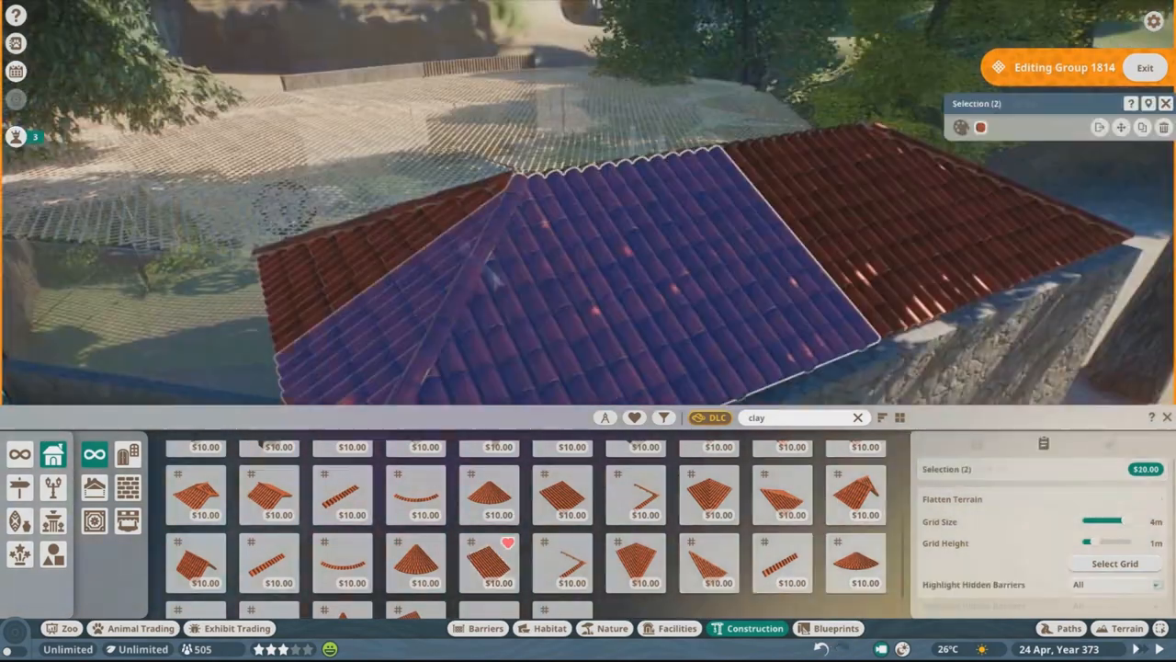
# Add clay roof sections to the stall, place an Oak Tree beside it and search 'beech' for more trees
pyautogui.click(612, 628)
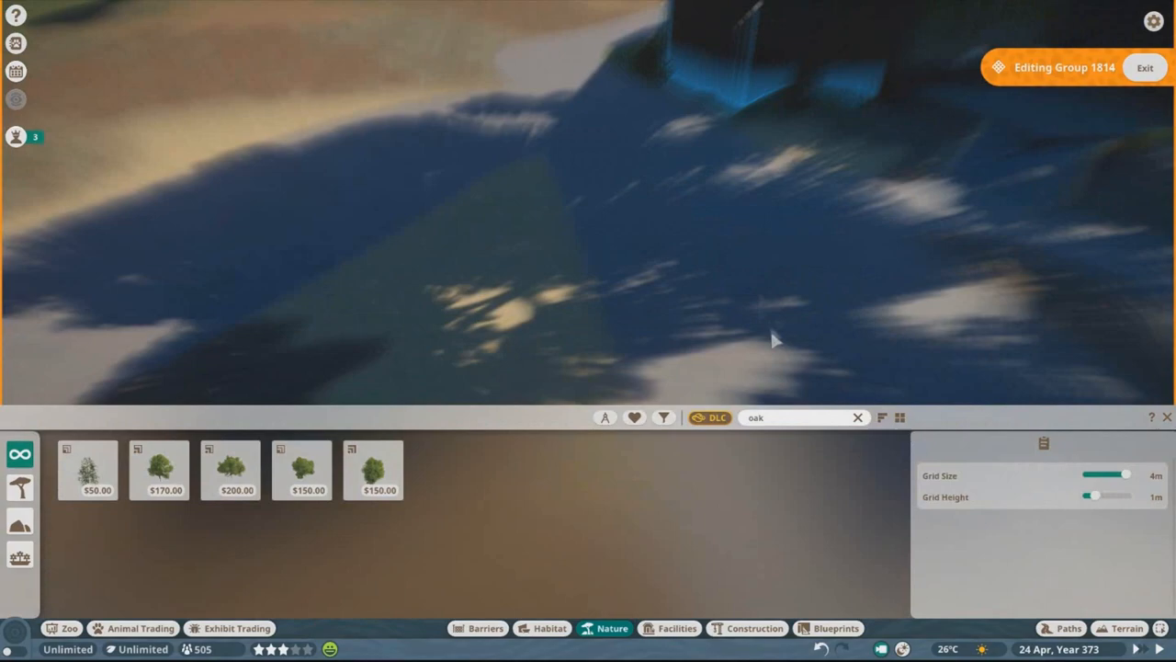
pyautogui.click(158, 471)
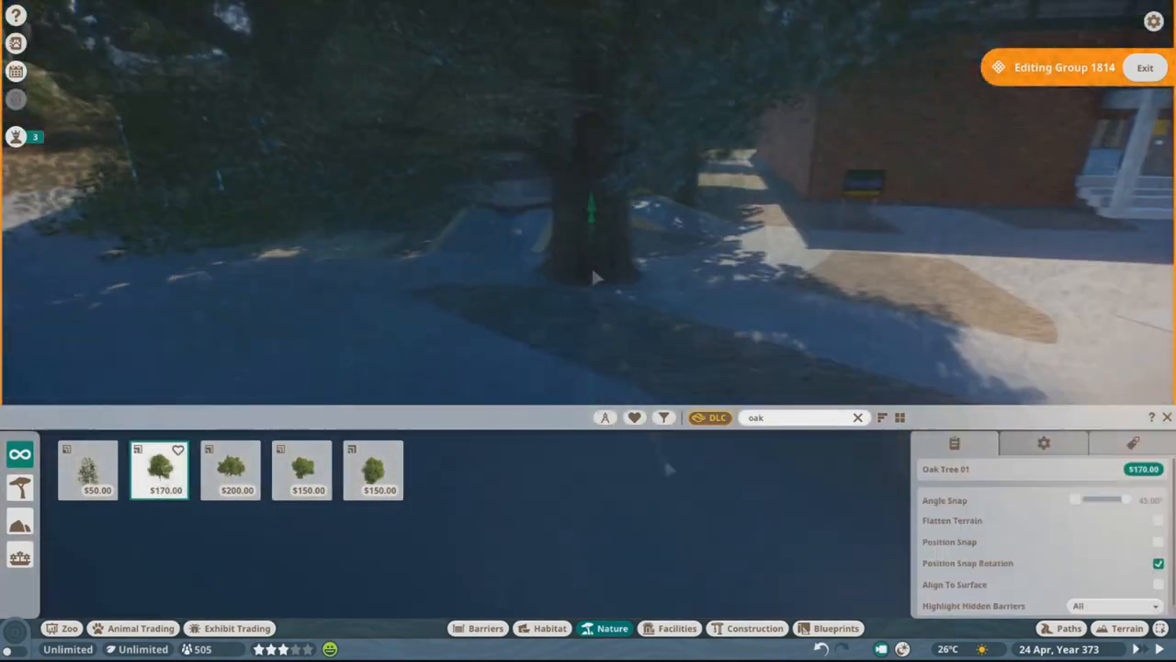
pyautogui.write('beech')
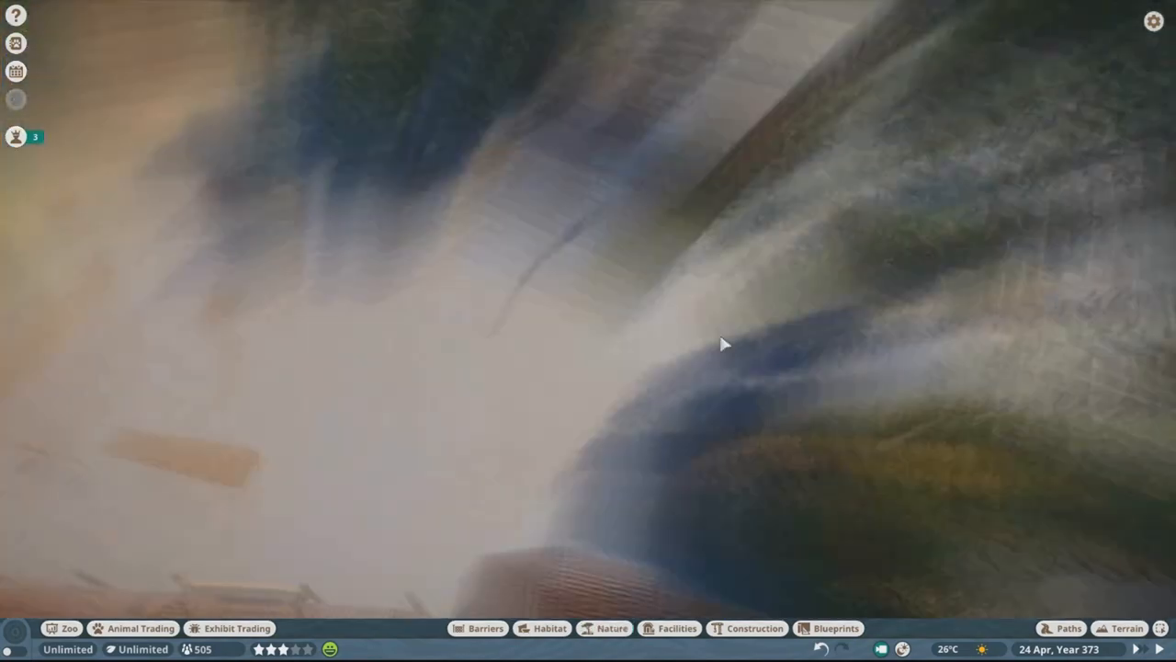
pyautogui.click(753, 629)
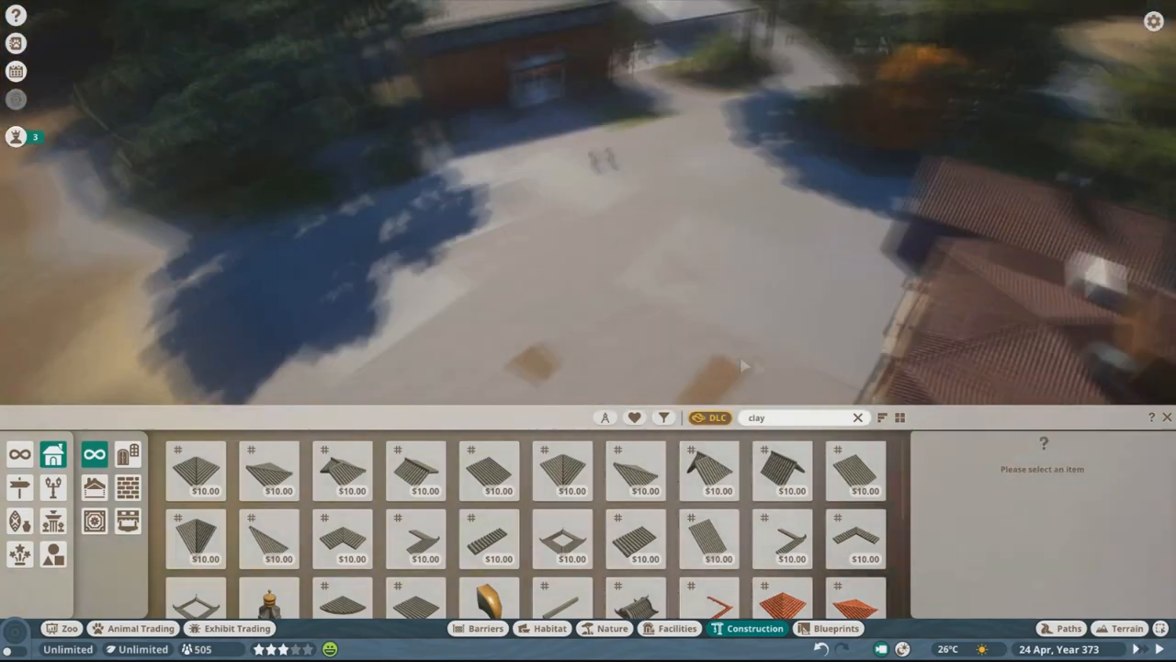
# Give the food court building another roof piece and Wooden Plank Wall sections
pyautogui.click(676, 629)
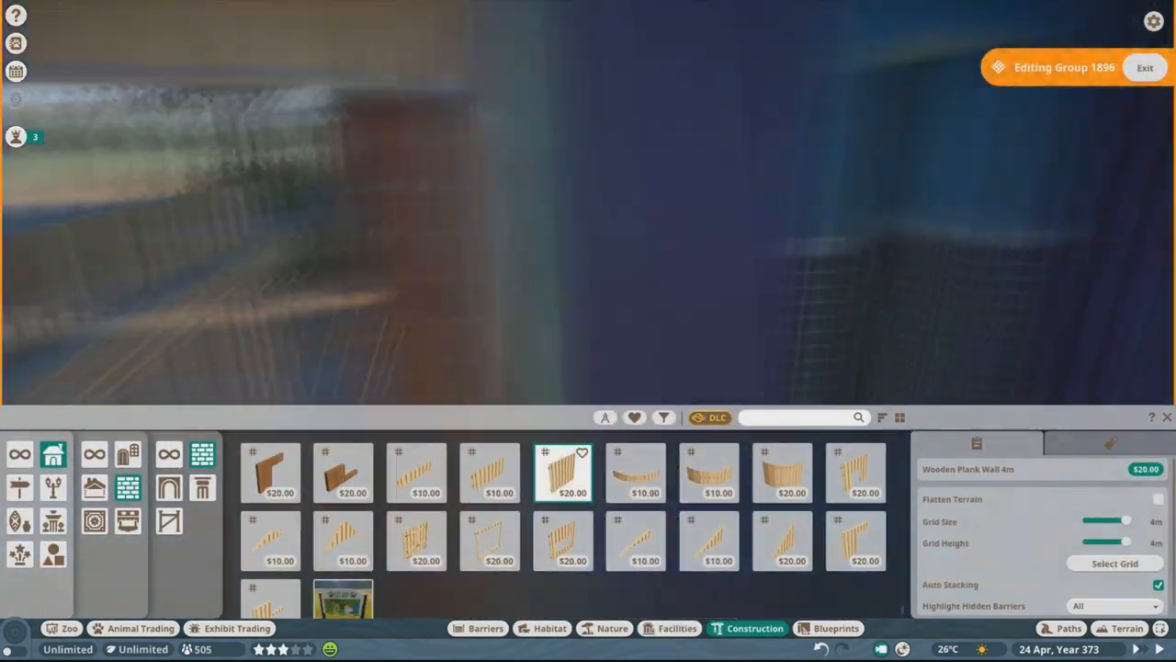
pyautogui.click(1070, 629)
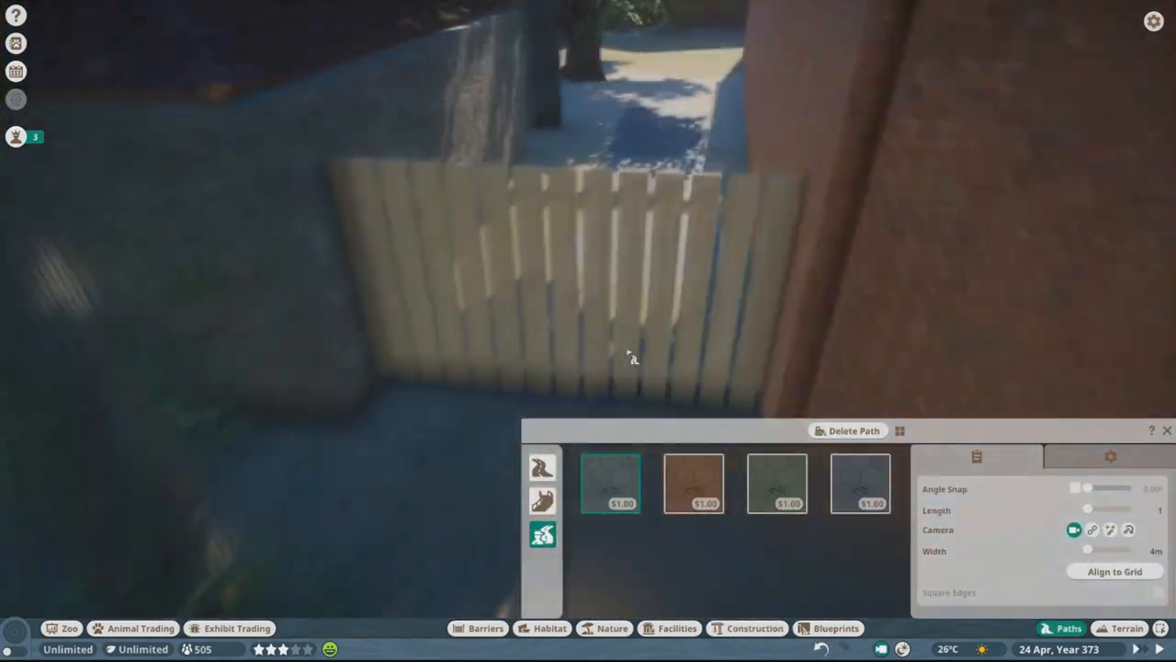
pyautogui.click(1125, 628)
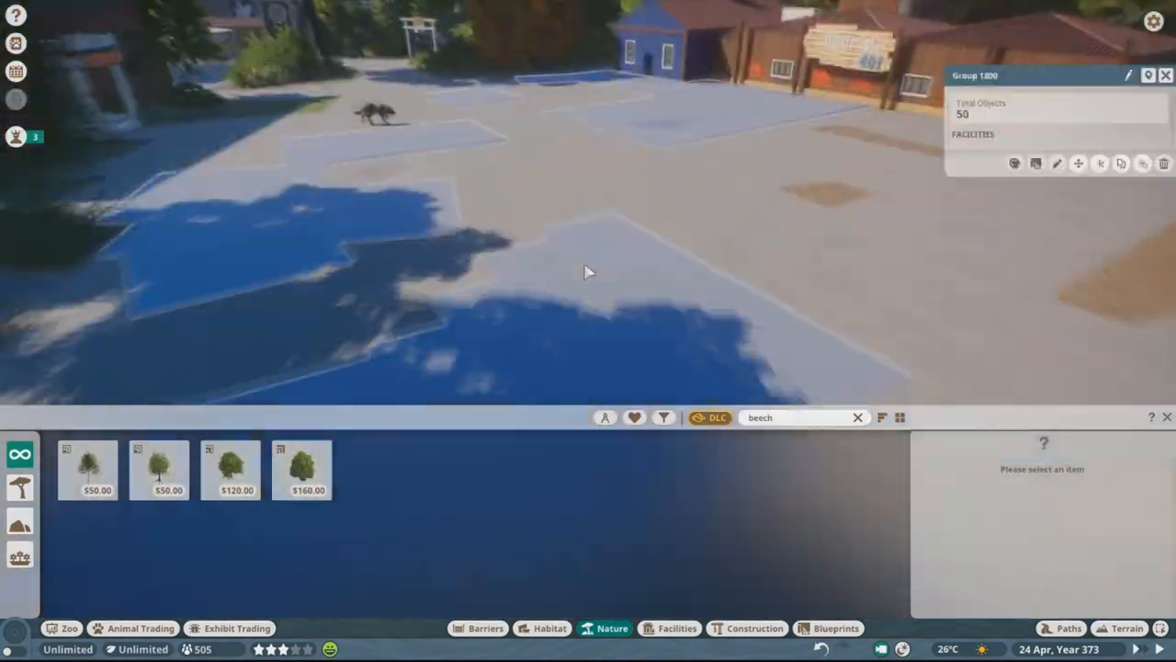
# In the facilities group, lay a recoloured rectangular slab on the plaza and set a picnic bench on it
pyautogui.click(754, 629)
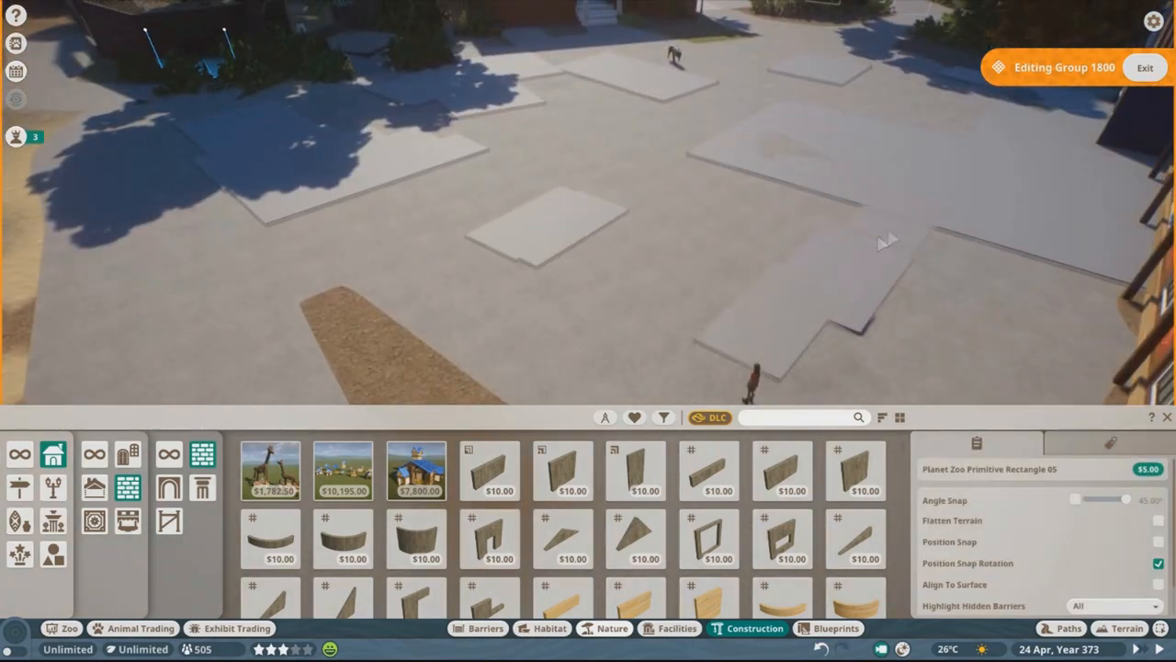
pyautogui.click(1145, 66)
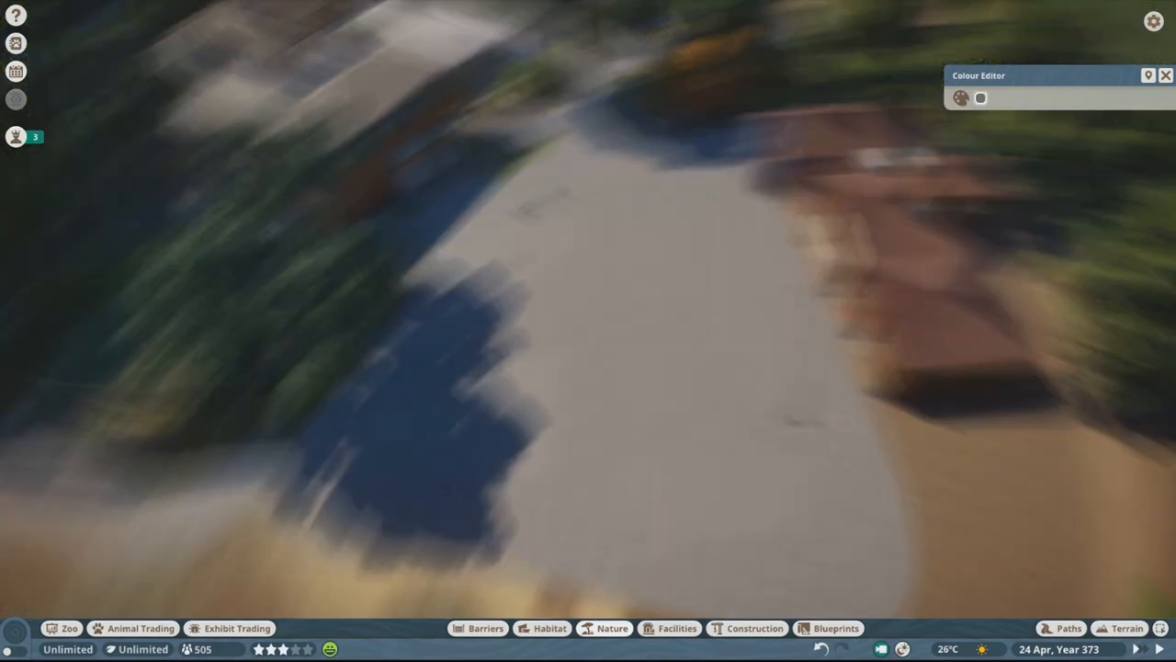
pyautogui.click(677, 629)
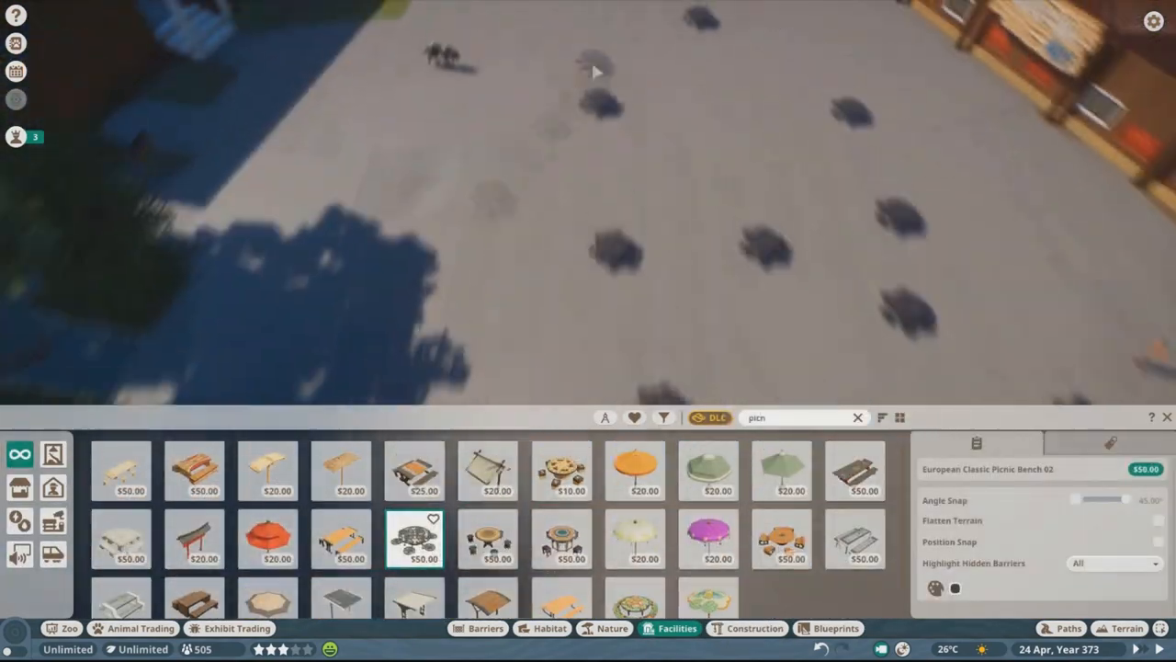
pyautogui.click(781, 471)
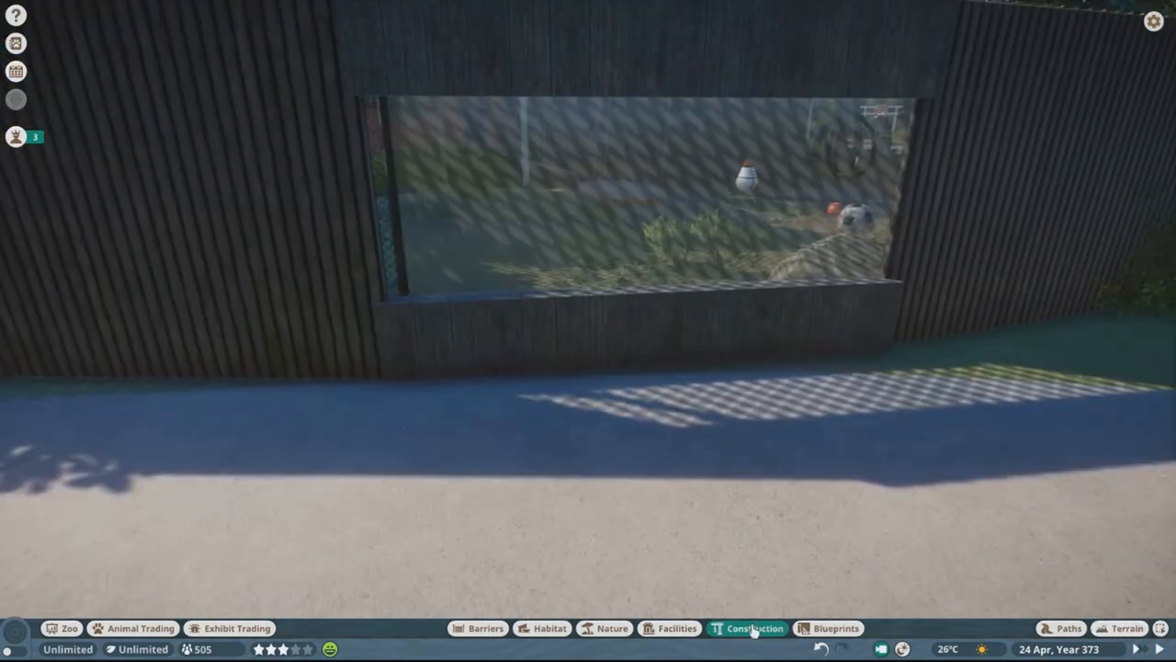
# Bring up building pieces to frame a viewing window in the wooden enclosure wall
pyautogui.click(753, 629)
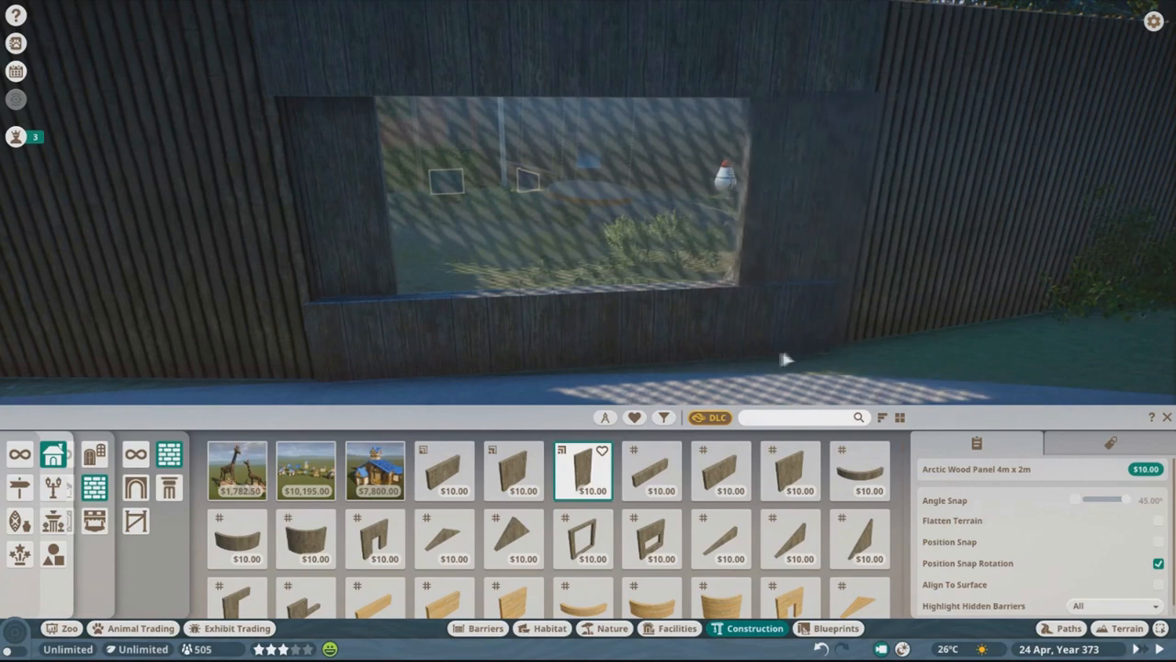